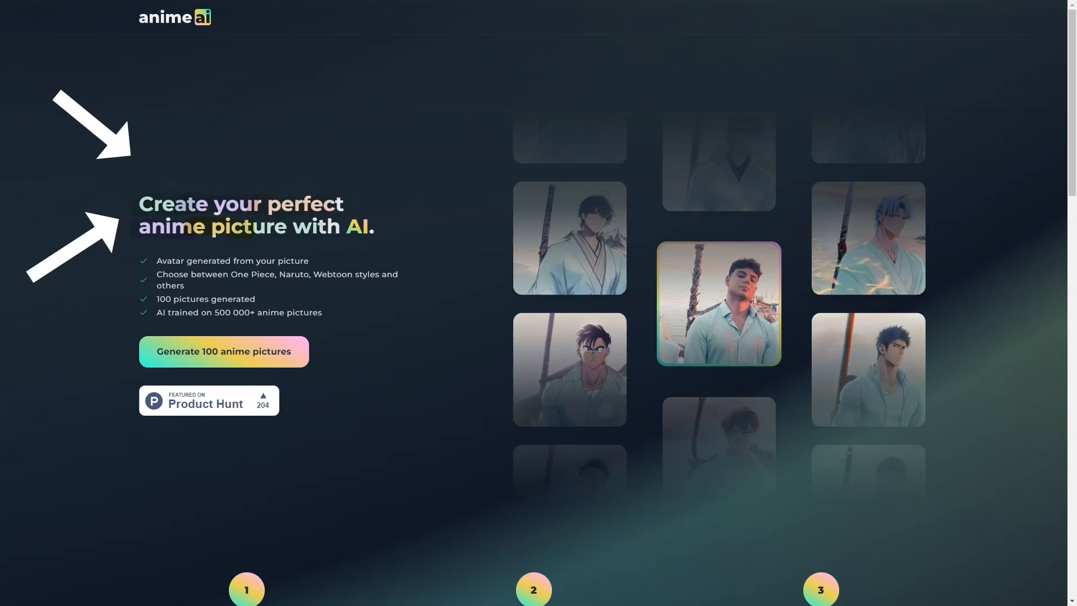
# Step: Scroll the Anime AI page past the upload form, styles and pricing to the FAQ
pyautogui.scroll(-3)
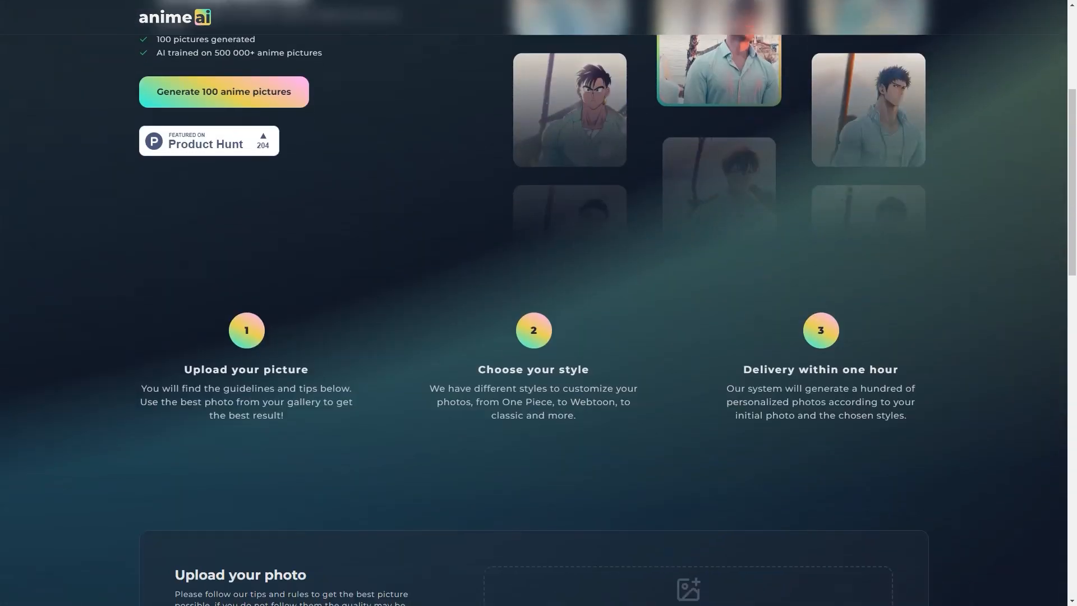
pyautogui.scroll(-3)
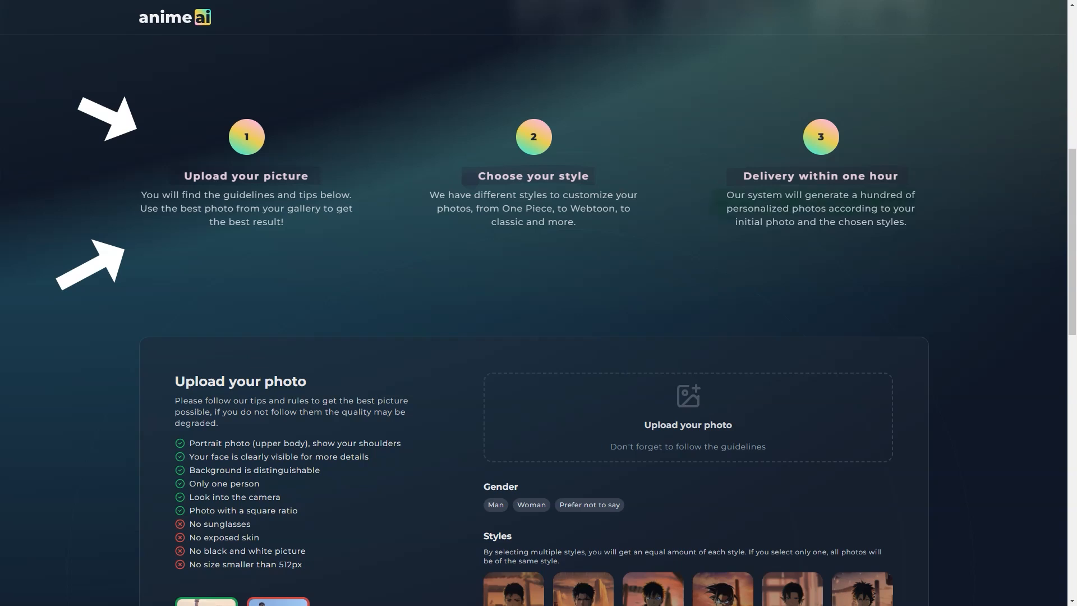
pyautogui.scroll(-3)
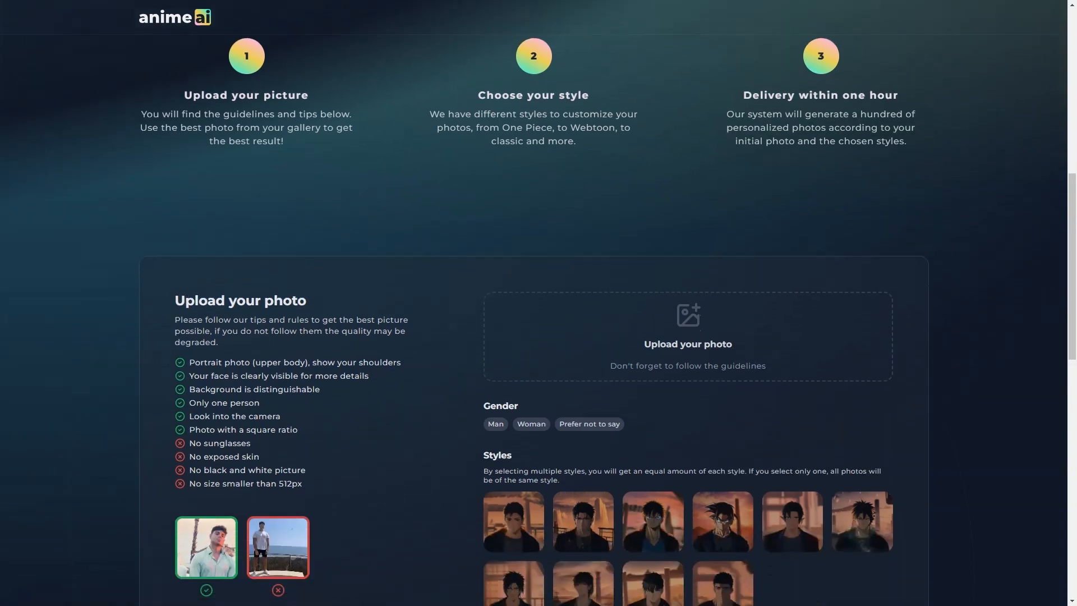
pyautogui.scroll(-3)
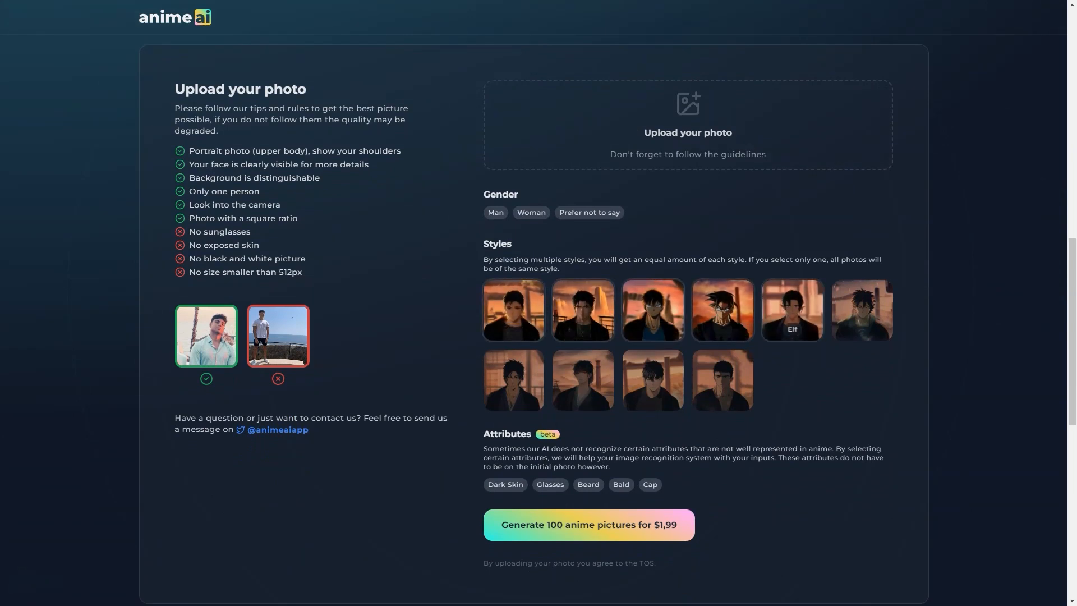
pyautogui.moveTo(583, 379)
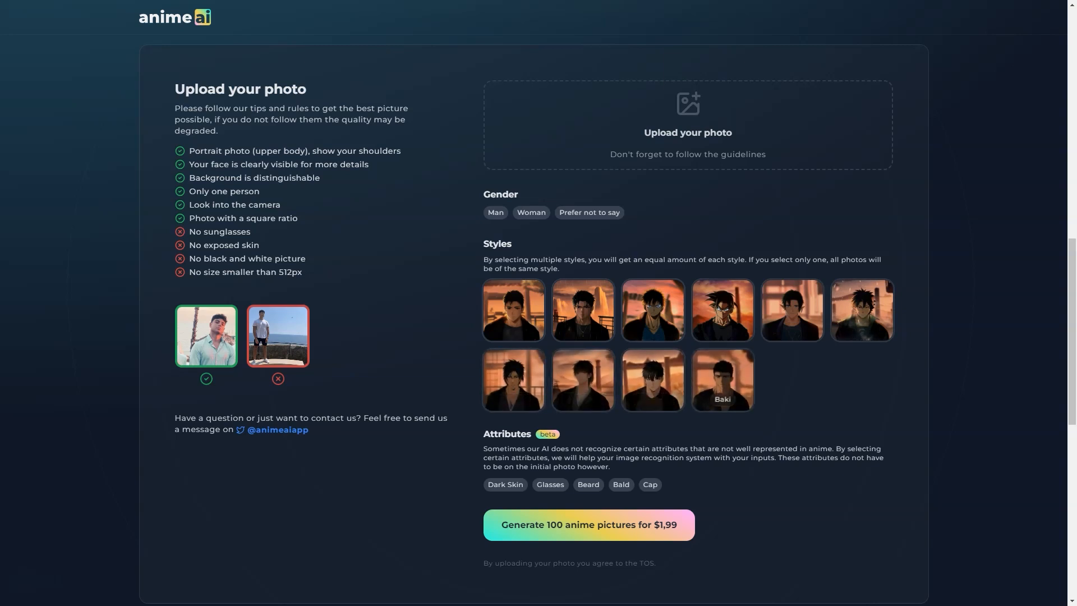
pyautogui.scroll(-3)
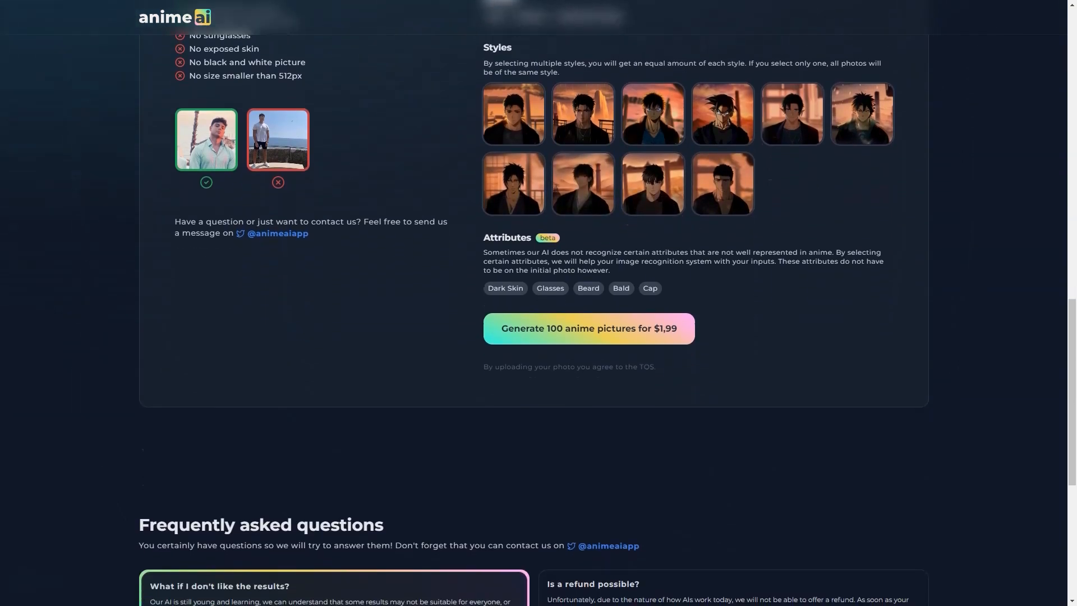
pyautogui.scroll(-3)
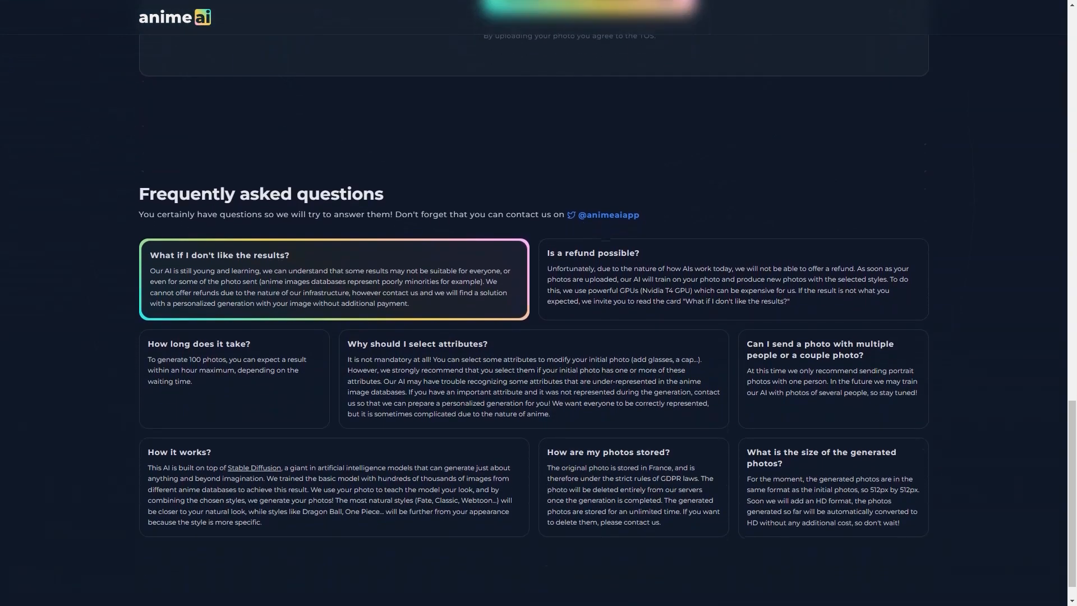
pyautogui.scroll(3)
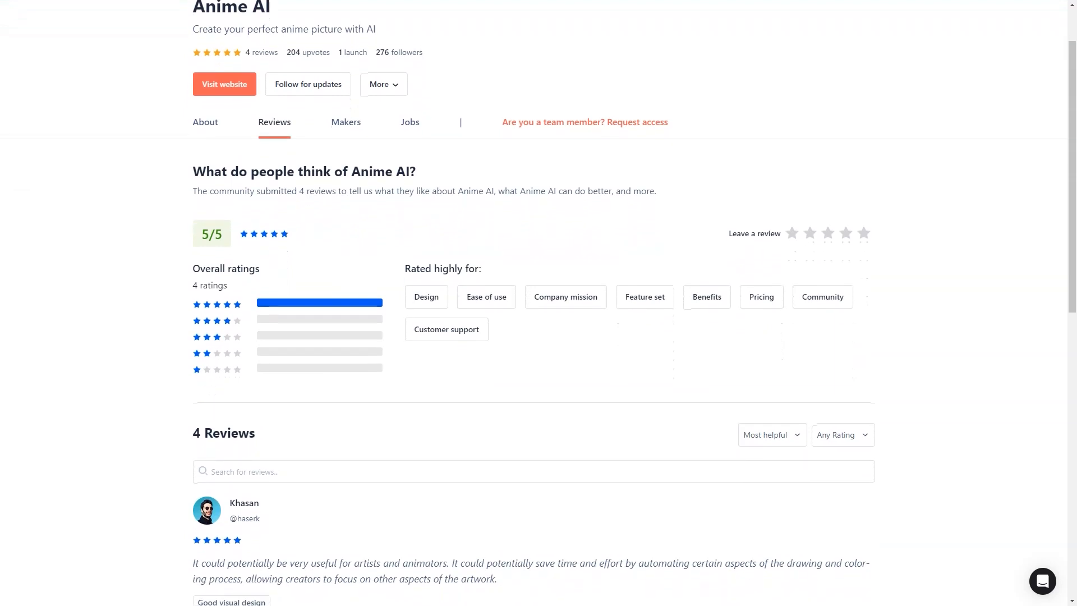
# Step: Read through all four Anime AI reviews and their feedback tags on Product Hunt
pyautogui.scroll(-3)
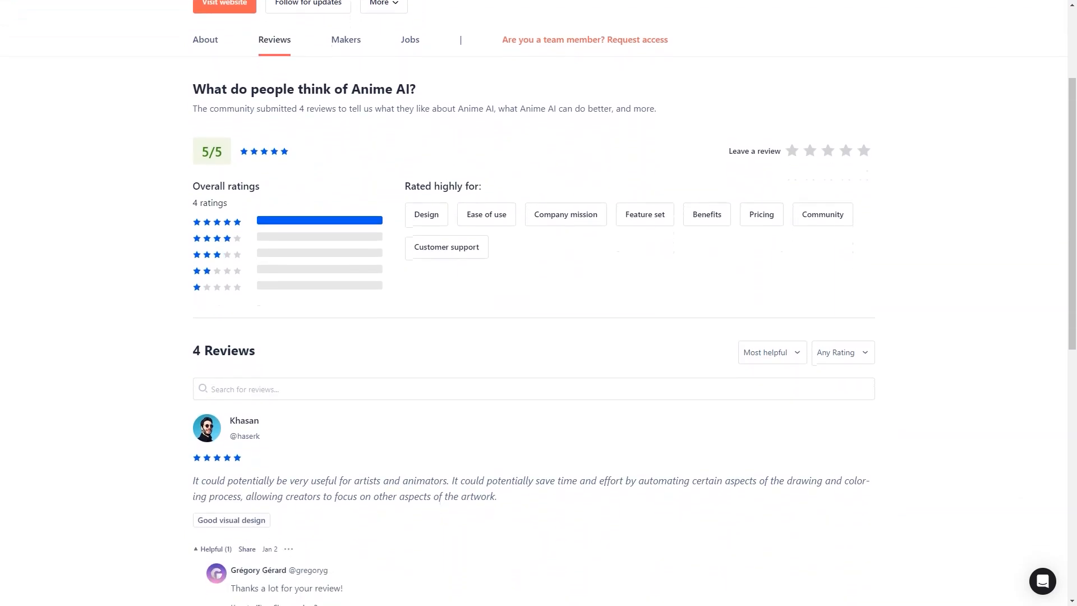
pyautogui.scroll(-3)
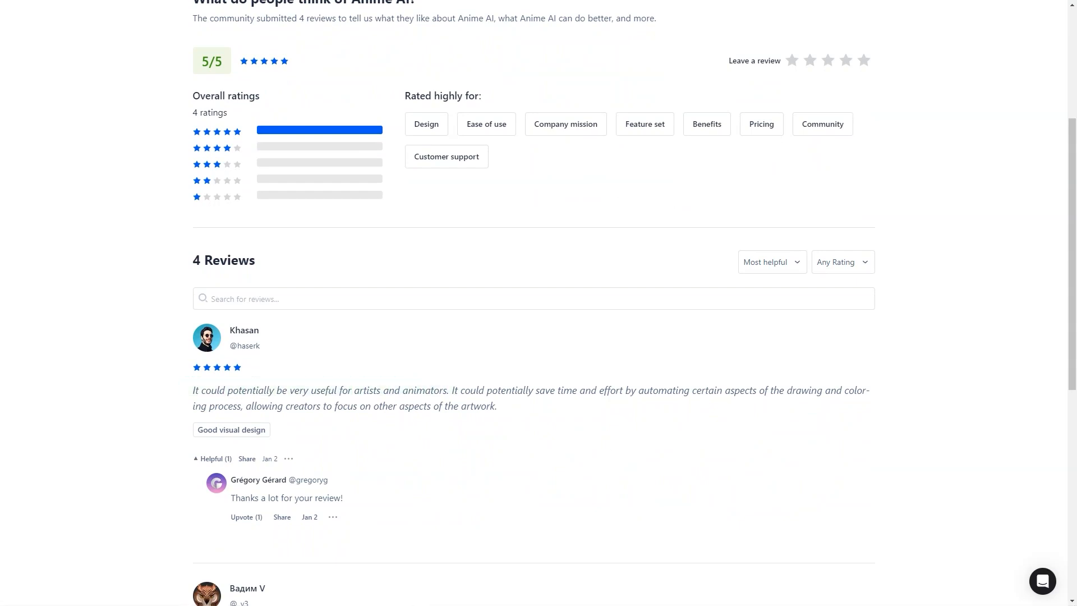
pyautogui.scroll(-3)
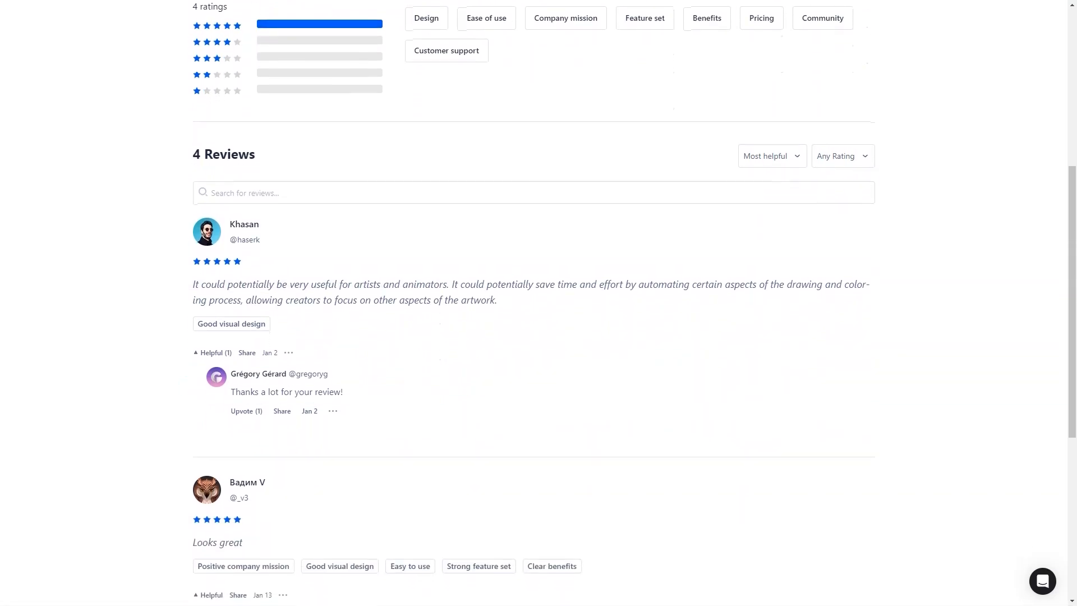
pyautogui.scroll(-3)
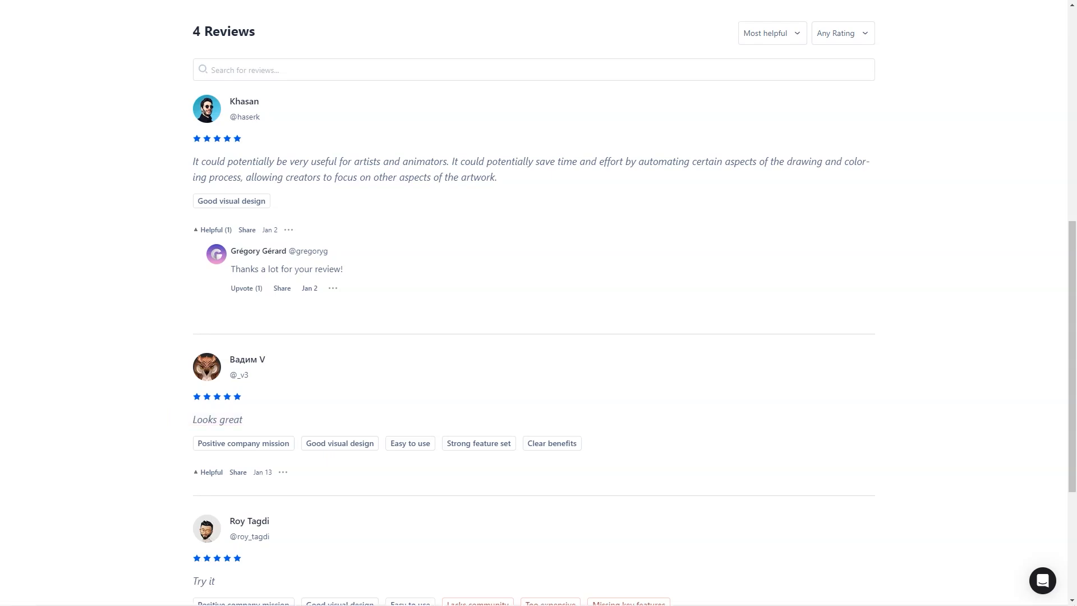
pyautogui.scroll(-3)
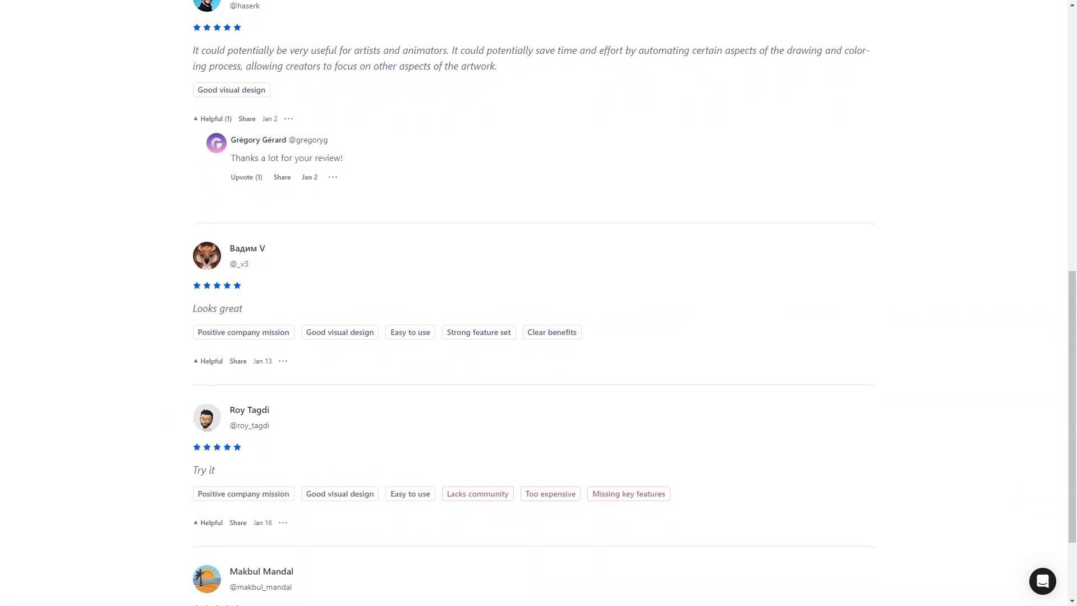
pyautogui.scroll(-3)
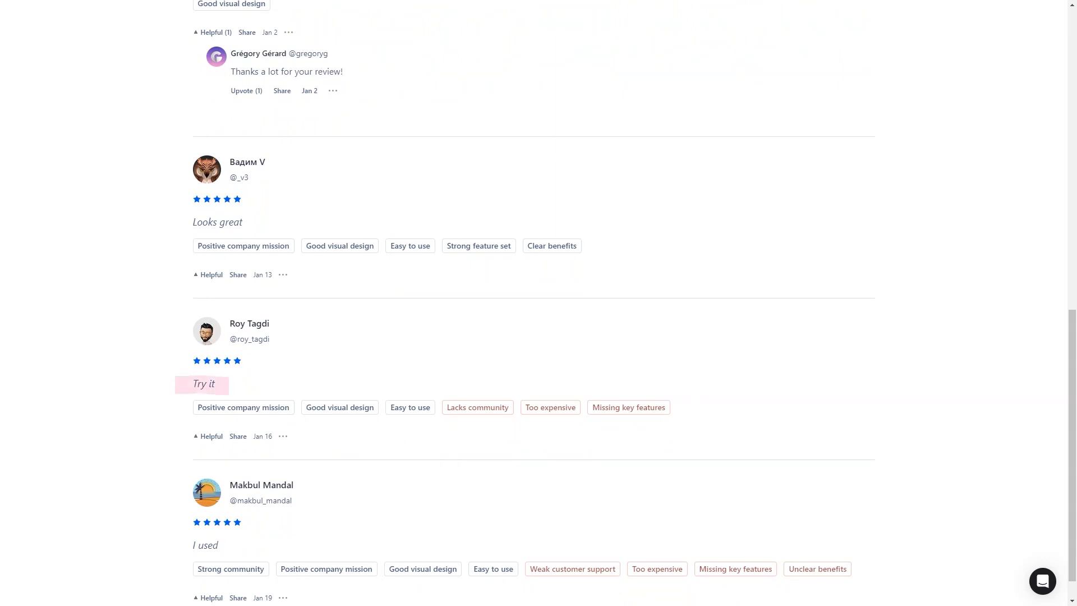
pyautogui.scroll(-3)
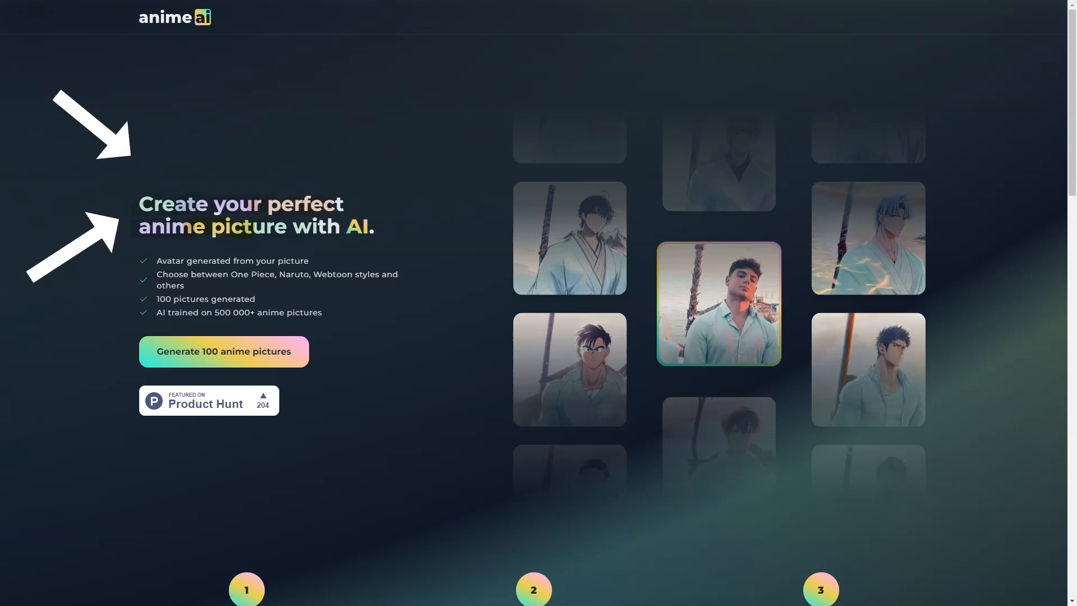
# Step: Scroll from the Anime AI hero to the $1.99 Upload your photo panel and Generate button
pyautogui.scroll(-3)
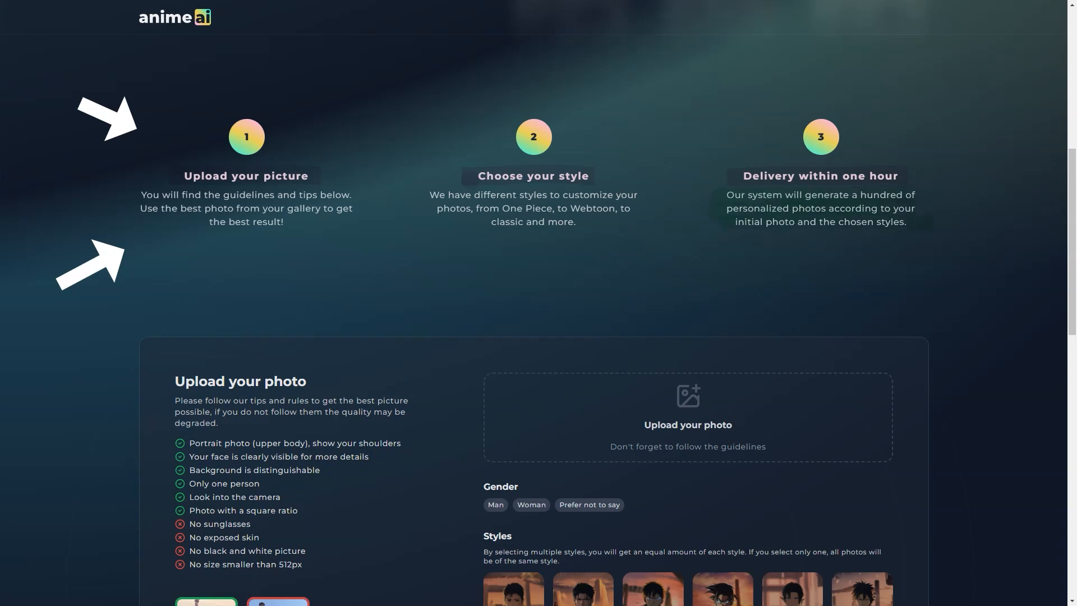
pyautogui.scroll(-3)
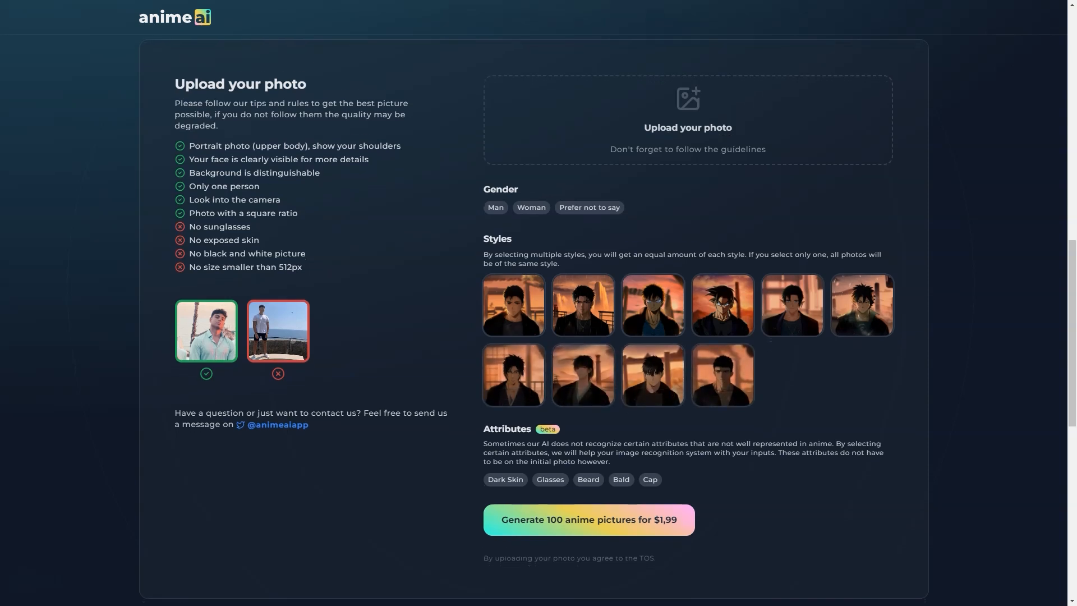
pyautogui.scroll(-3)
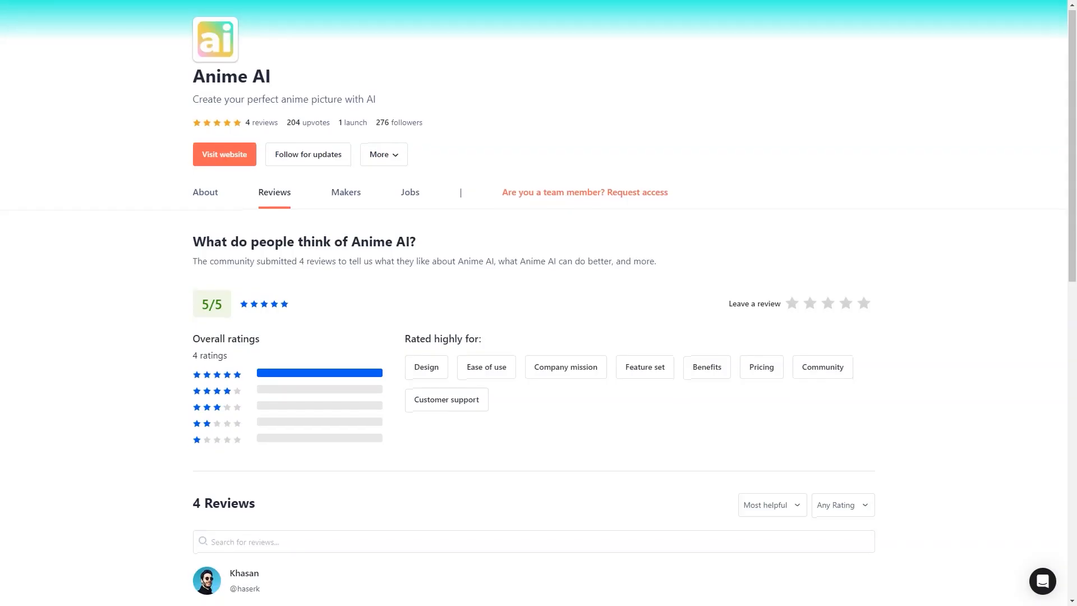
# Step: Scroll past the Product Hunt ratings summary and read Anime AI reviews down to the fourth reviewer
pyautogui.scroll(-3)
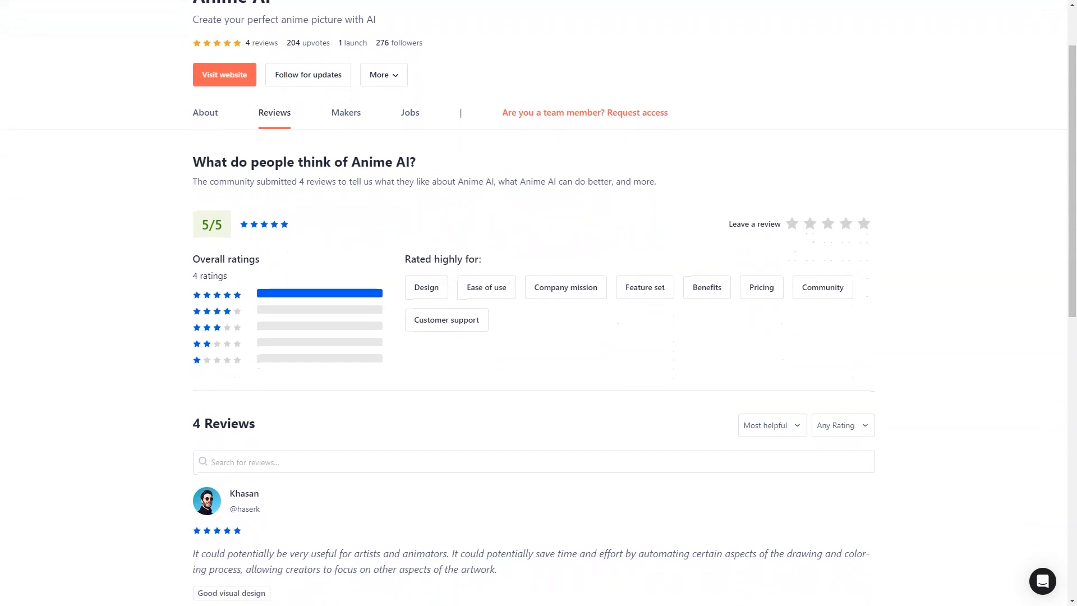
pyautogui.scroll(-3)
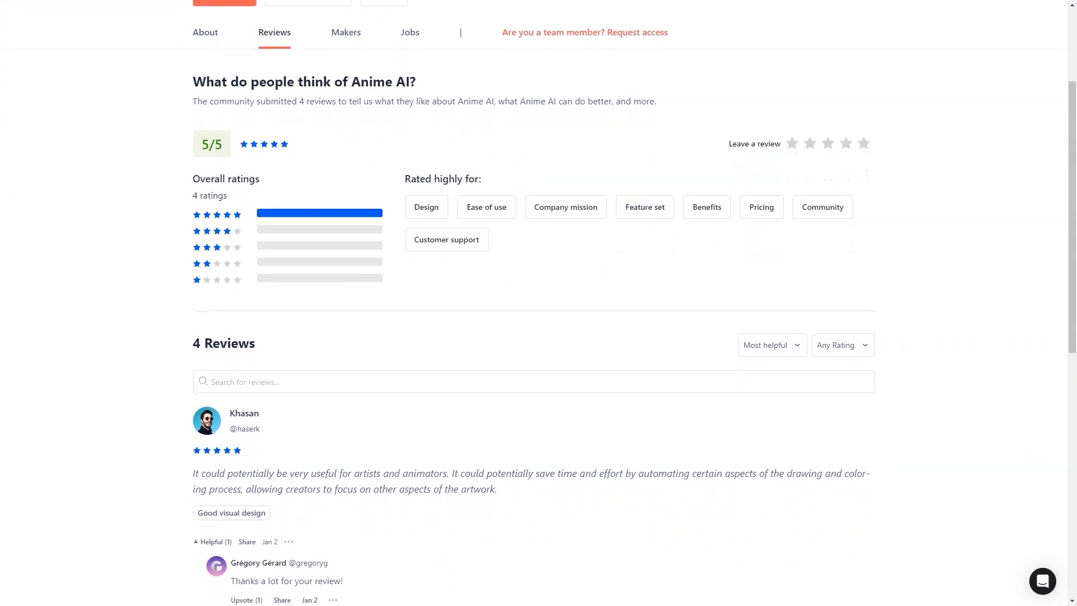
pyautogui.scroll(-3)
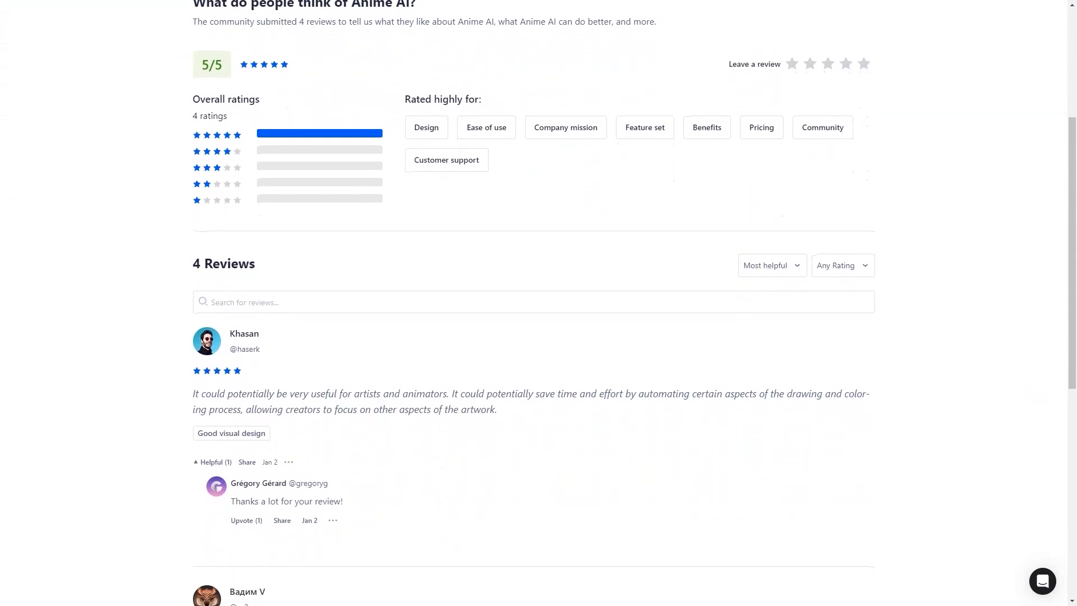
pyautogui.moveTo(195, 391); pyautogui.dragTo(357, 390)
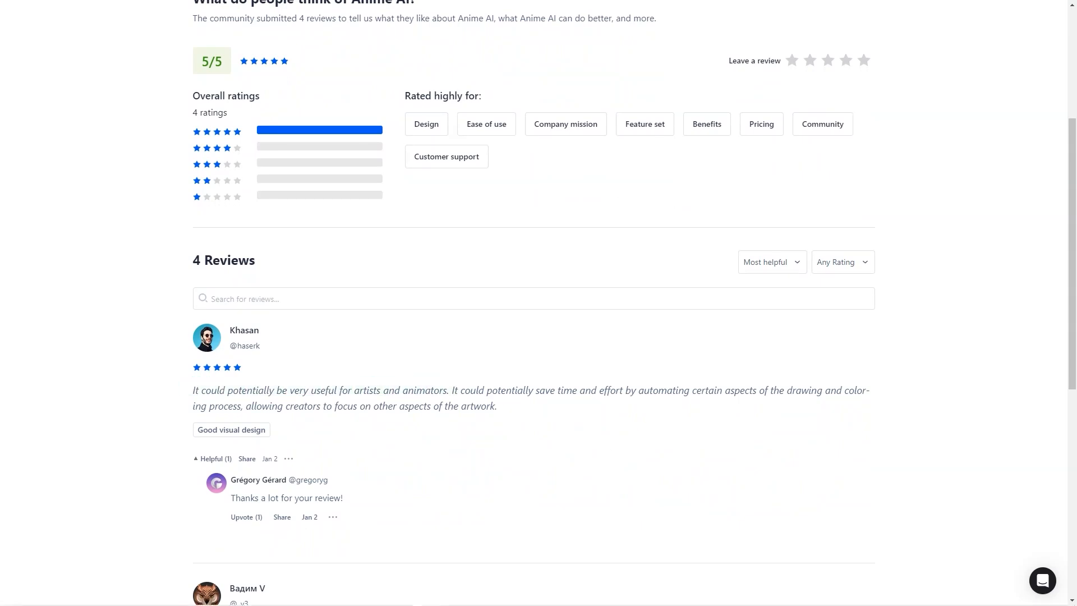
pyautogui.scroll(-3)
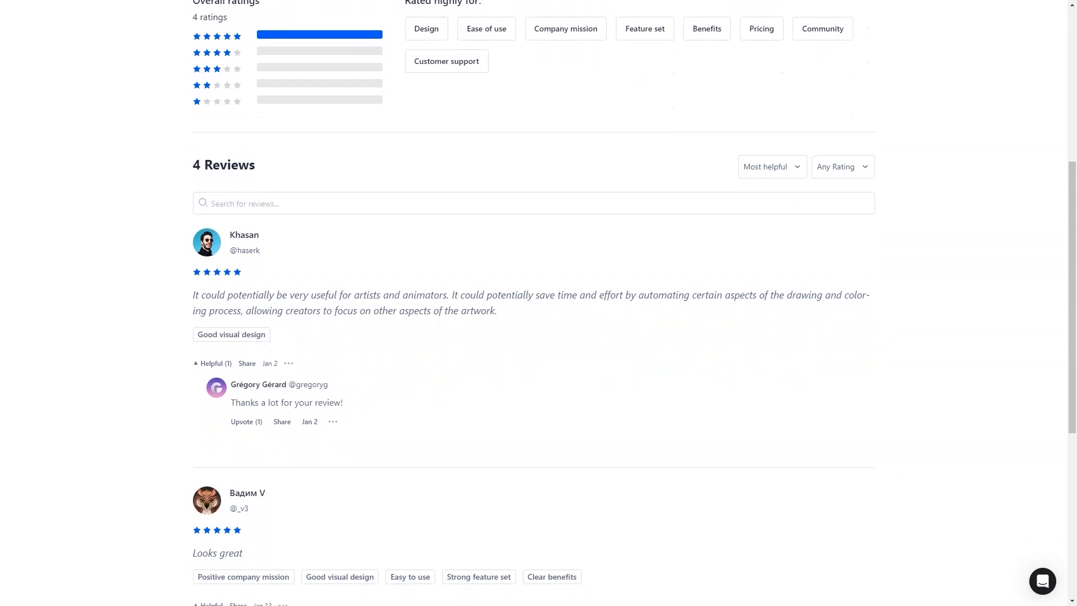
pyautogui.scroll(-3)
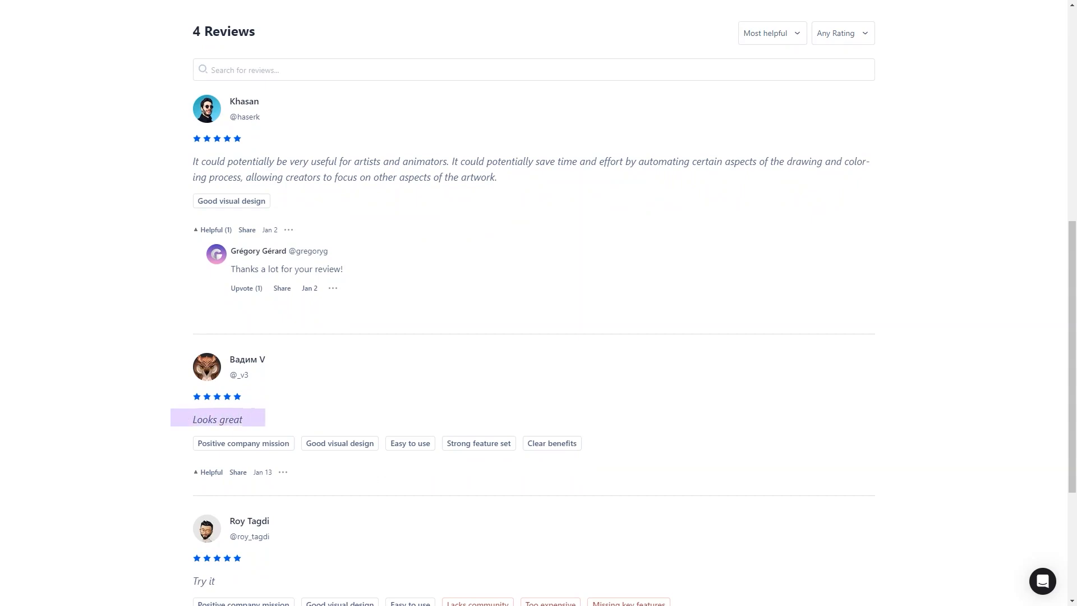
pyautogui.scroll(-3)
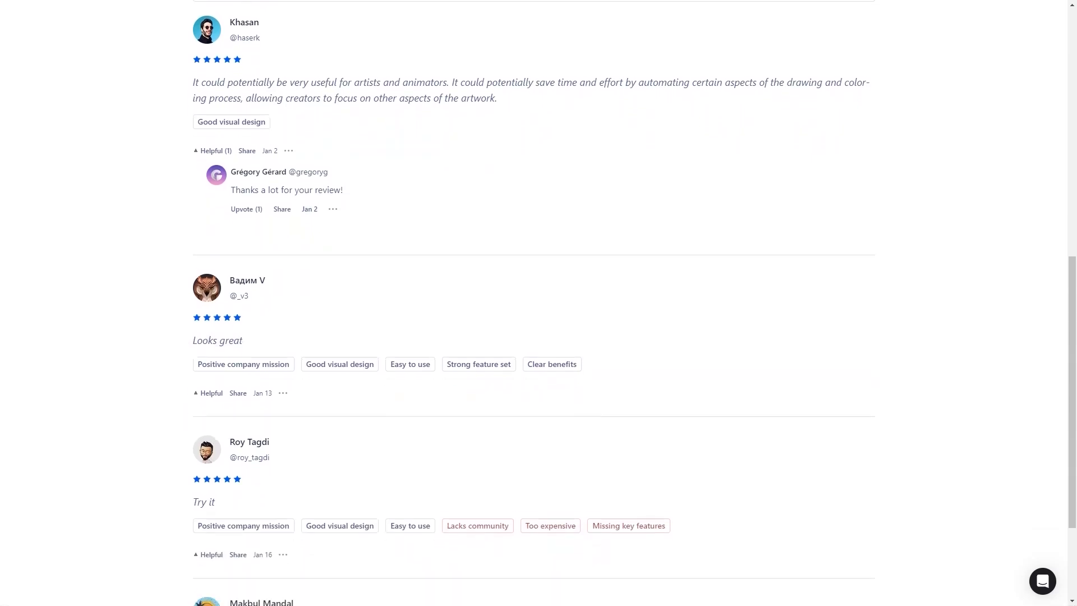
pyautogui.scroll(-3)
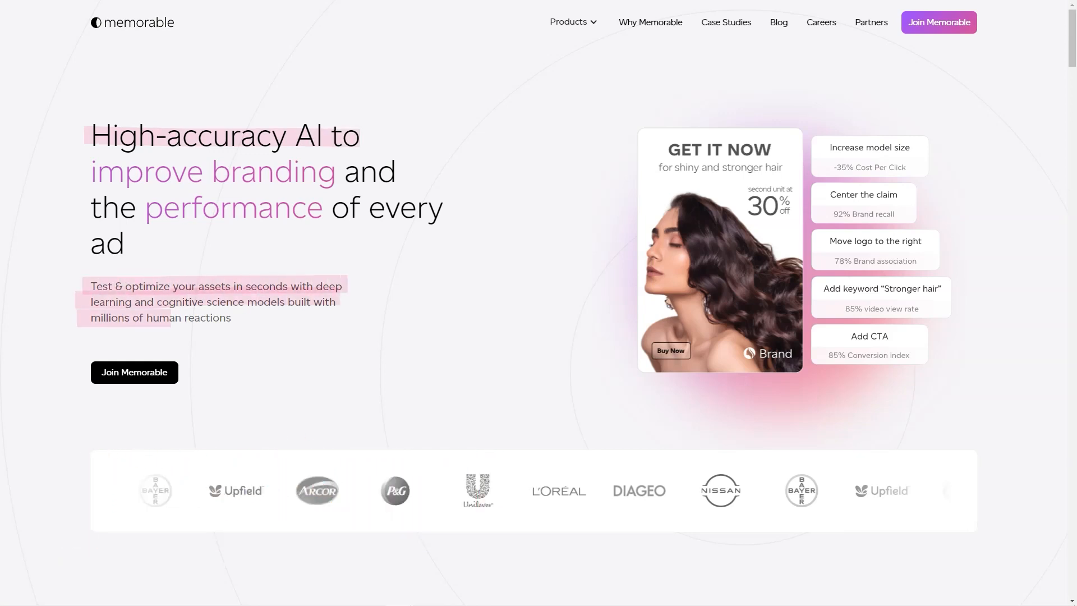
# Step: Scroll Memorable's homepage through features, accuracy stats and case studies to 'As featured in'
pyautogui.scroll(-3)
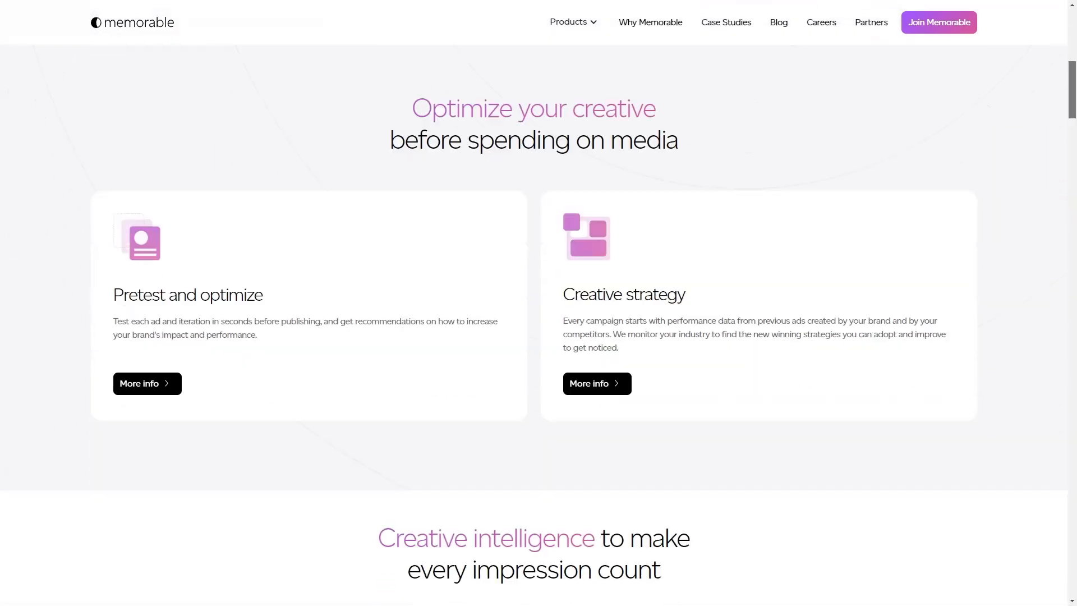
pyautogui.scroll(-3)
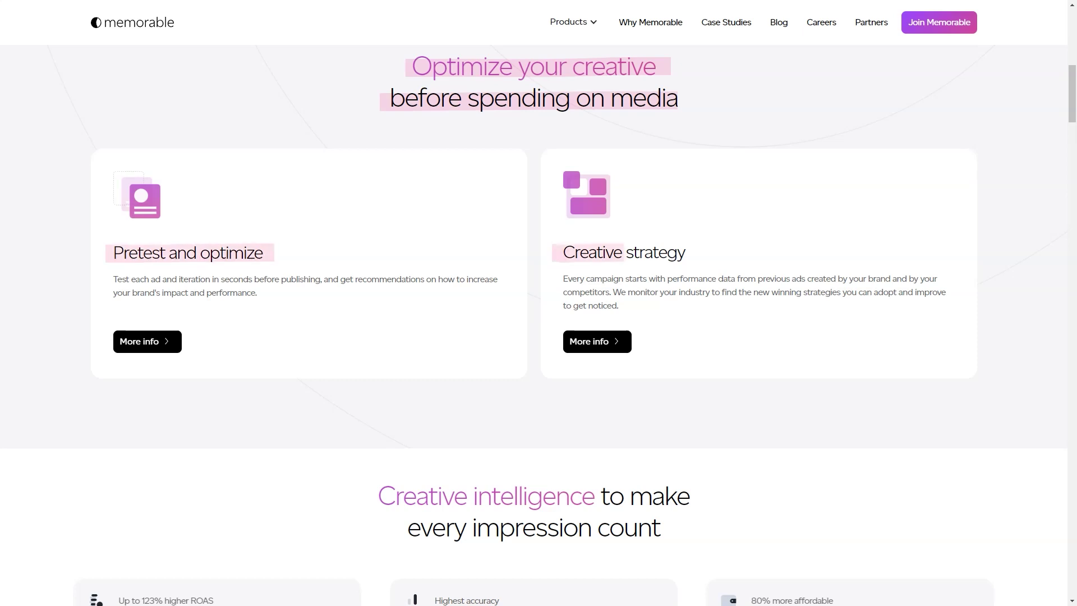
pyautogui.scroll(-3)
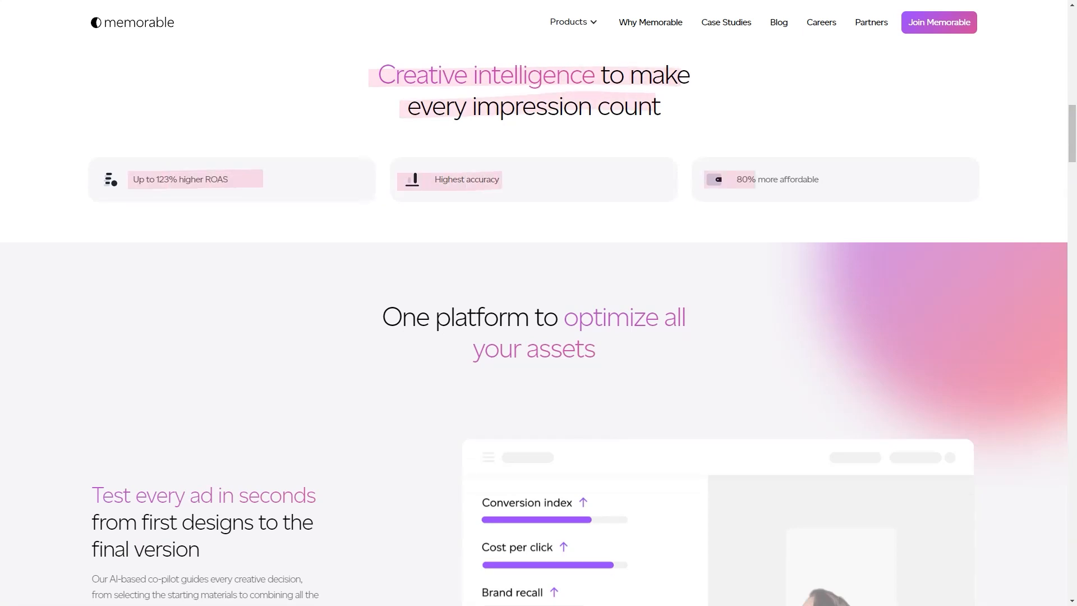
pyautogui.scroll(-3)
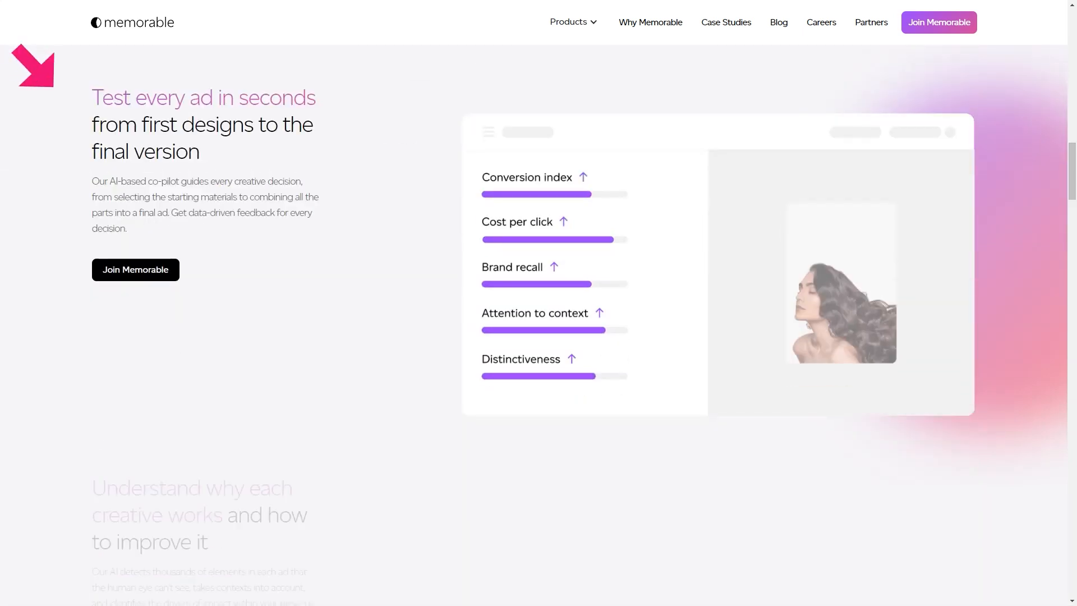
pyautogui.scroll(-3)
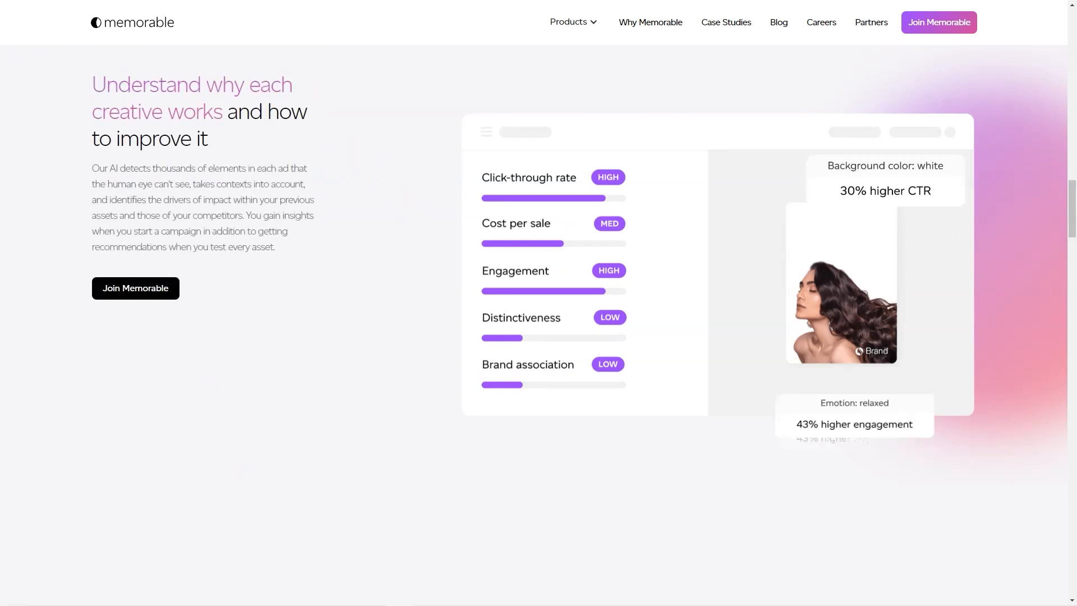
pyautogui.scroll(-3)
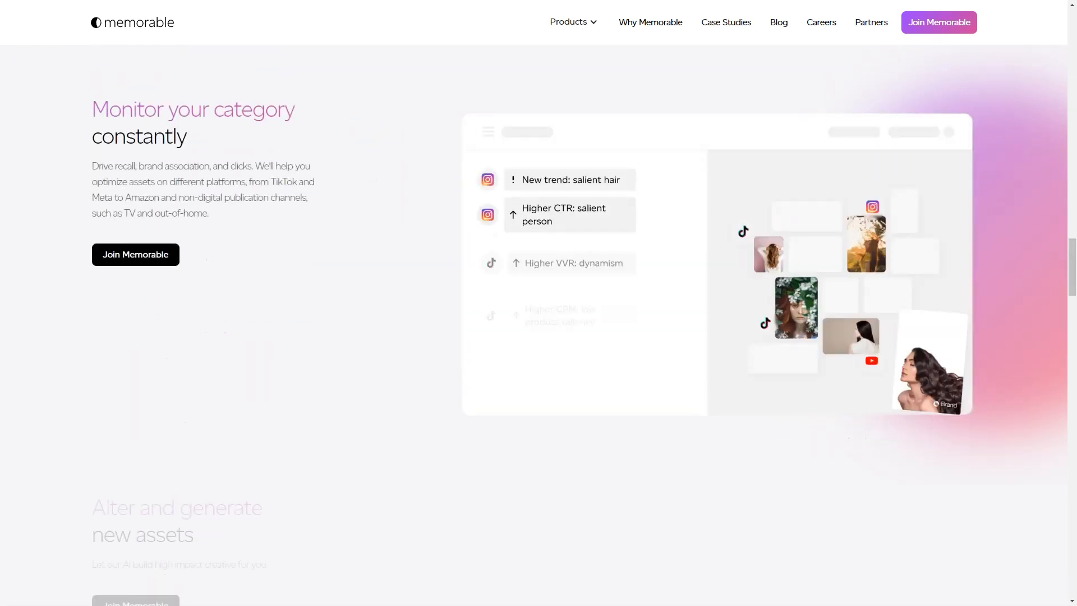
pyautogui.scroll(-3)
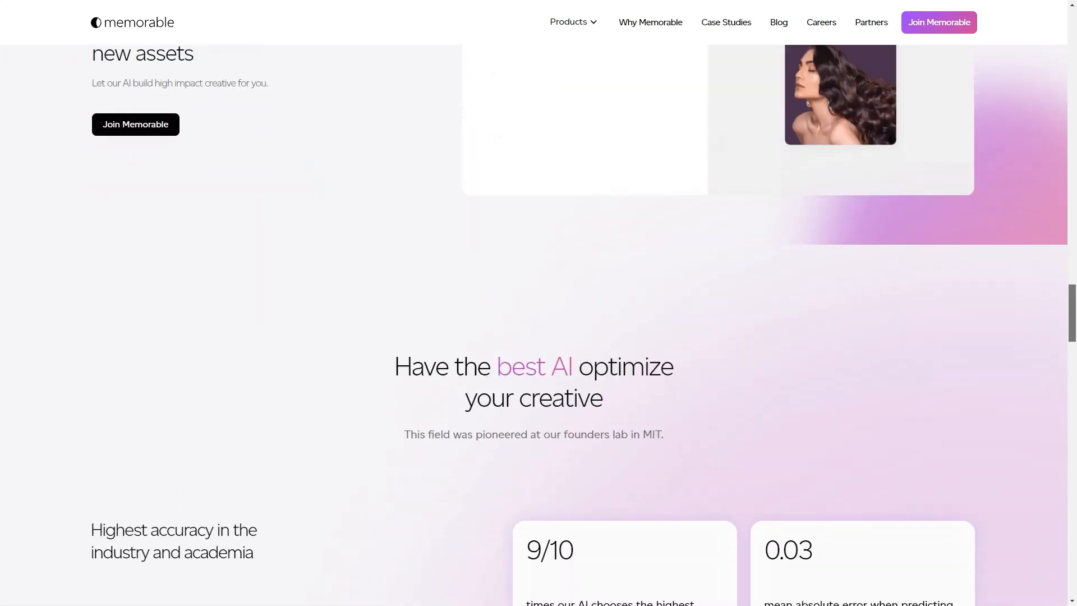
pyautogui.scroll(-3)
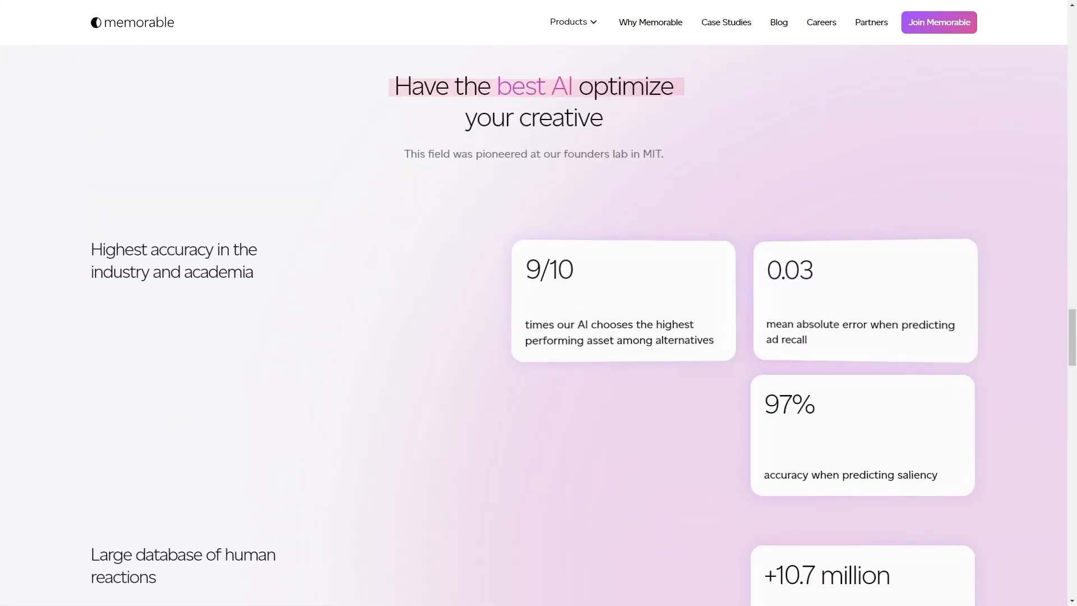
pyautogui.scroll(-3)
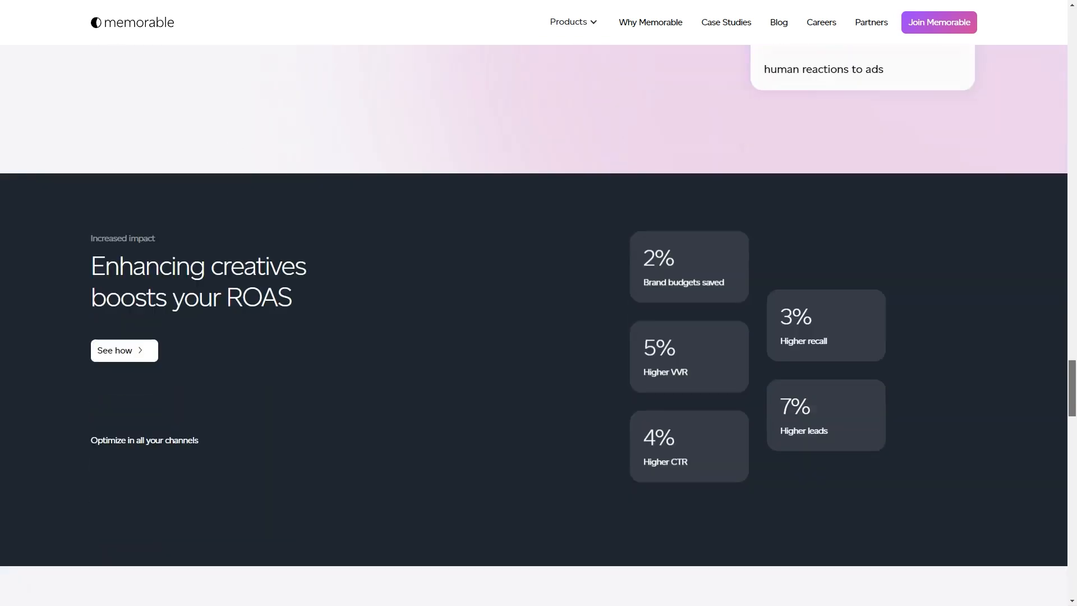
pyautogui.scroll(-3)
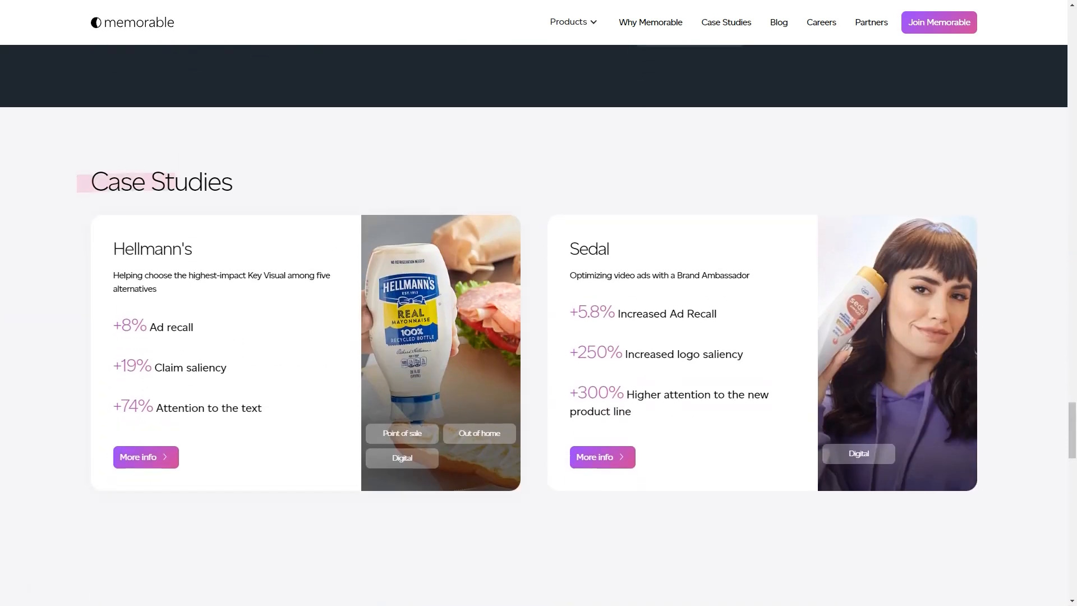
pyautogui.scroll(-3)
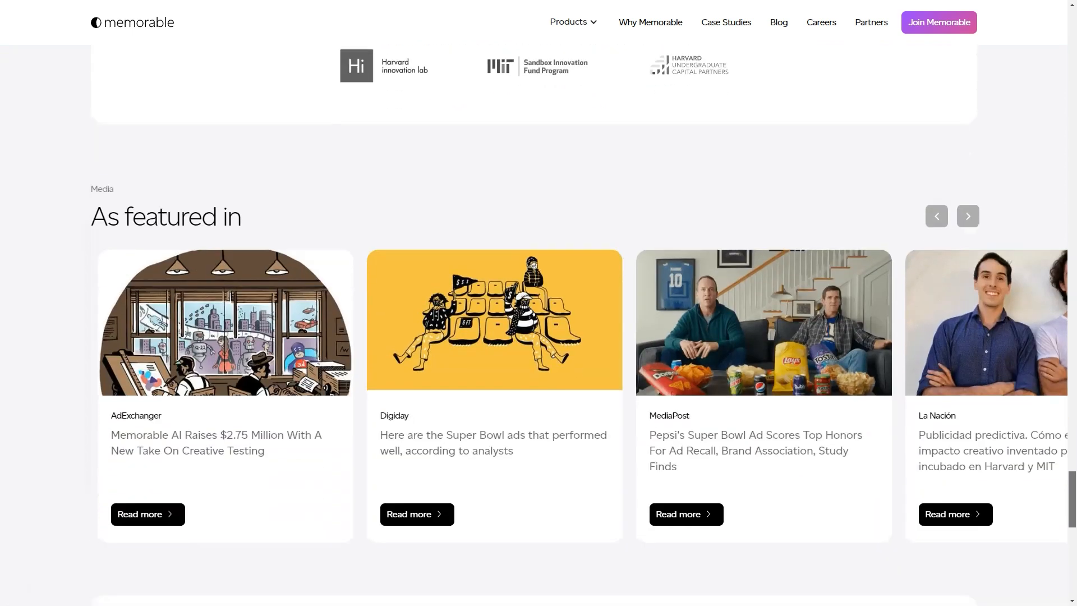
pyautogui.scroll(3)
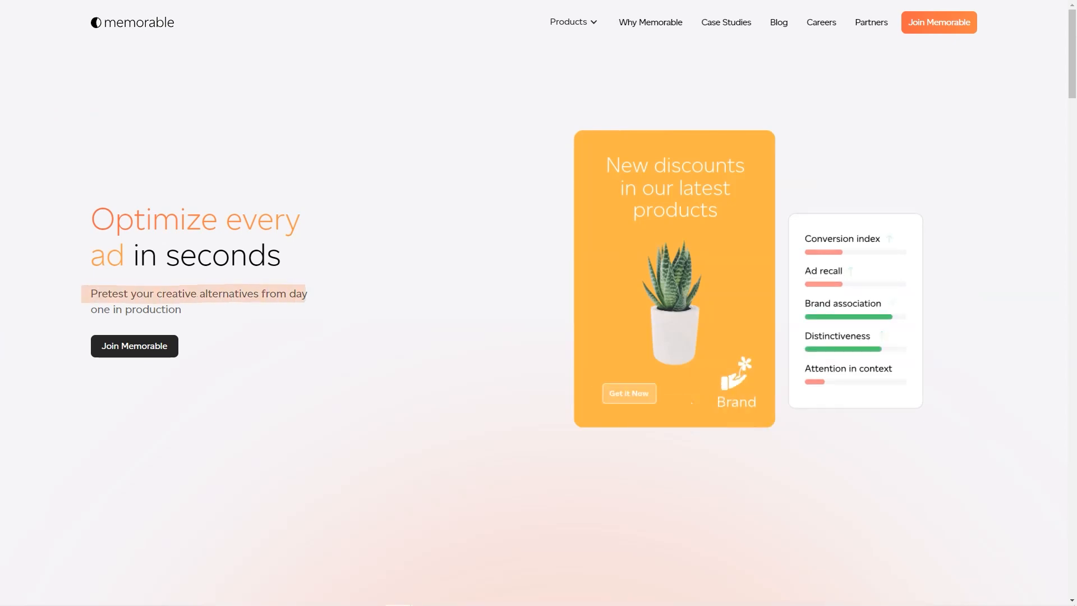
# Step: Show the 'Let our AI improve it' step on Memorable's ad optimization page
pyautogui.scroll(-3)
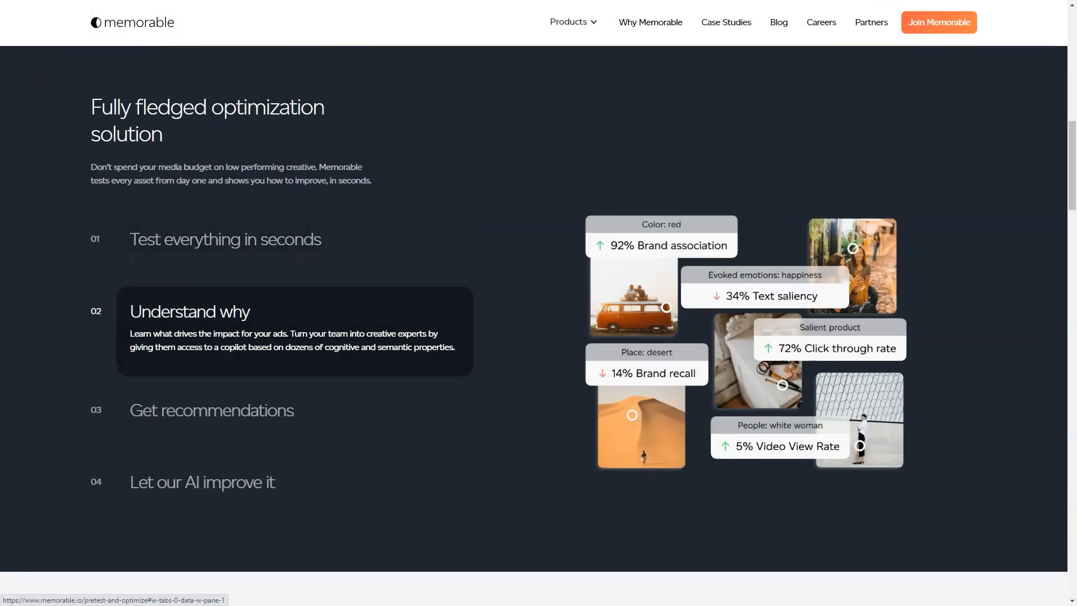
pyautogui.click(202, 482)
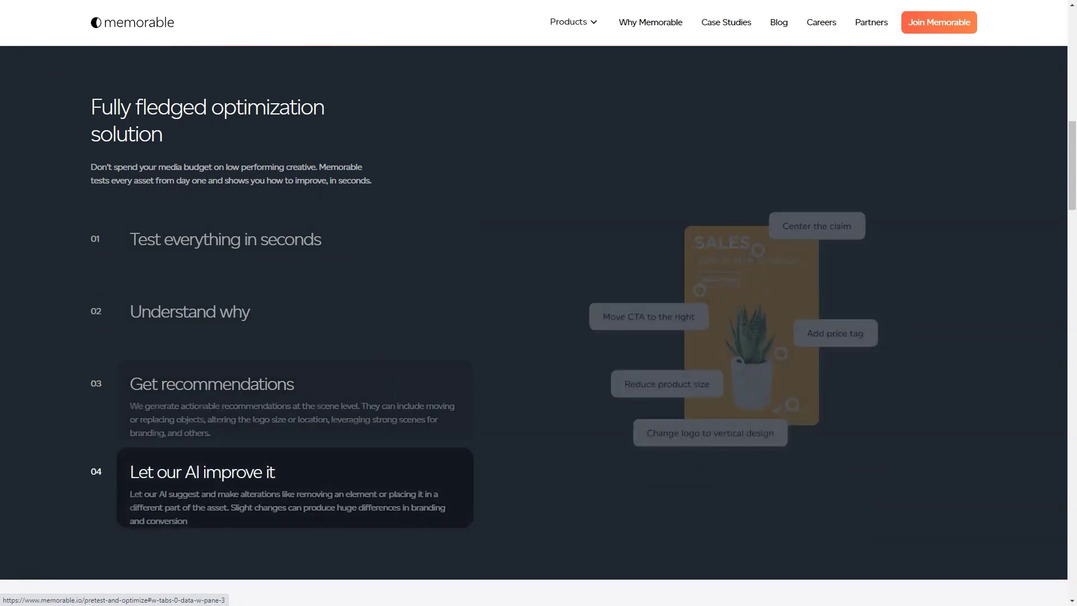
pyautogui.scroll(-3)
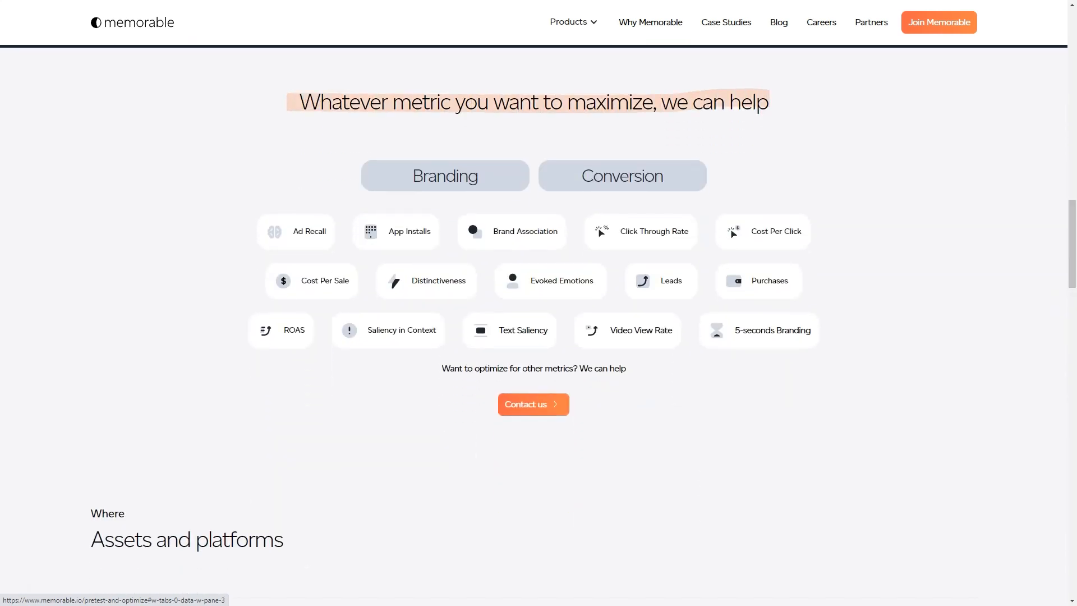
pyautogui.scroll(-3)
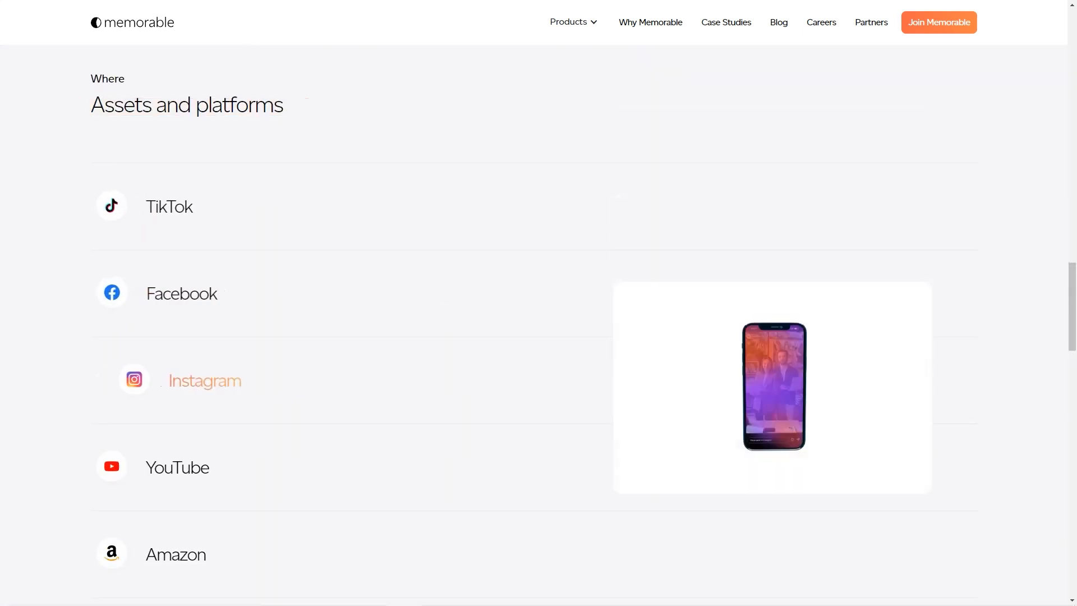
# Step: Scroll past the metrics and supported platforms to the client testimonials
pyautogui.scroll(-3)
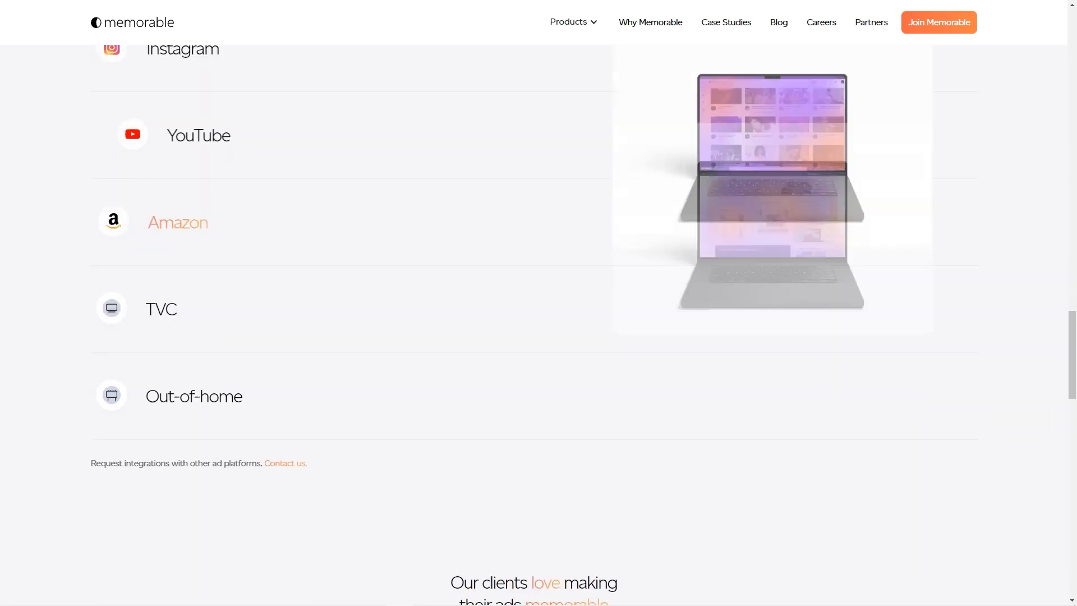
pyautogui.scroll(-3)
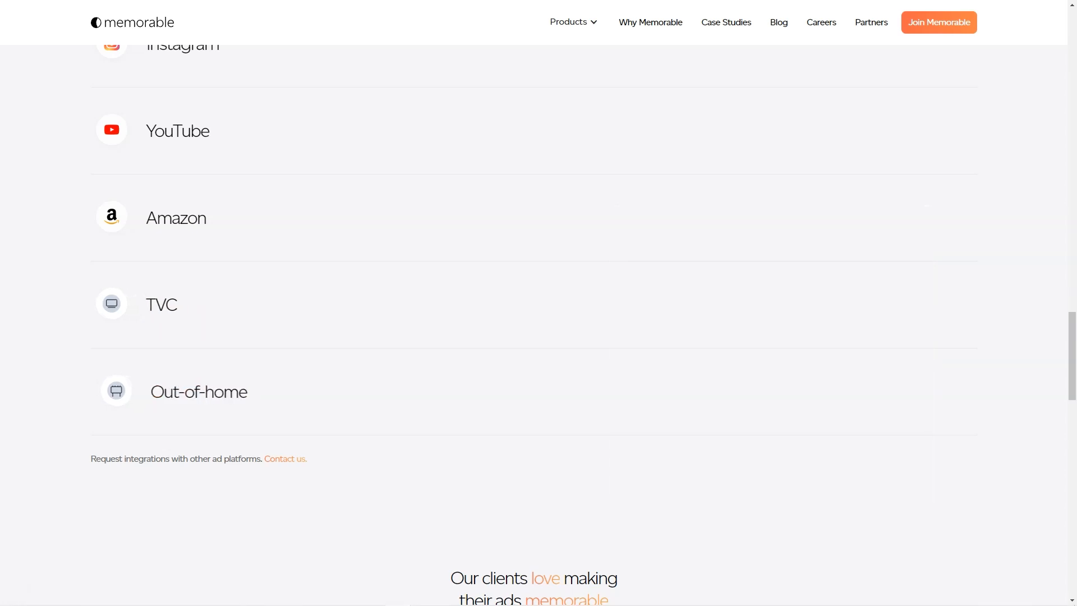
pyautogui.scroll(-3)
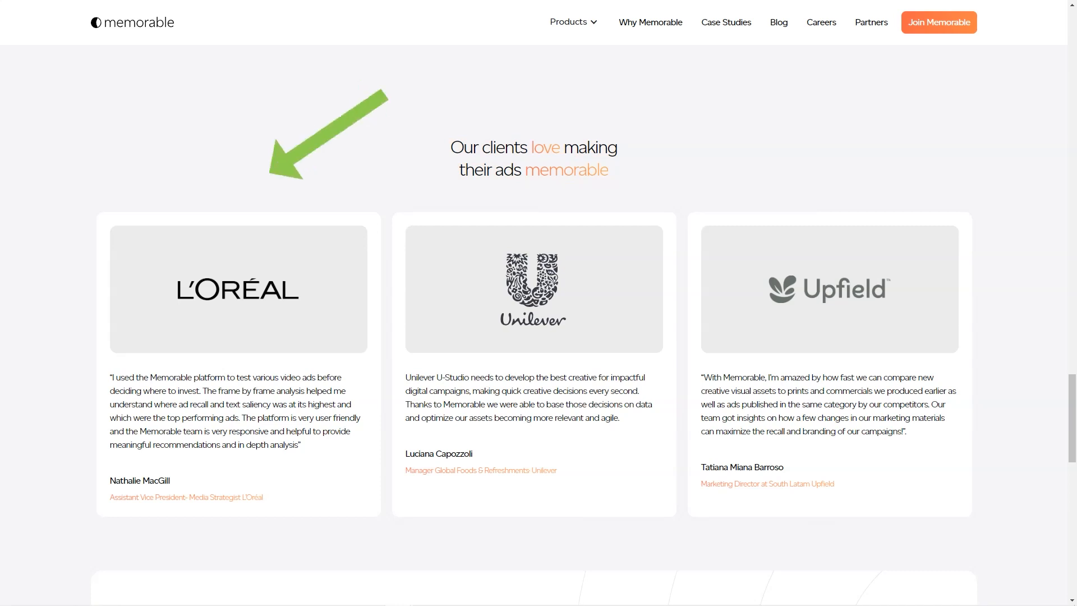
pyautogui.scroll(3)
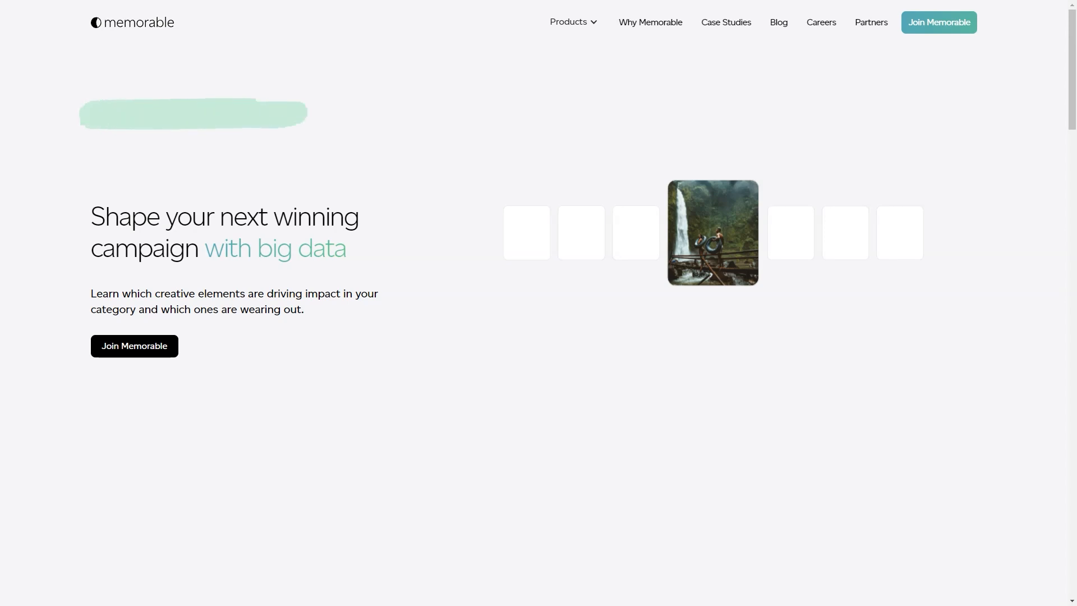
# Step: Browse the 'Shape your next winning campaign' page and the Memorable Ad Maker generator
pyautogui.scroll(-3)
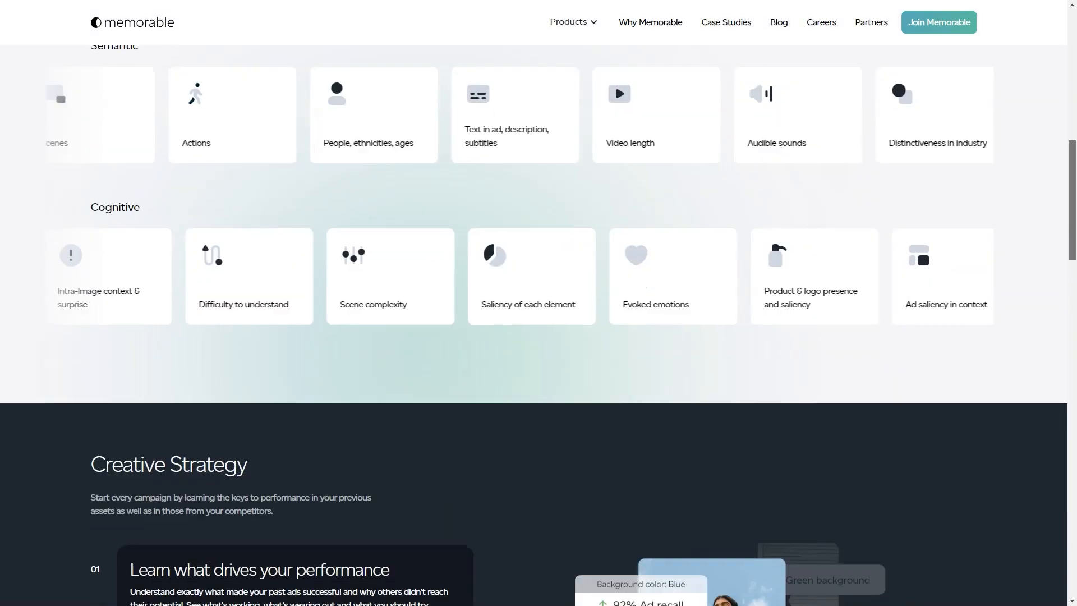
pyautogui.scroll(-3)
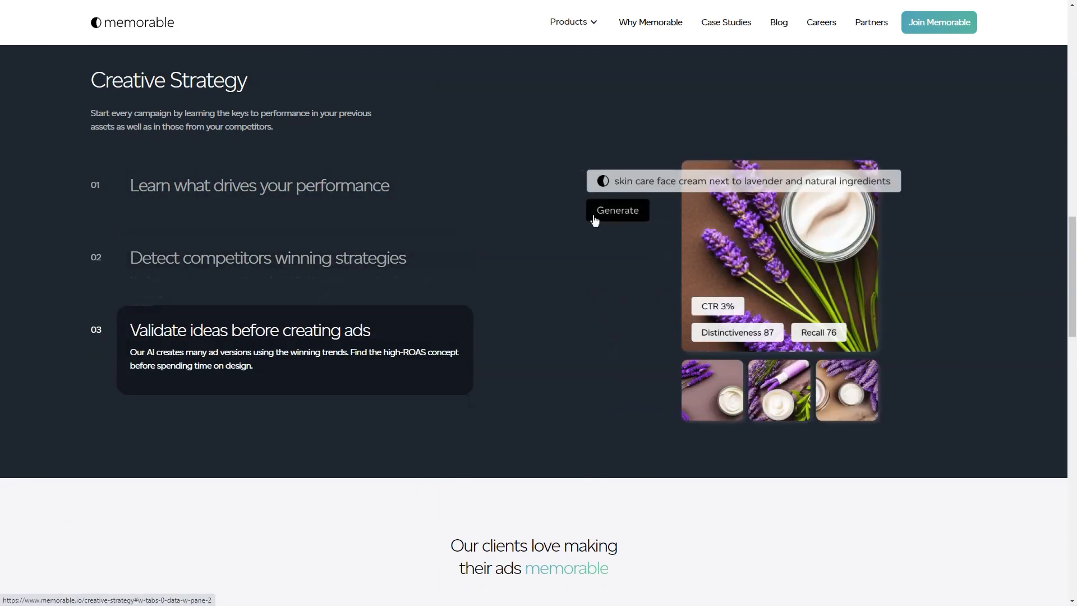
pyautogui.scroll(-3)
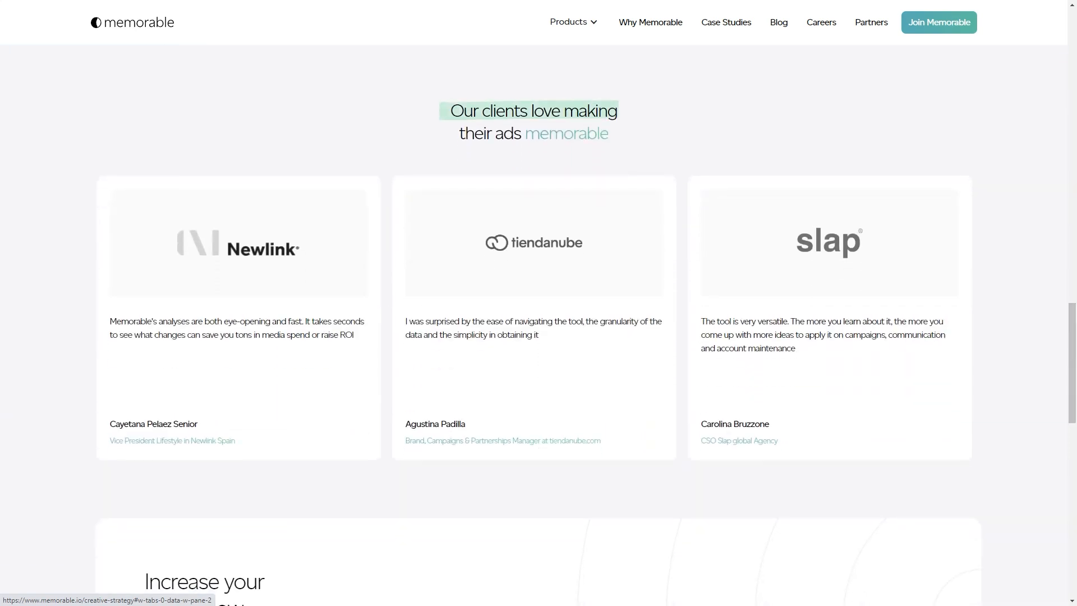
pyautogui.scroll(-3)
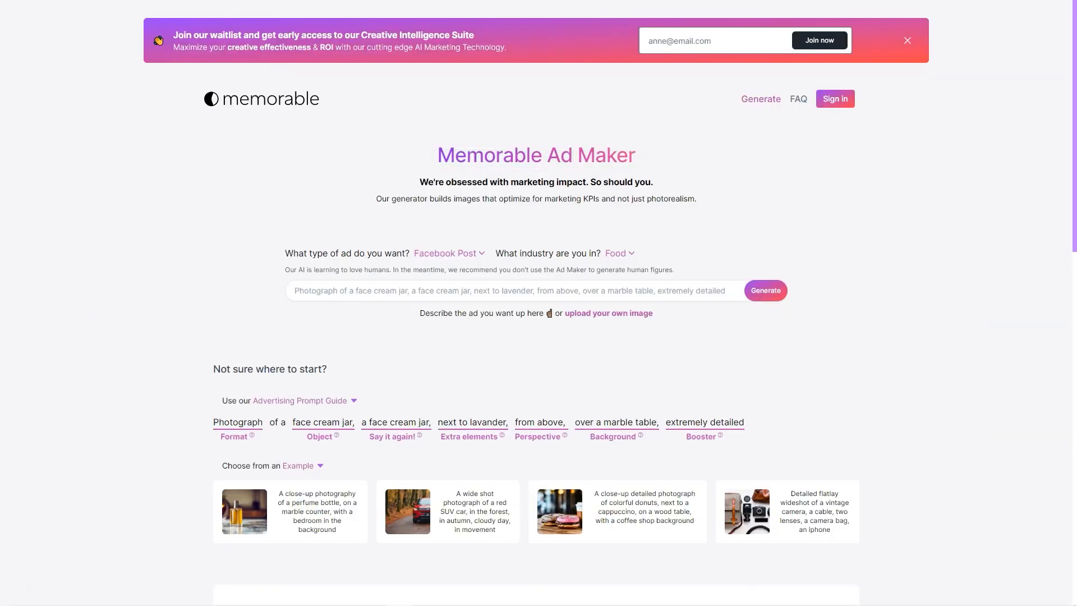
pyautogui.scroll(-3)
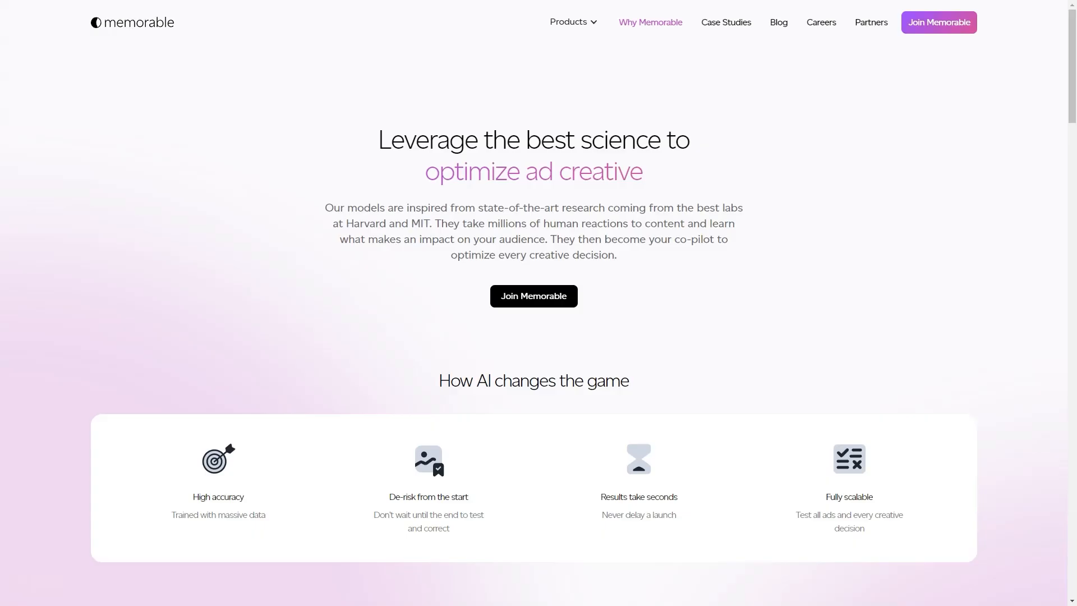
# Step: Read Steps 1 to 3 of How it works on the Why Memorable page
pyautogui.moveTo(369, 140); pyautogui.dragTo(521, 171)
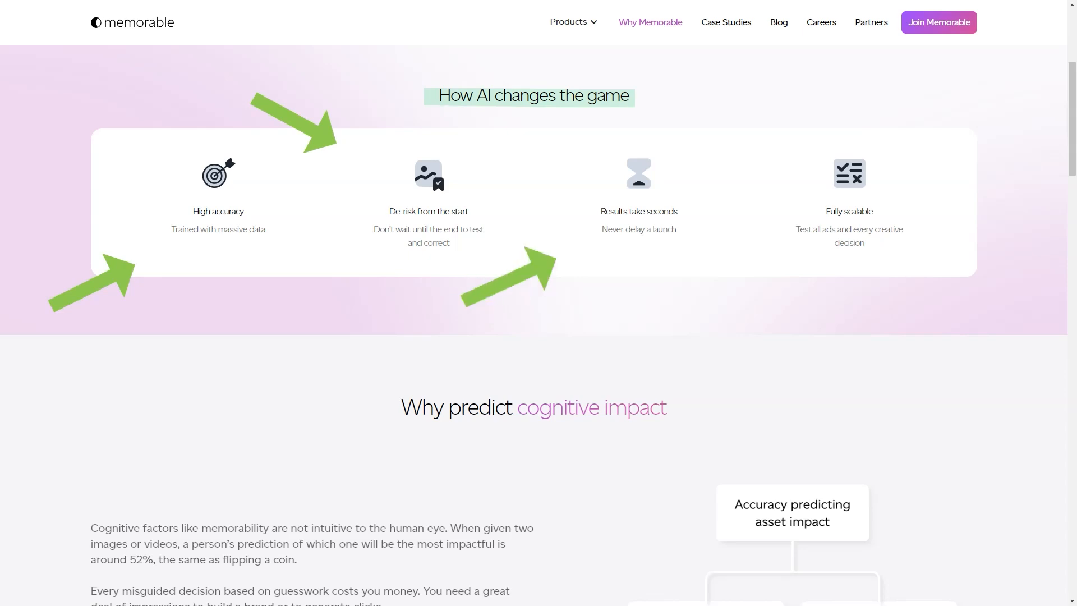
pyautogui.scroll(-3)
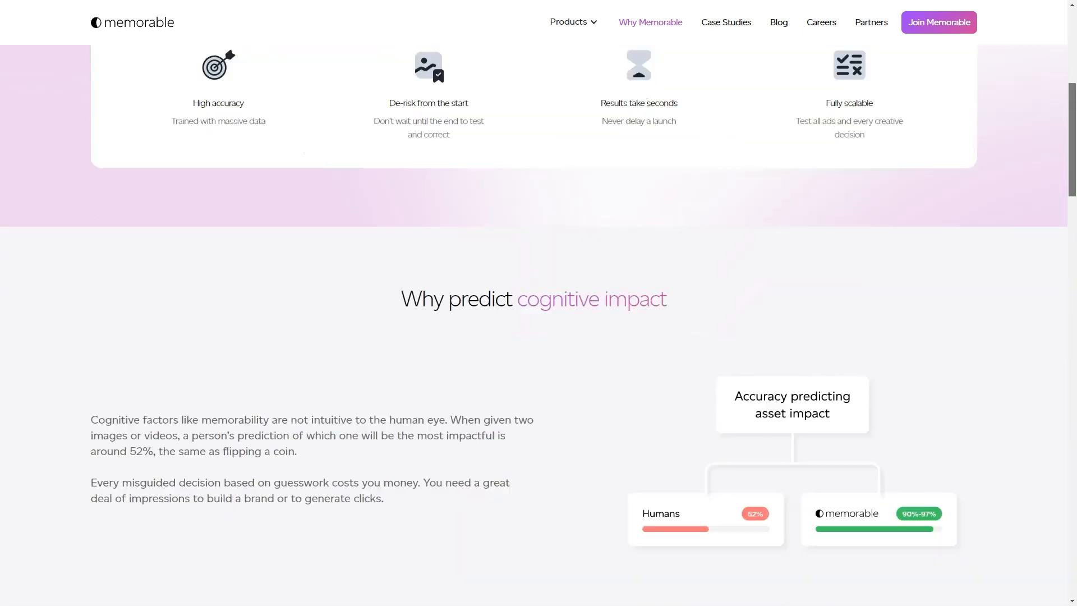
pyautogui.scroll(-3)
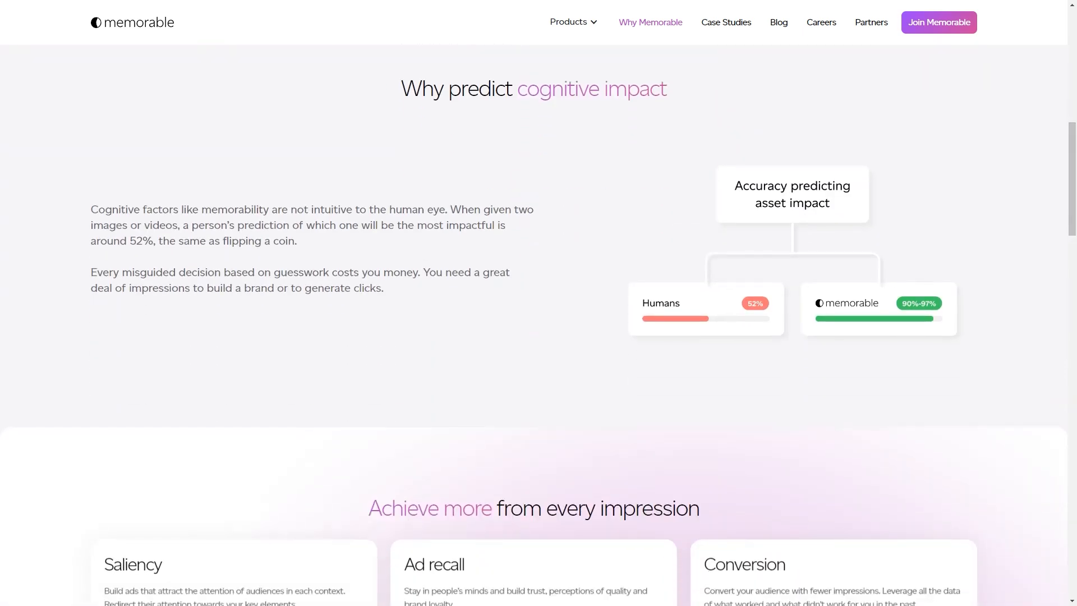
pyautogui.scroll(-3)
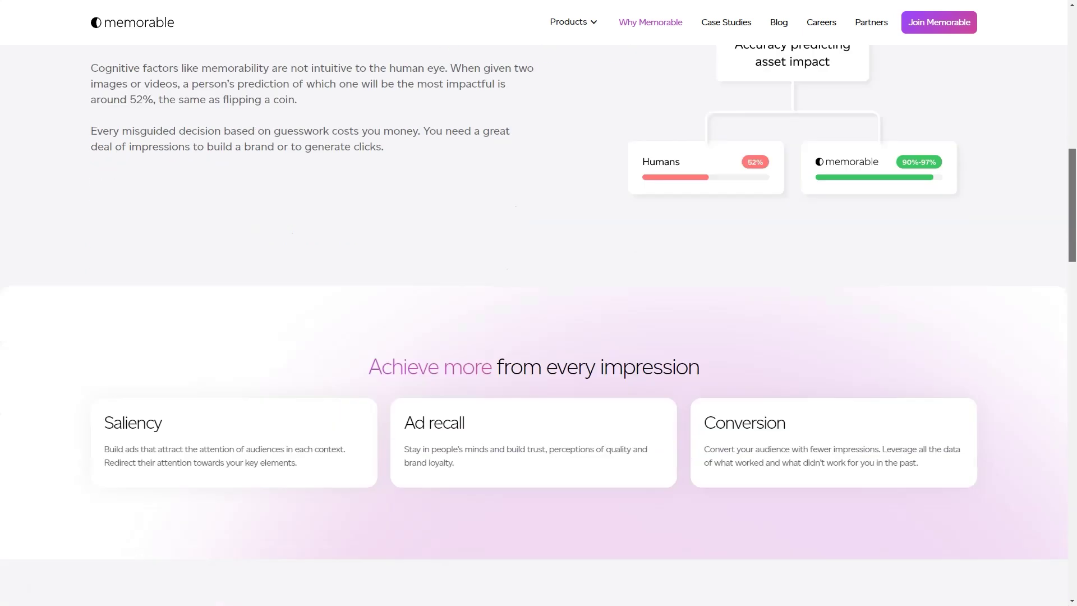
pyautogui.scroll(-3)
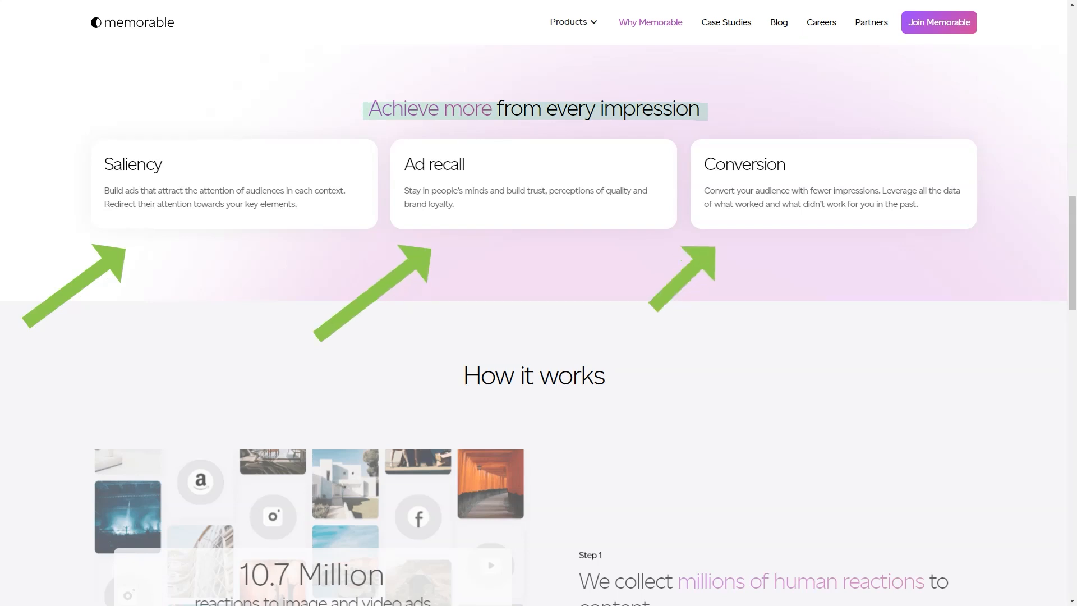
pyautogui.scroll(-3)
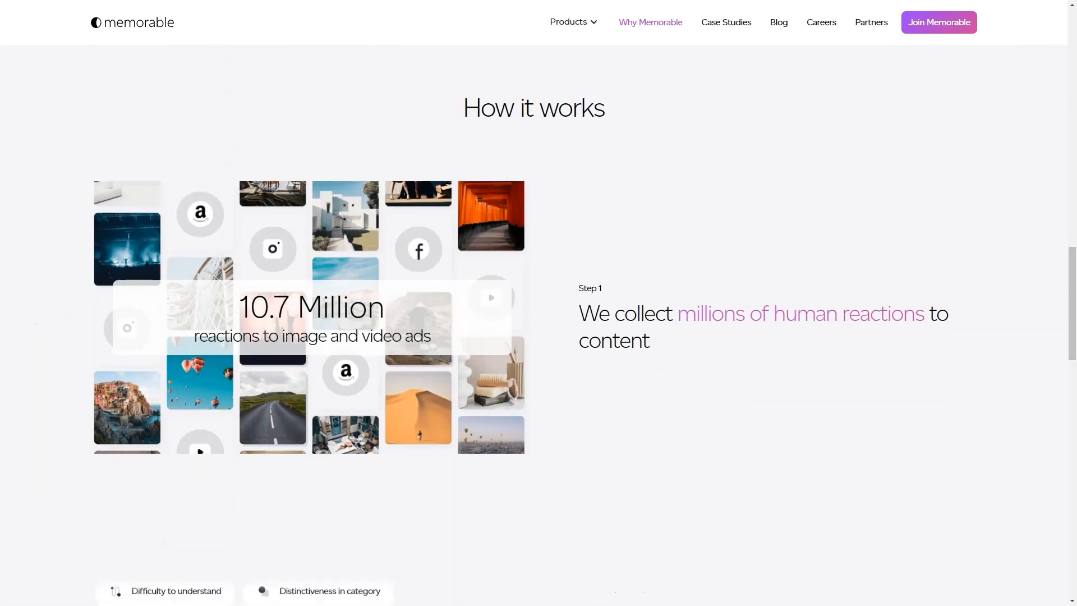
pyautogui.scroll(-3)
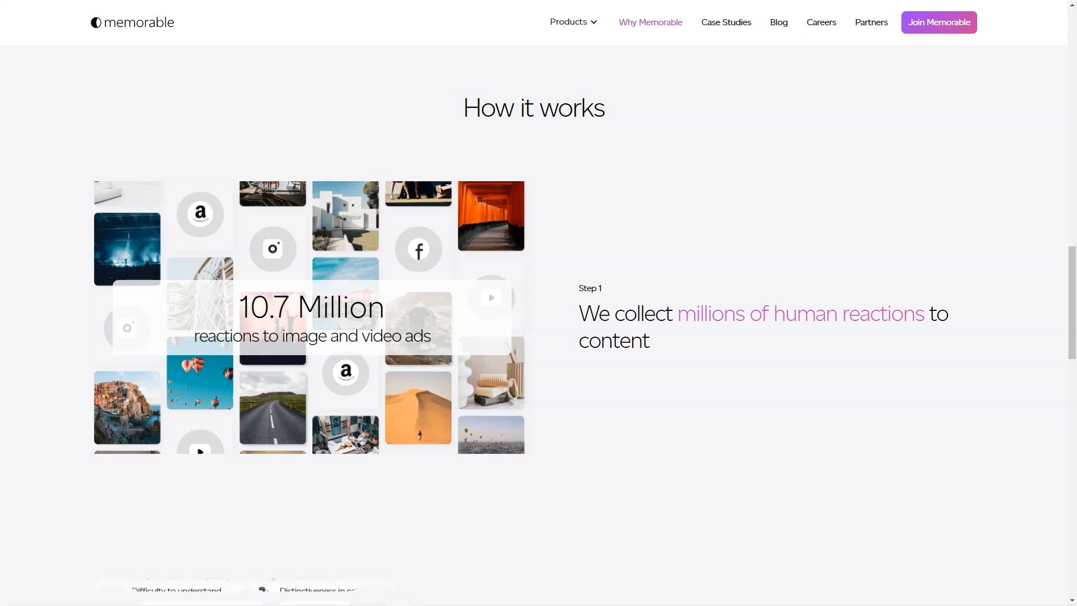
pyautogui.scroll(-3)
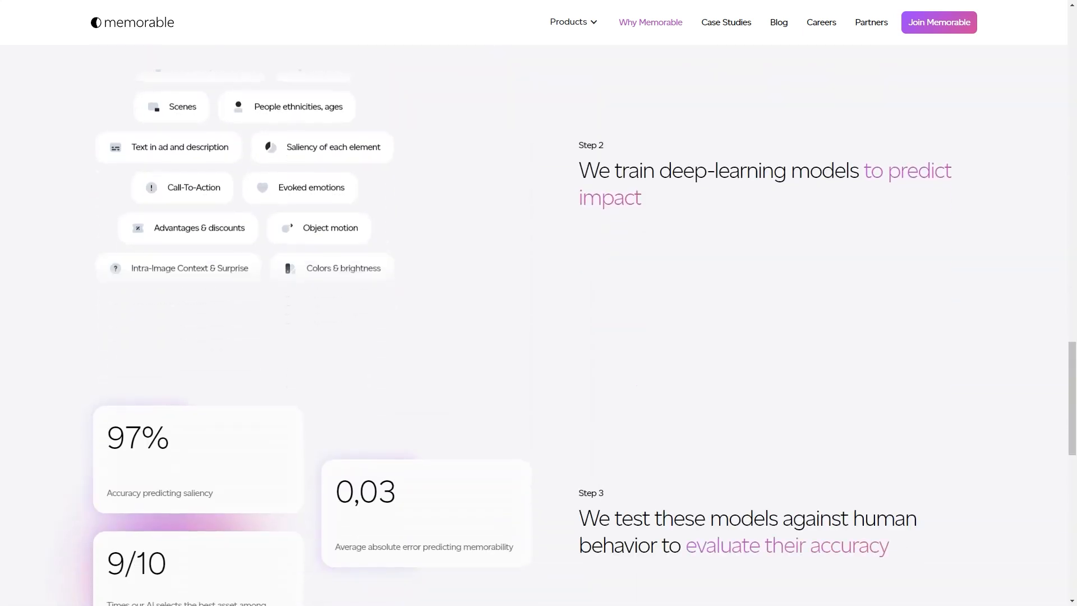
pyautogui.scroll(-3)
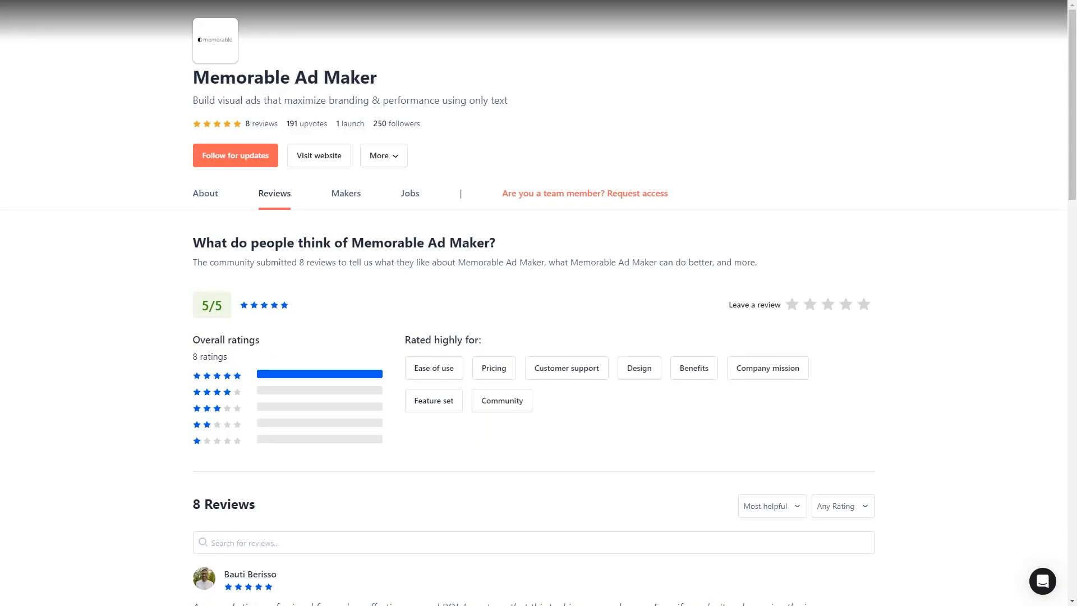
# Step: Scroll through Memorable Ad Maker's Product Hunt reviews down to the sixth reviewer
pyautogui.scroll(-3)
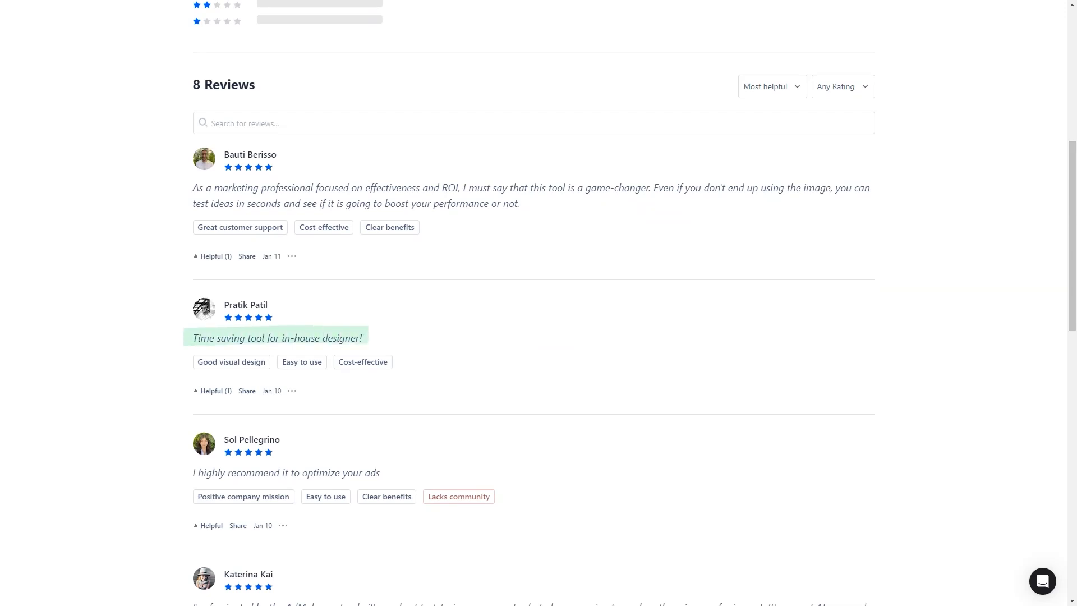
pyautogui.scroll(-3)
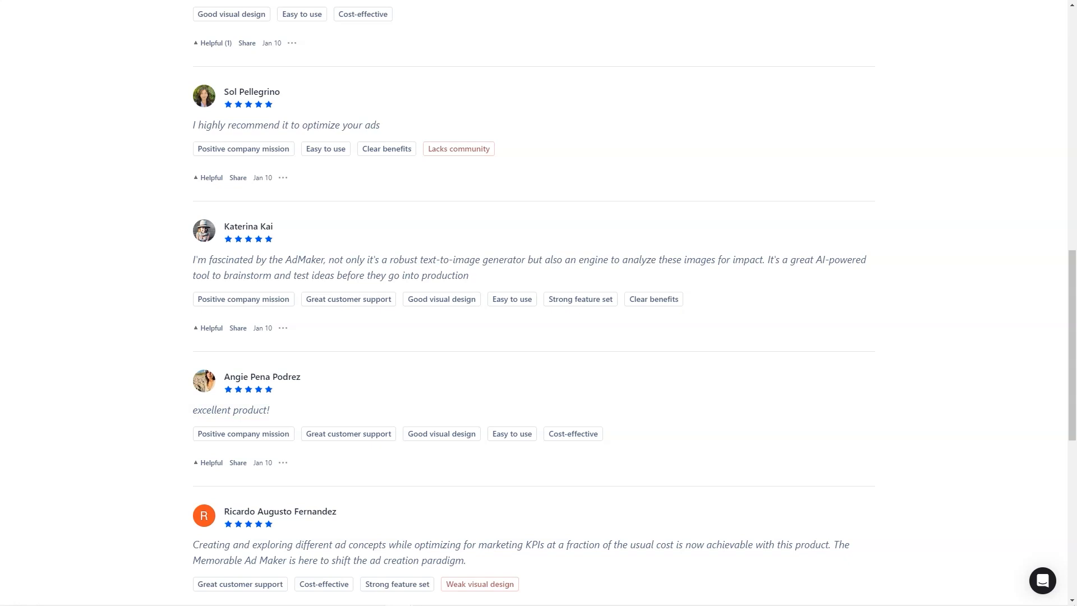
pyautogui.scroll(-3)
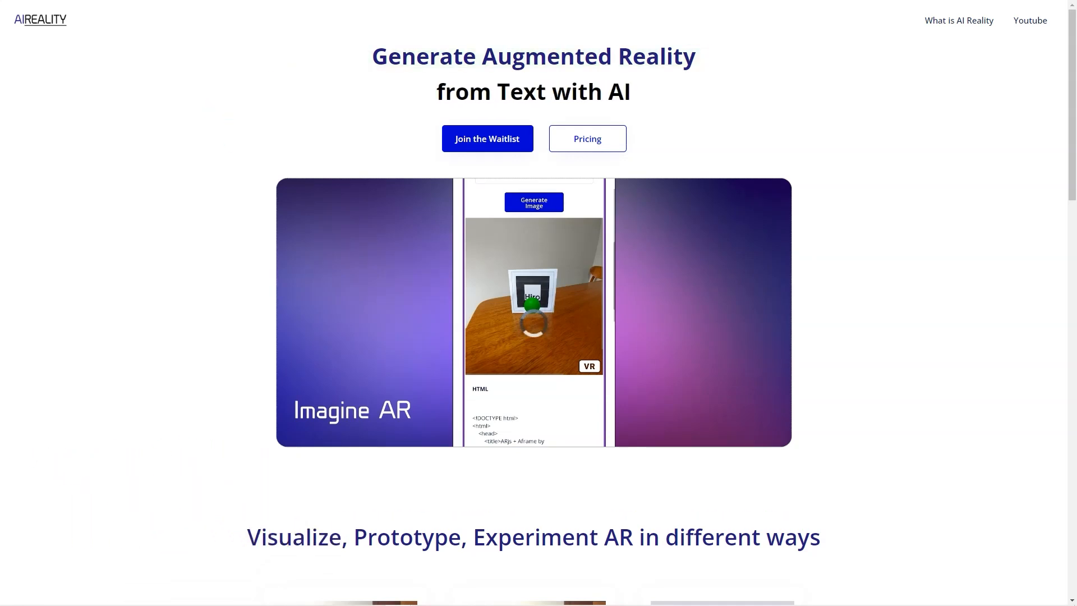
# Step: Scroll AI Reality's homepage through its AR tools, mission and $5 benefits to Access Now
pyautogui.scroll(-3)
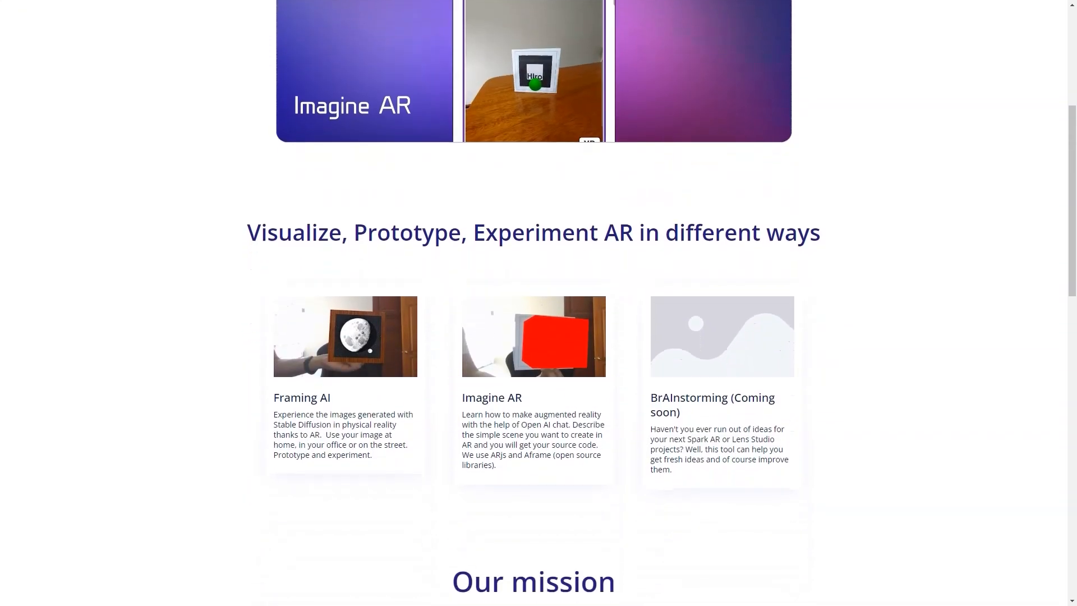
pyautogui.scroll(-3)
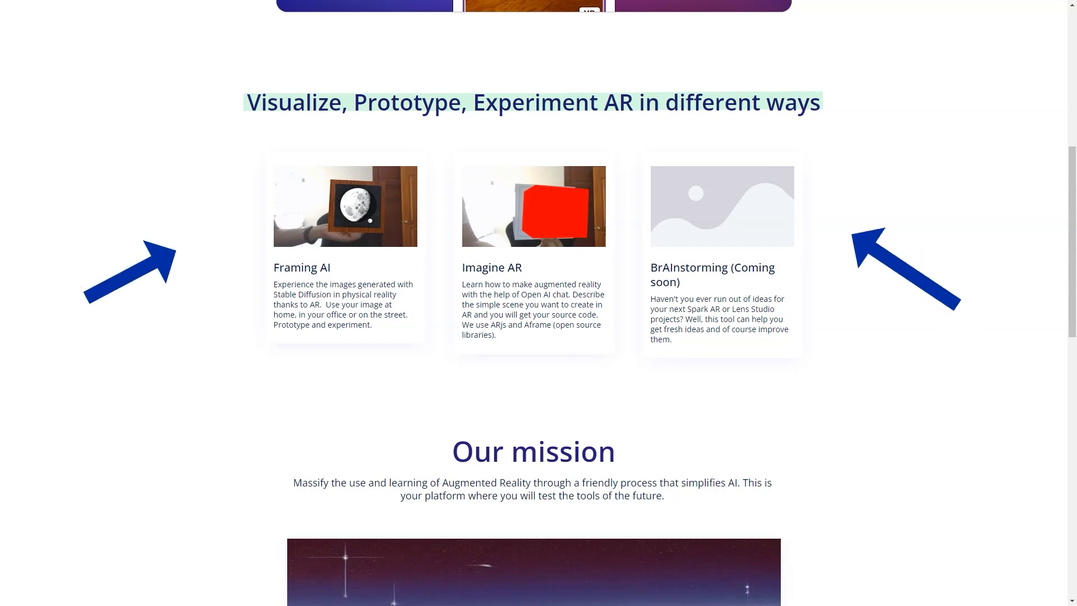
pyautogui.scroll(-3)
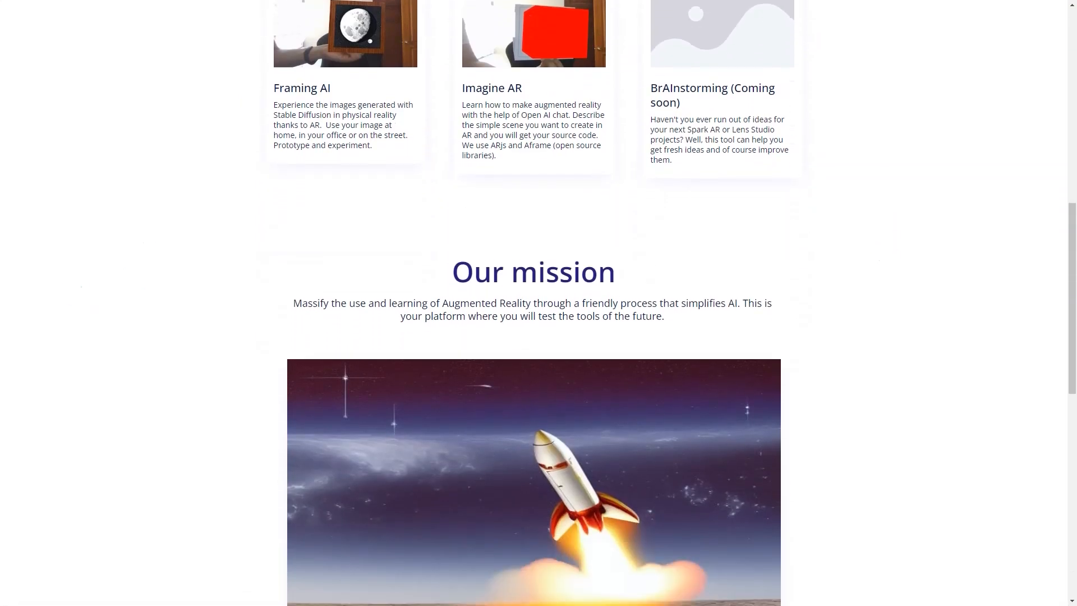
pyautogui.scroll(-3)
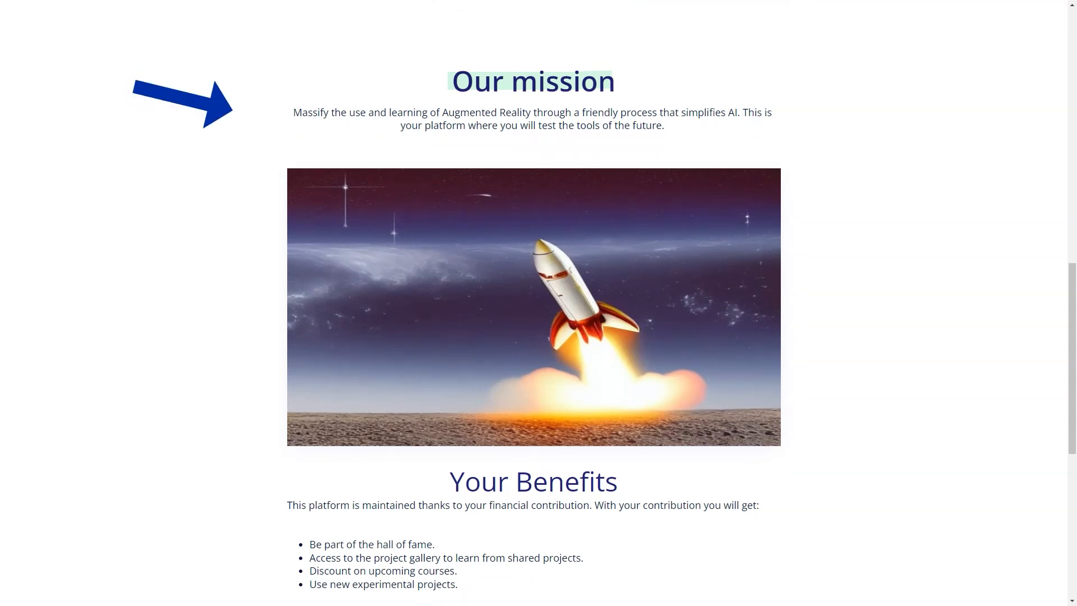
pyautogui.scroll(-3)
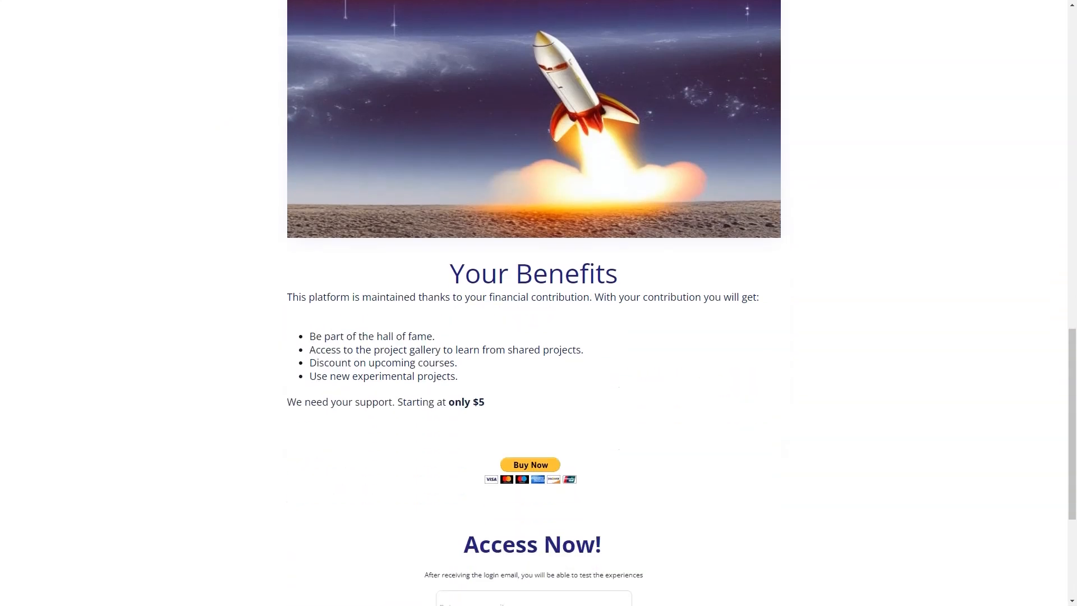
pyautogui.scroll(-3)
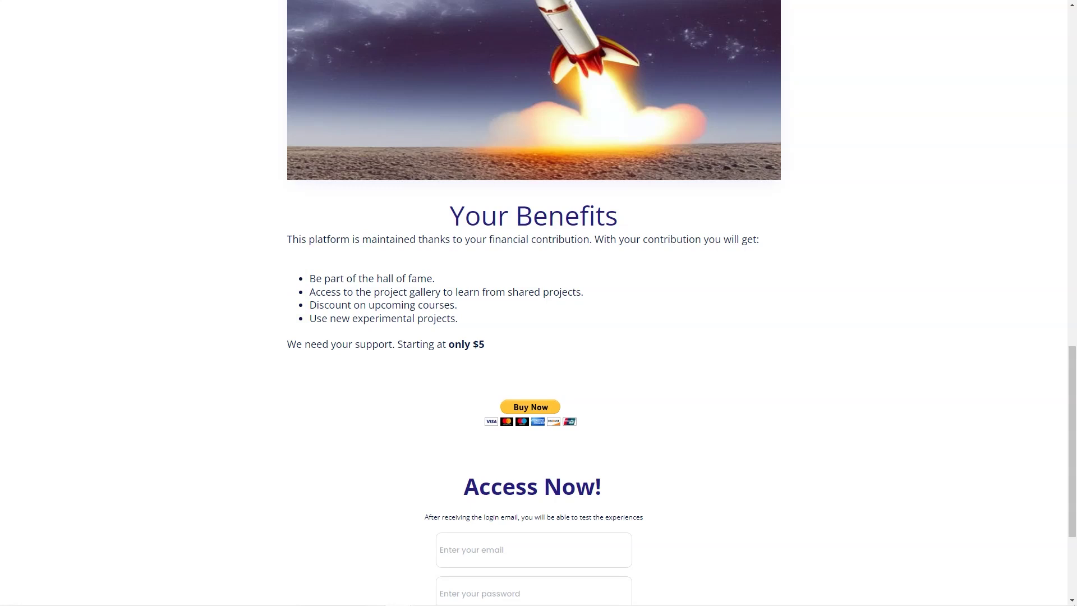
pyautogui.scroll(3)
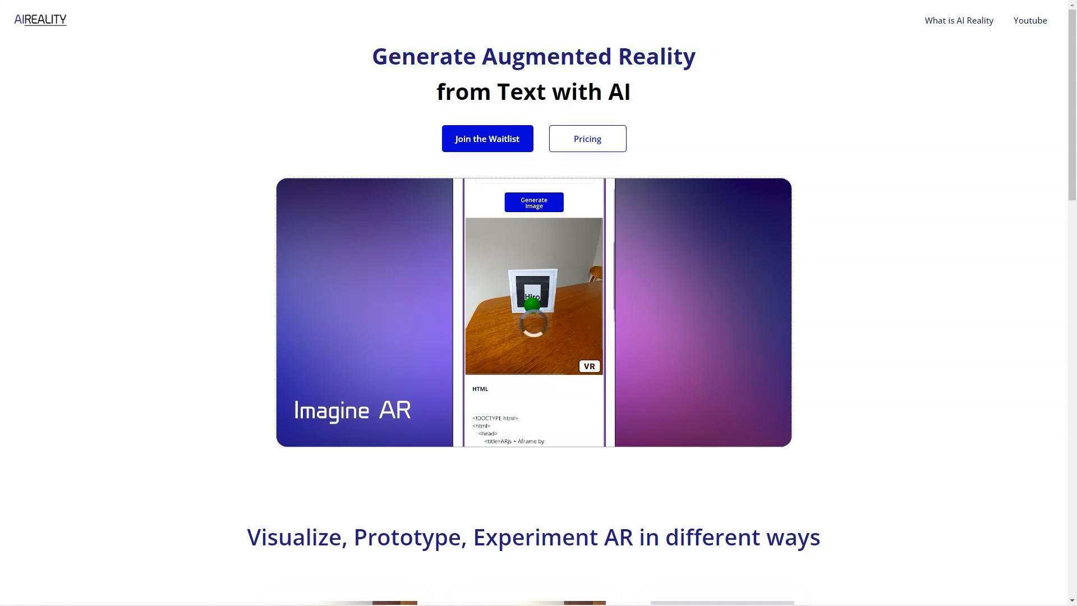
# Step: Scroll the AI Reality homepage again past the three AR tool cards and mission statement
pyautogui.scroll(-3)
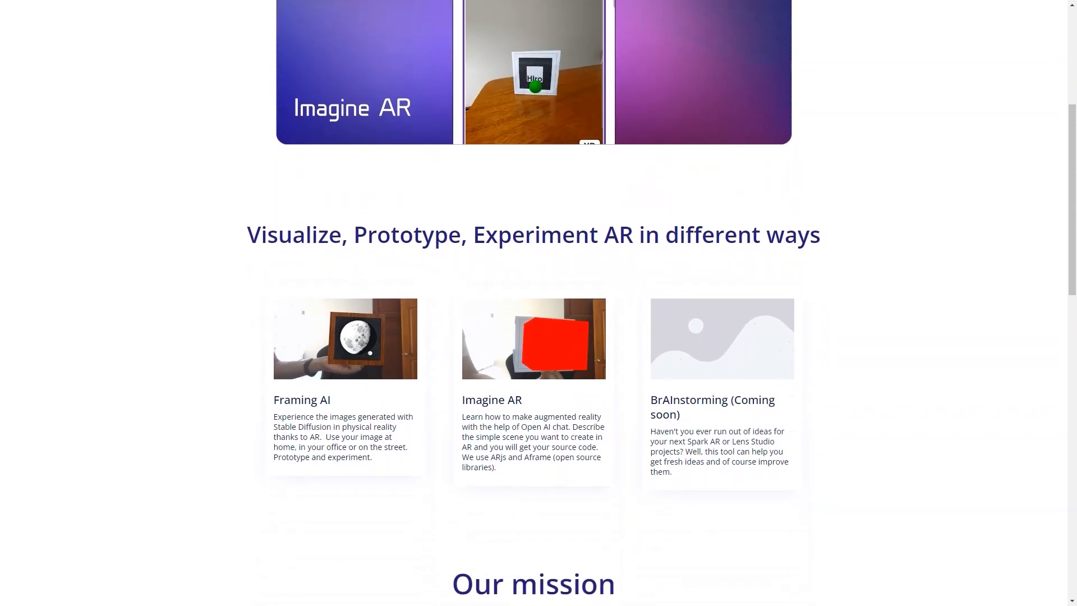
pyautogui.scroll(-3)
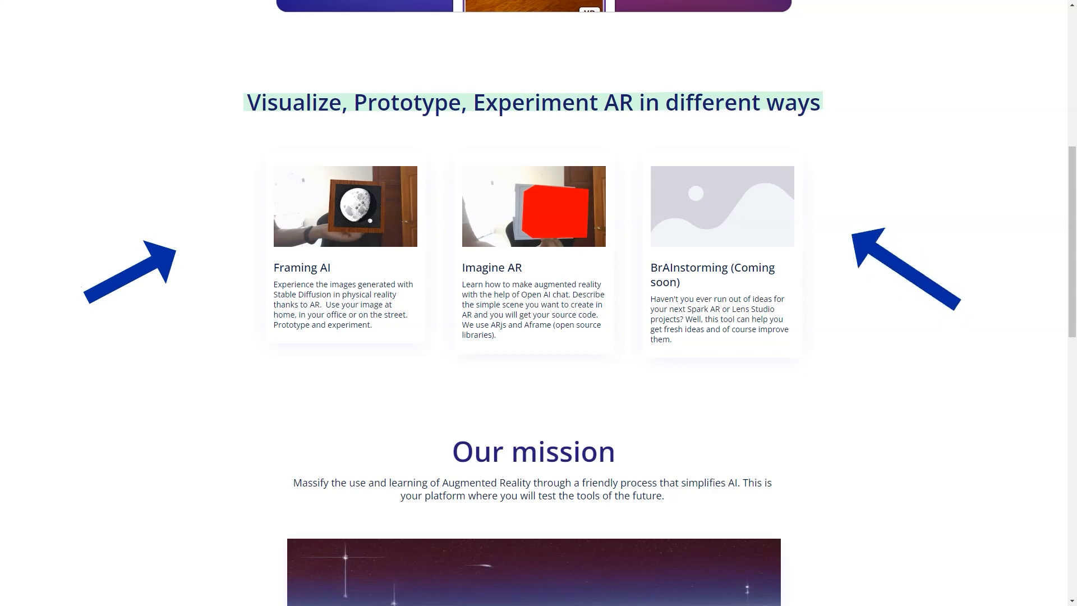
pyautogui.scroll(-3)
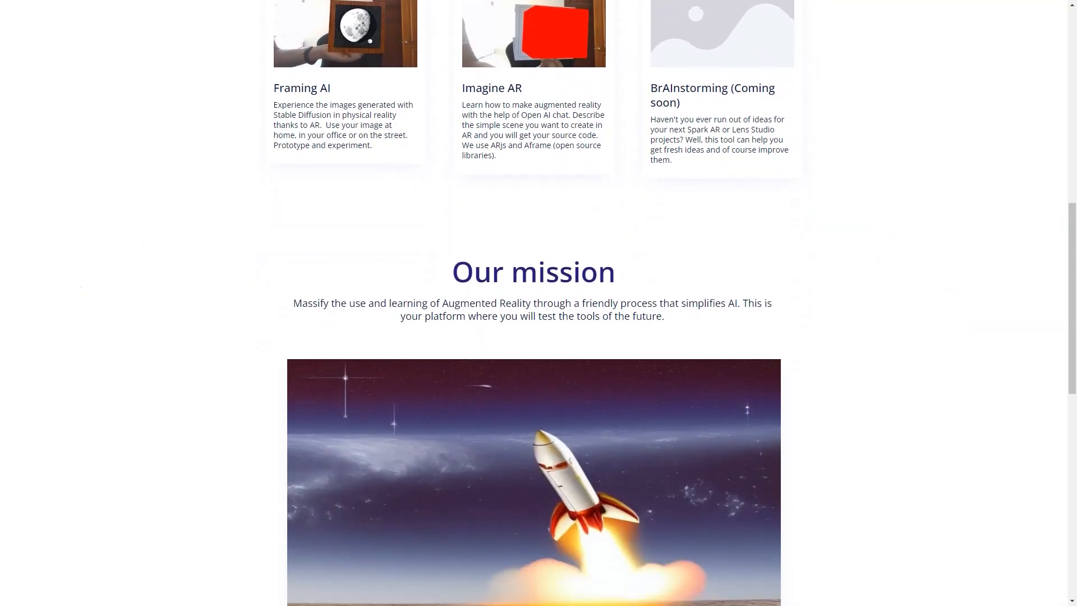
pyautogui.scroll(-3)
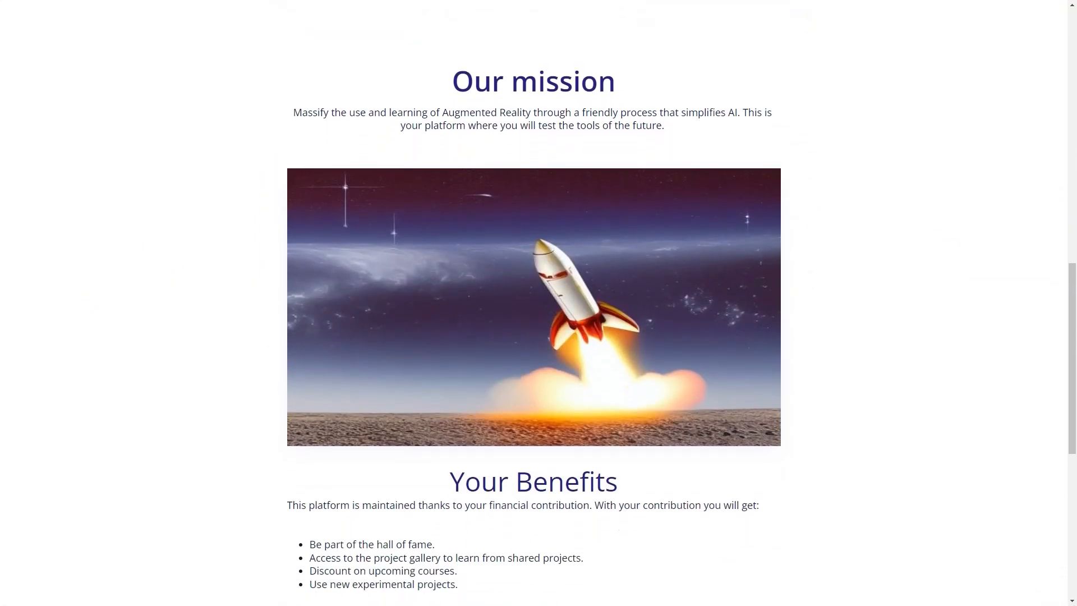
pyautogui.doubleClick(533, 82)
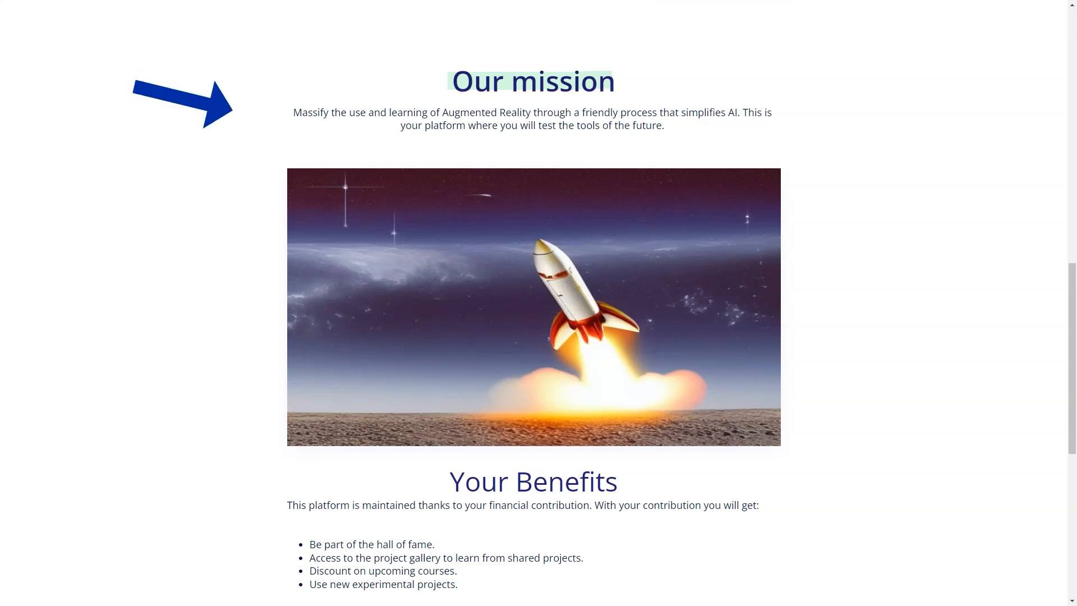
# Step: Continue down through the benefits to the Access Now login form
pyautogui.scroll(-3)
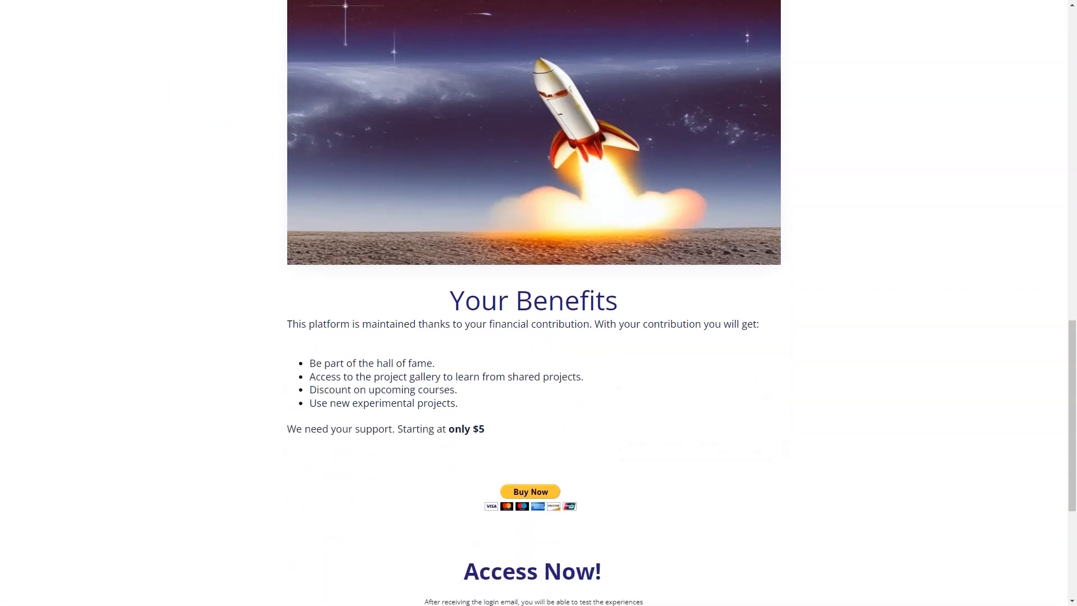
pyautogui.scroll(-3)
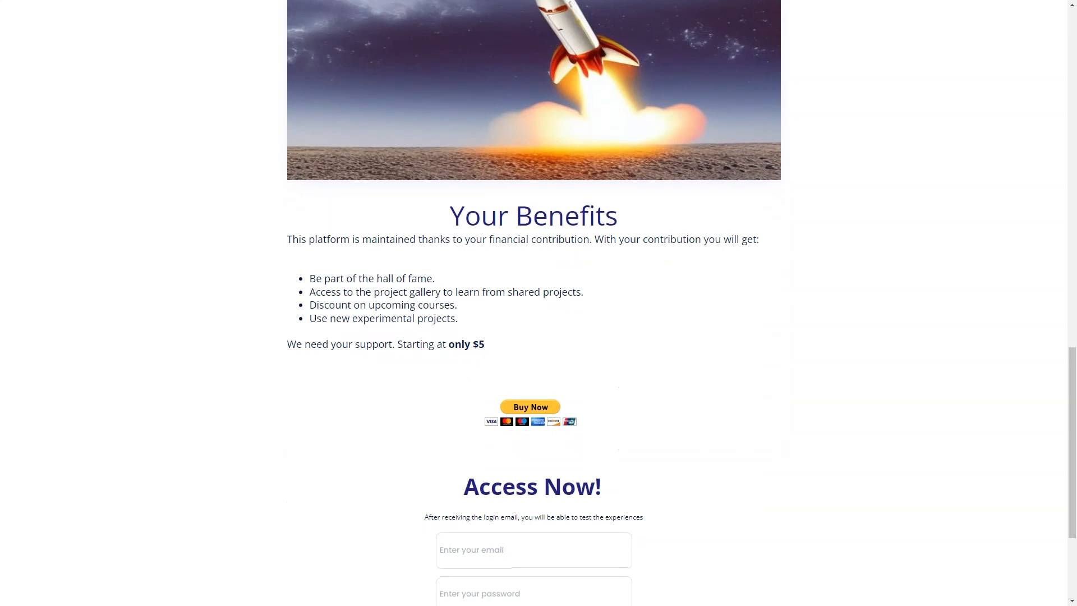
pyautogui.doubleClick(533, 215)
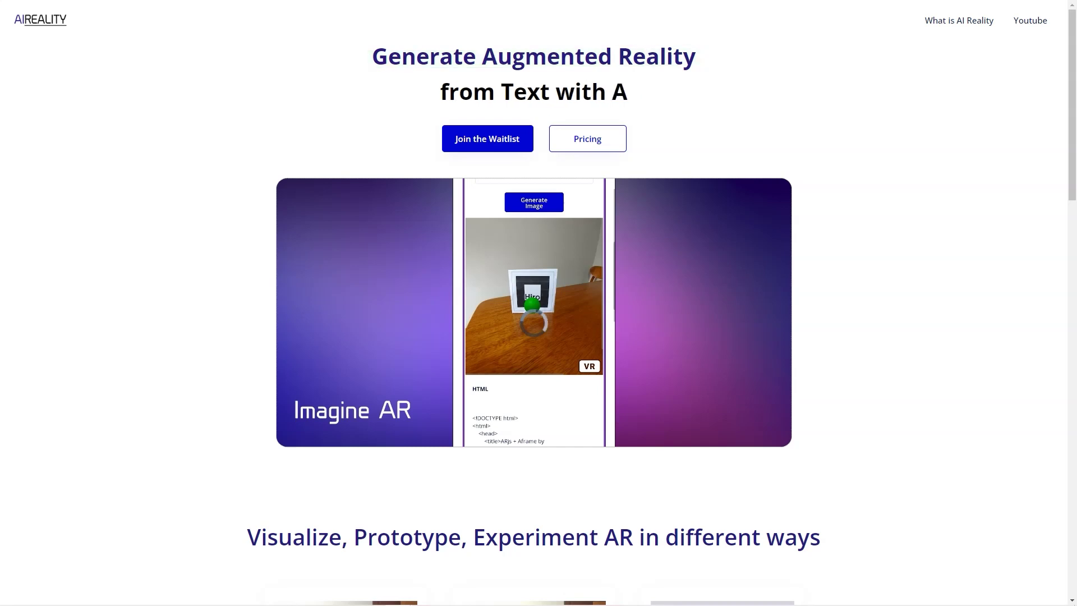
# Step: Scroll through the three AR tool cards and Our mission down to Your Benefits from $5
pyautogui.scroll(-3)
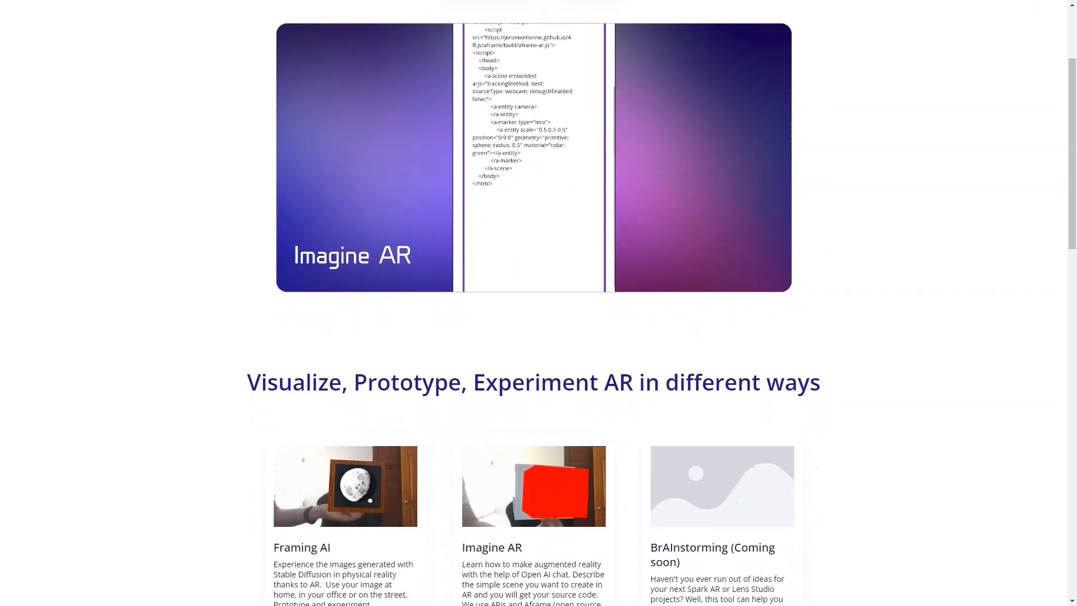
pyautogui.scroll(-3)
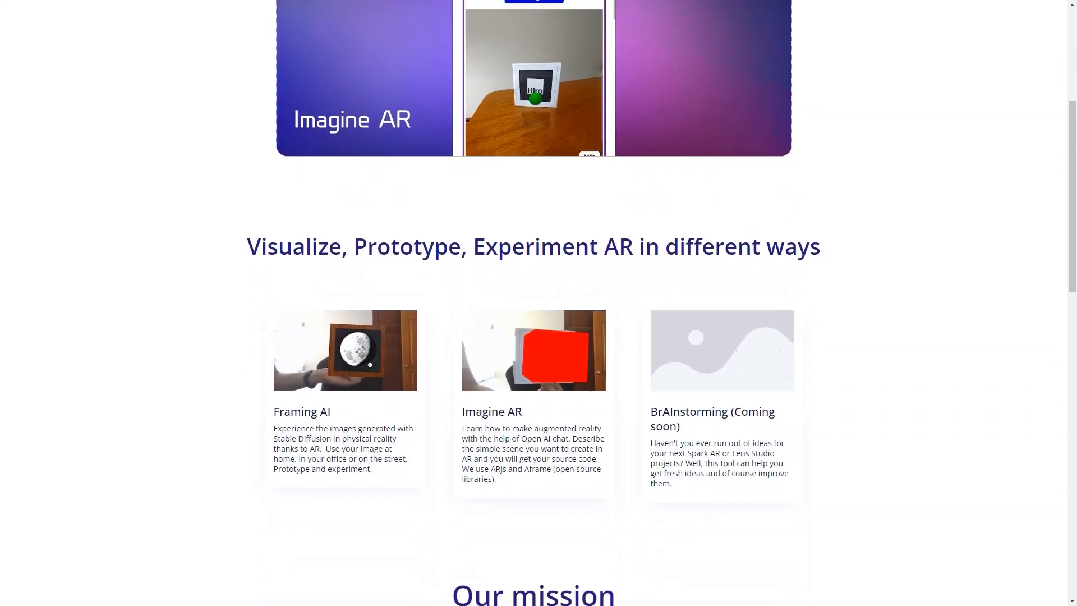
pyautogui.scroll(-3)
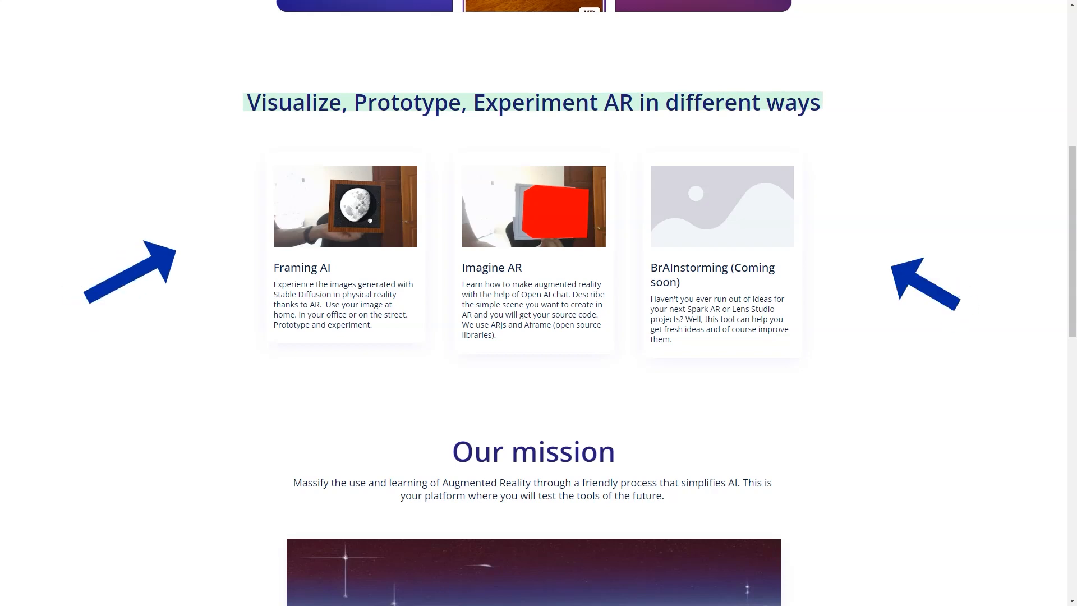
pyautogui.scroll(-3)
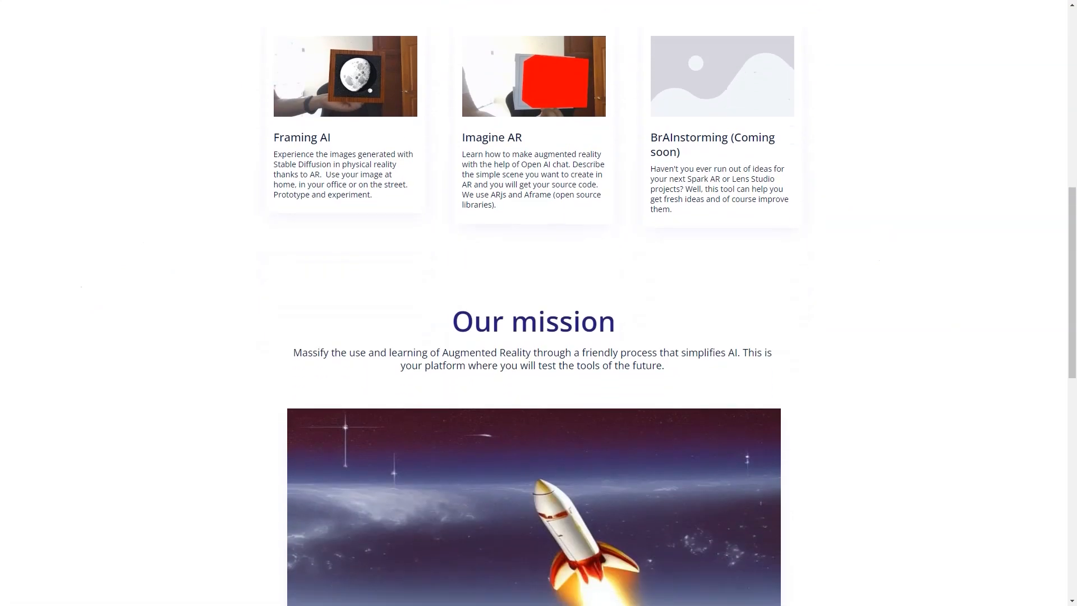
pyautogui.scroll(-3)
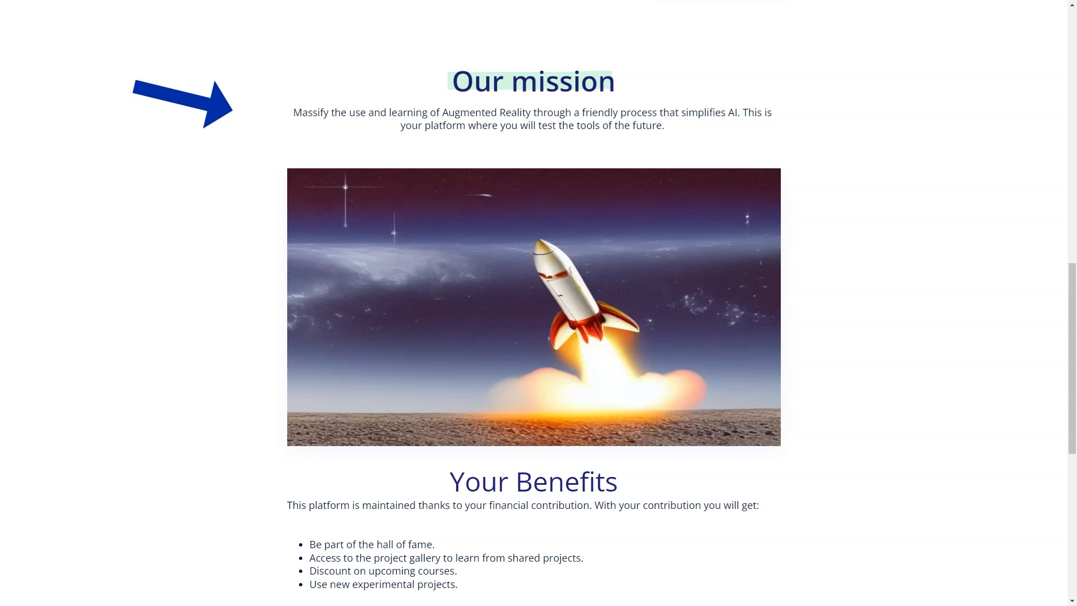
pyautogui.scroll(-3)
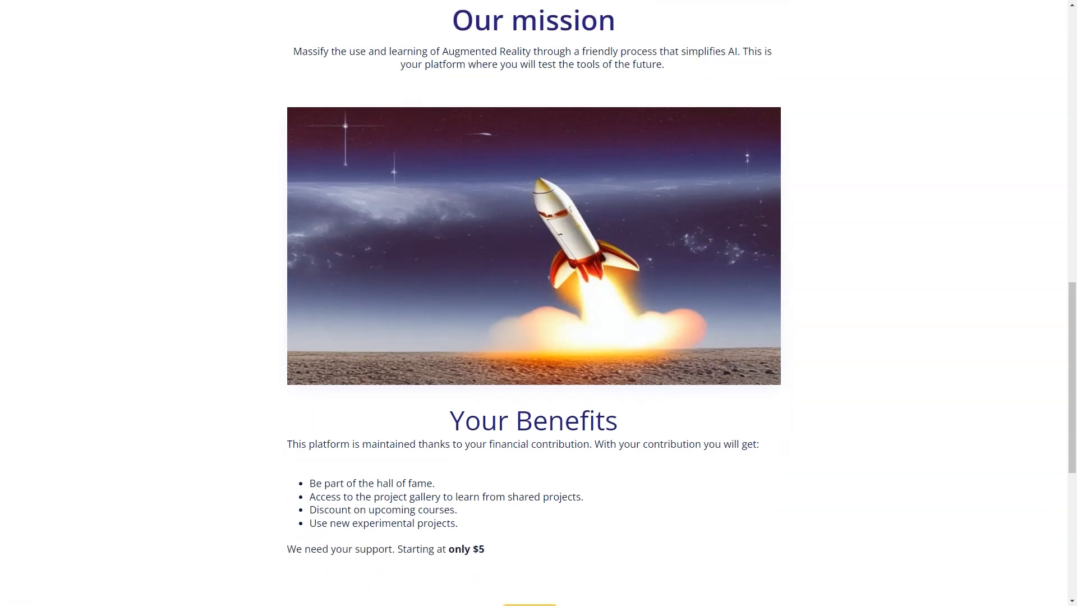
pyautogui.scroll(-3)
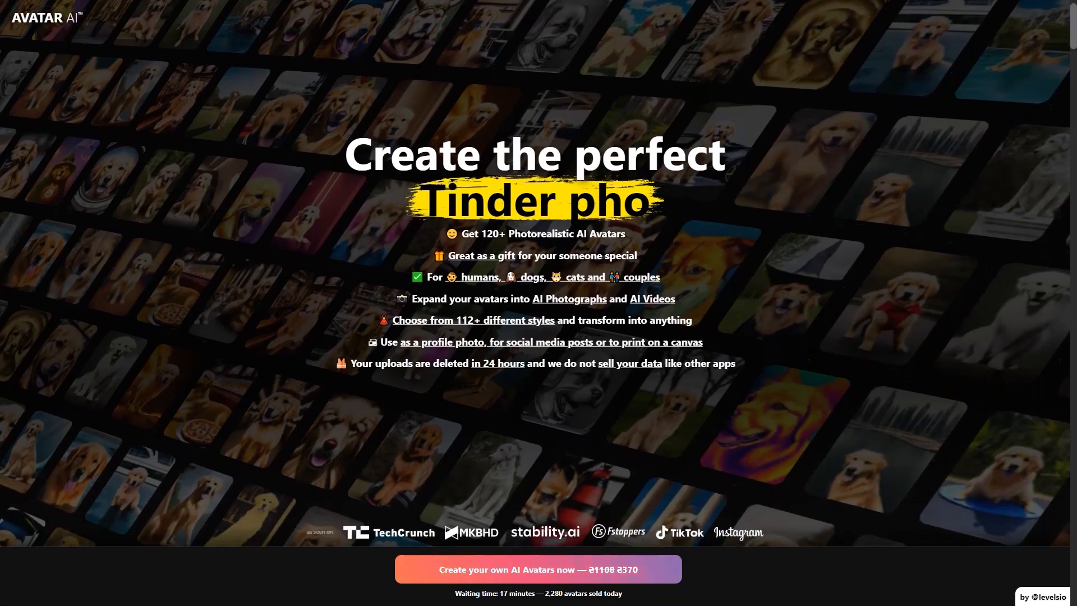
# Step: Scroll past the feature list and press logos to the 'Choose from 100+ different styles' grid
pyautogui.scroll(-3)
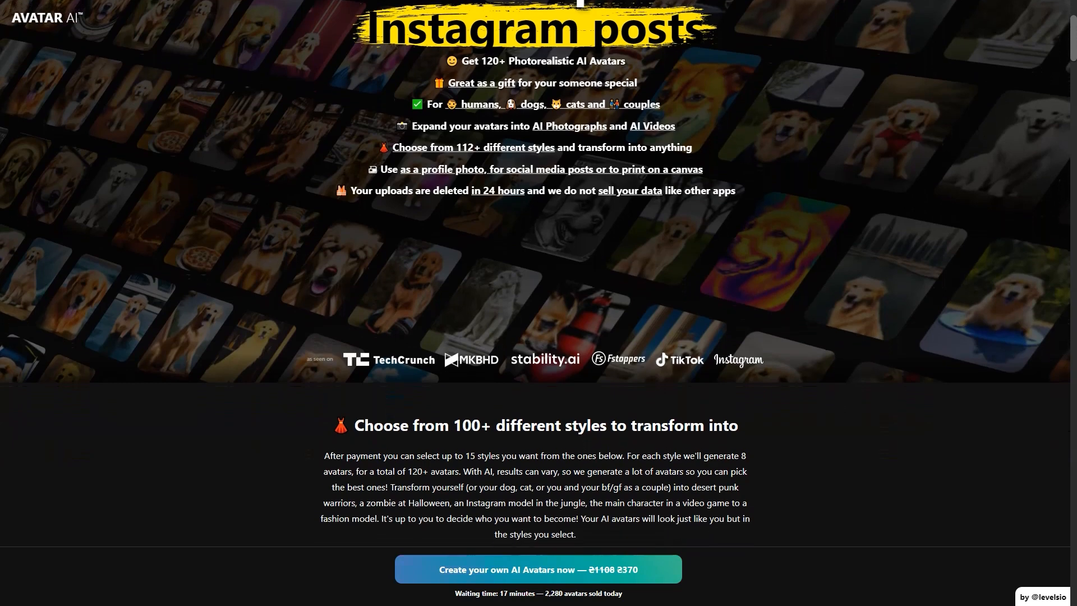
pyautogui.scroll(-3)
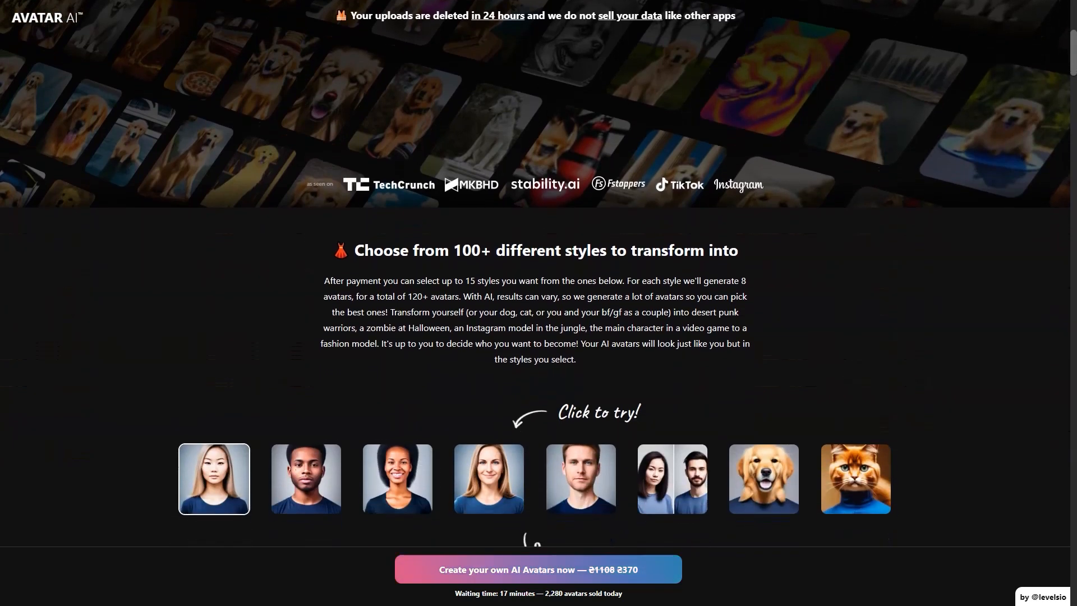
pyautogui.scroll(-3)
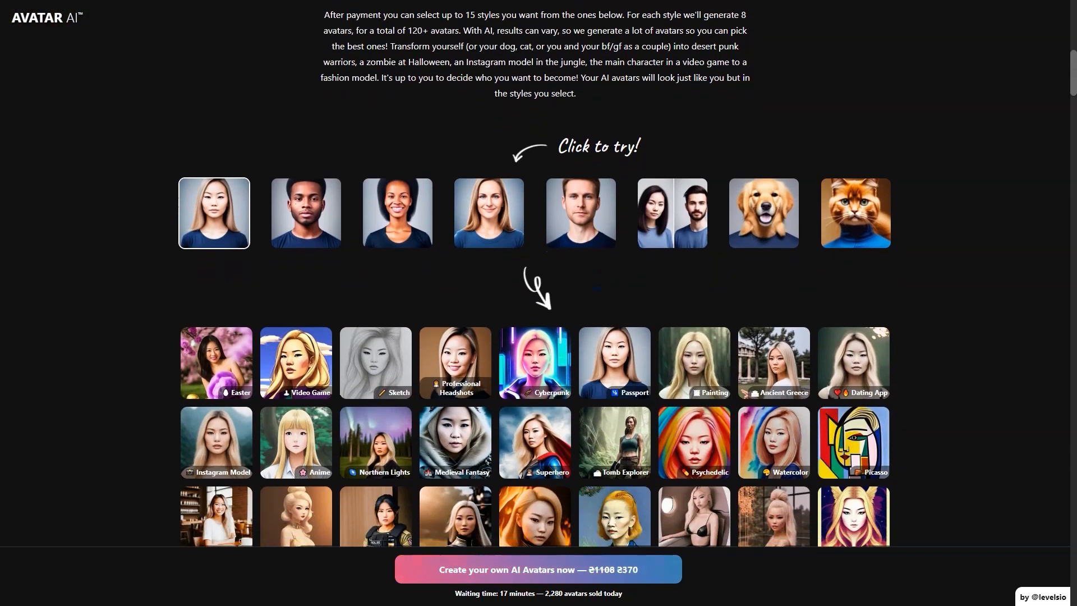
pyautogui.scroll(-3)
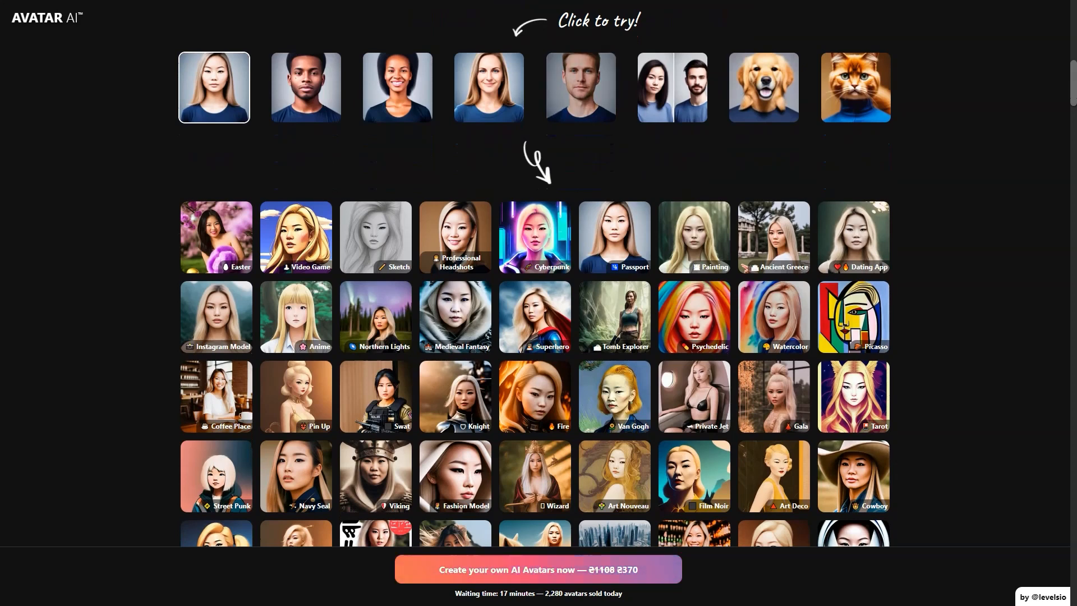
pyautogui.click(580, 87)
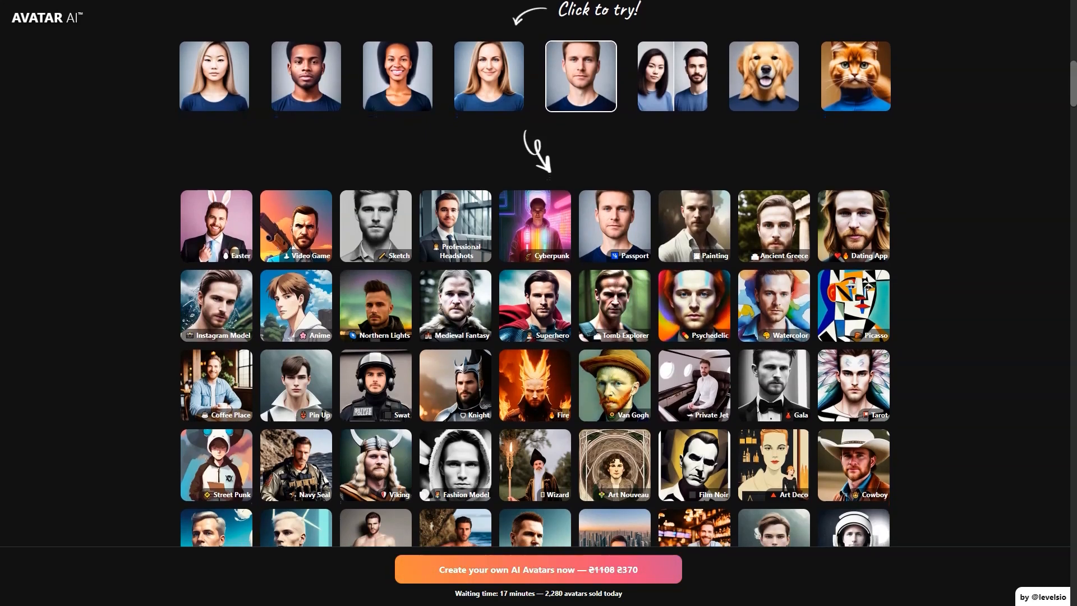
pyautogui.scroll(-3)
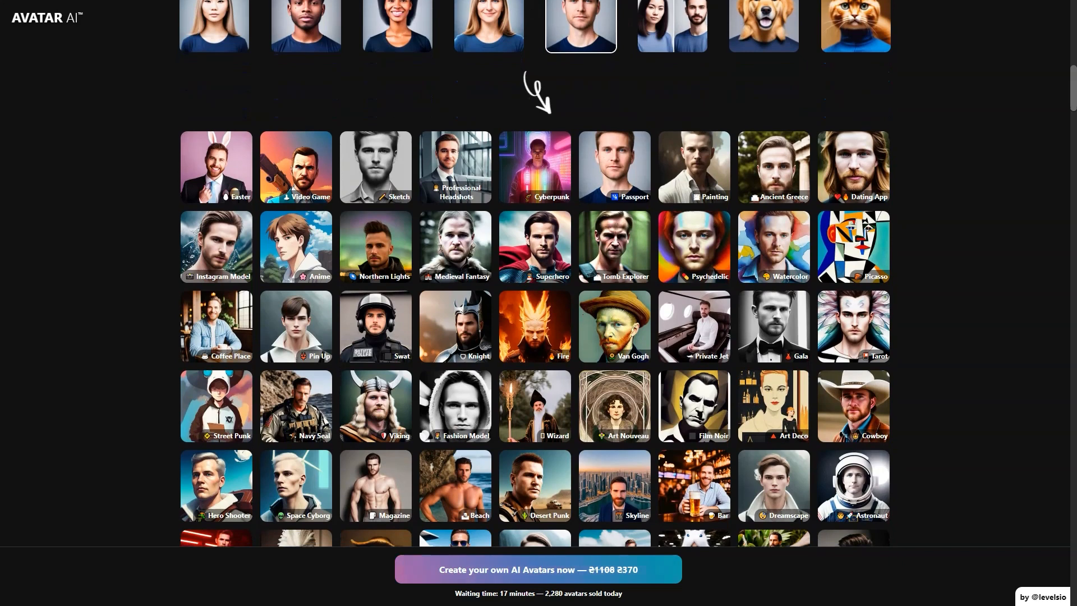
pyautogui.scroll(-3)
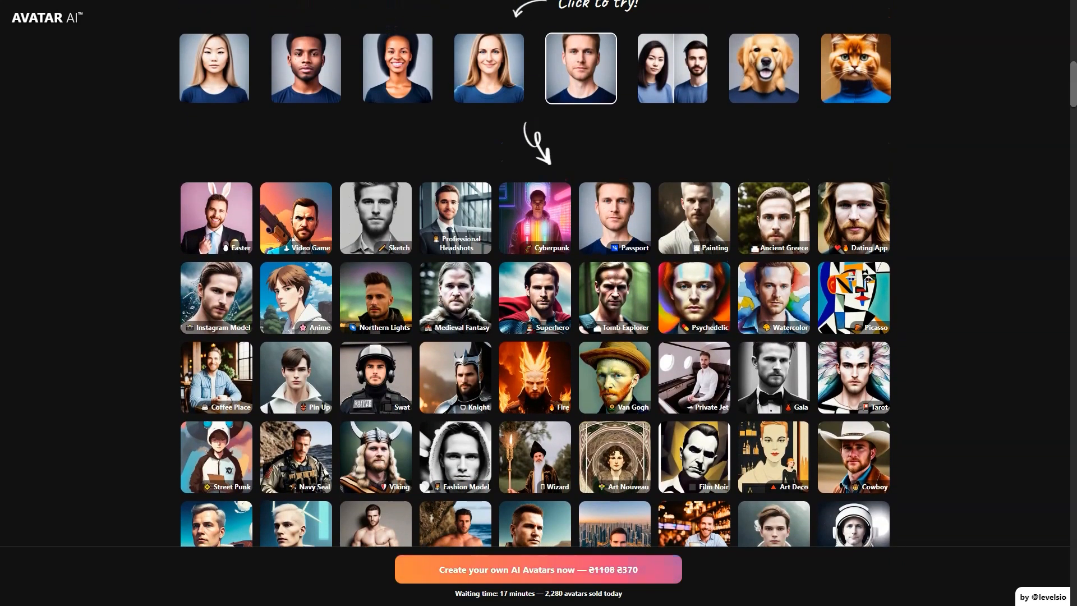
pyautogui.click(672, 69)
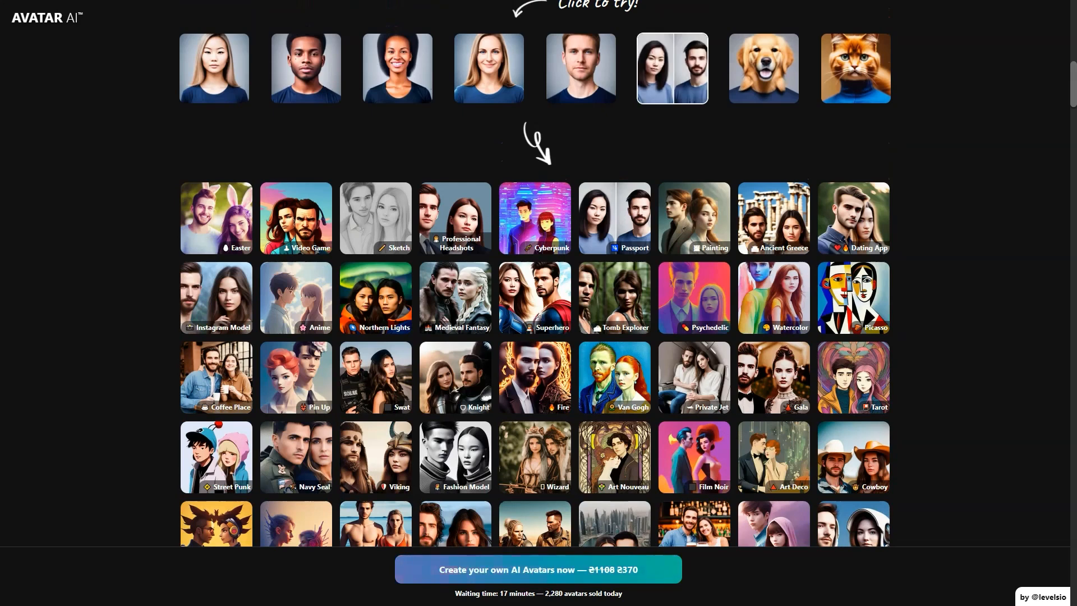
pyautogui.click(763, 68)
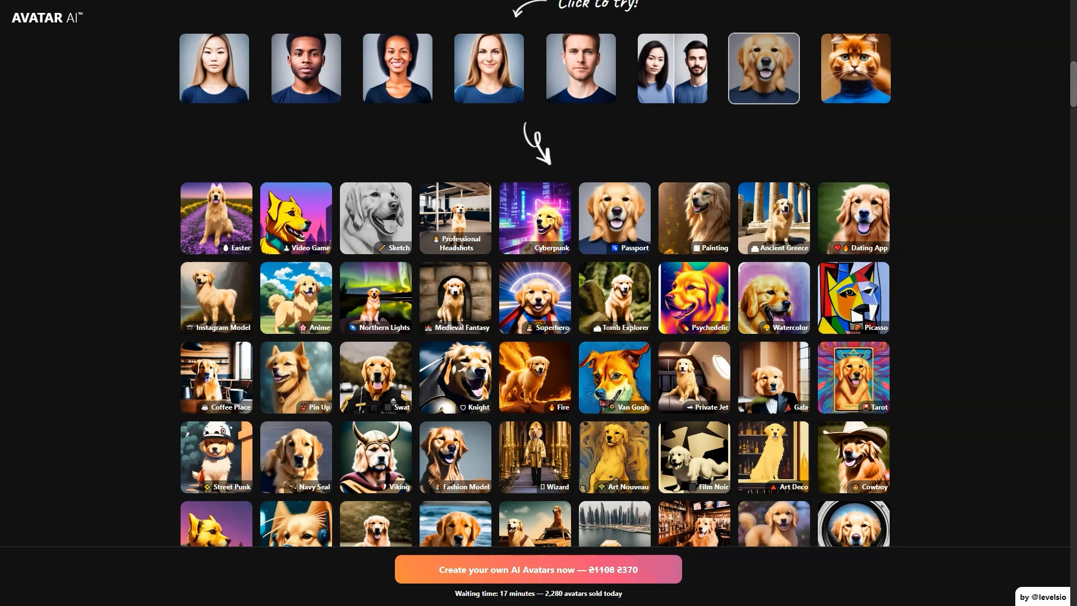
pyautogui.click(855, 68)
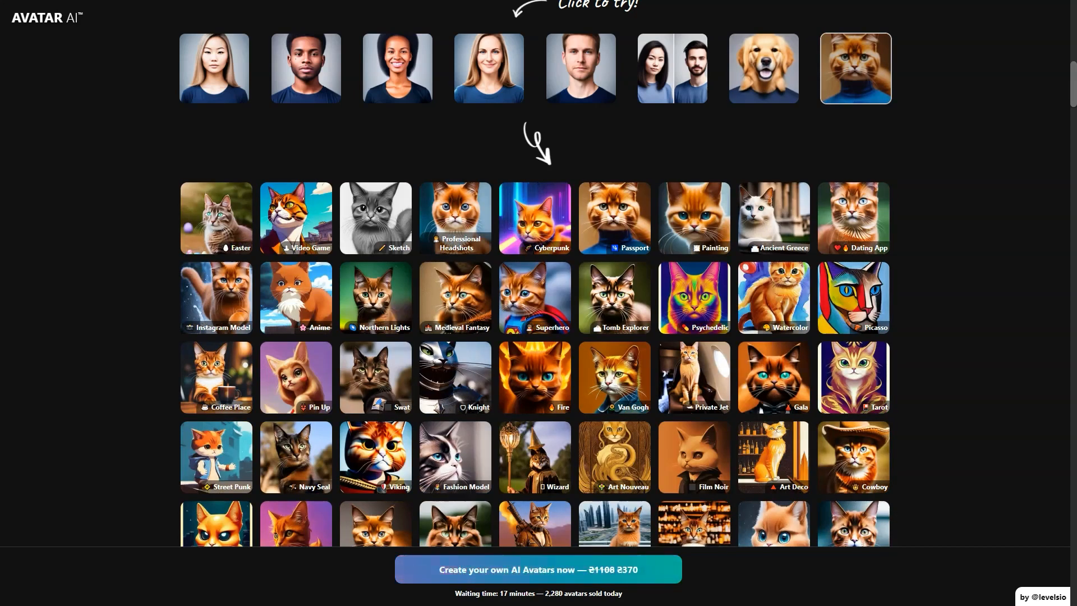
pyautogui.click(215, 69)
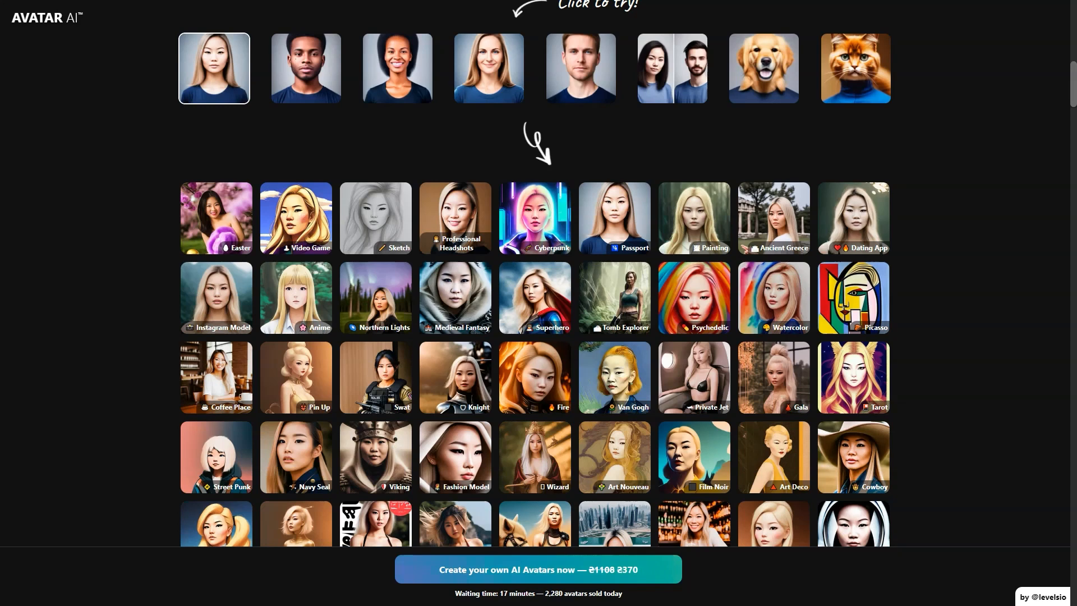
# Step: Scroll through the full style grid and the 4K quality comparison
pyautogui.scroll(-3)
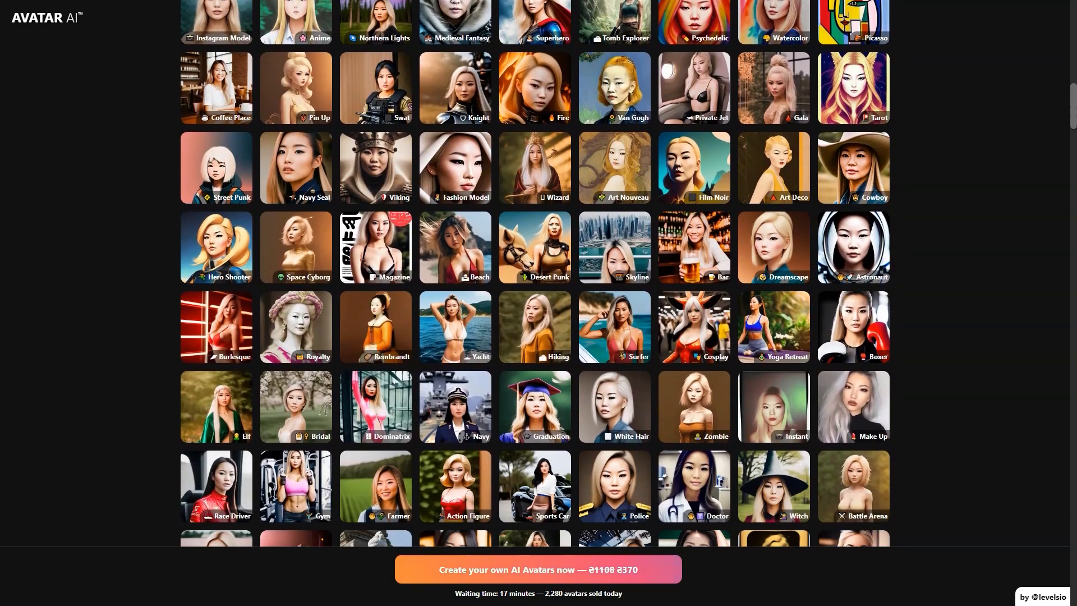
pyautogui.scroll(-3)
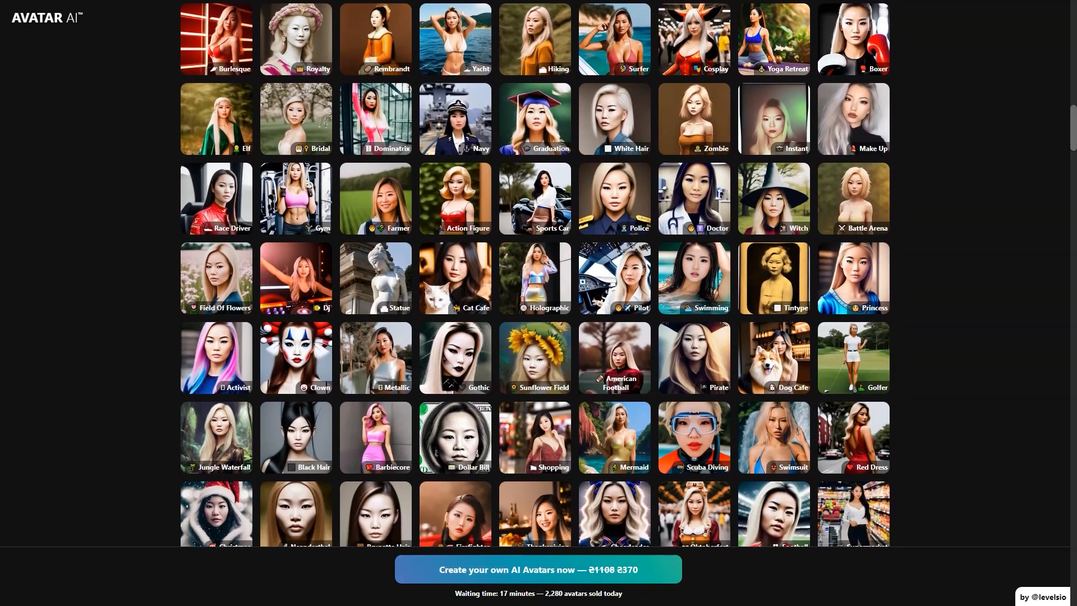
pyautogui.scroll(-3)
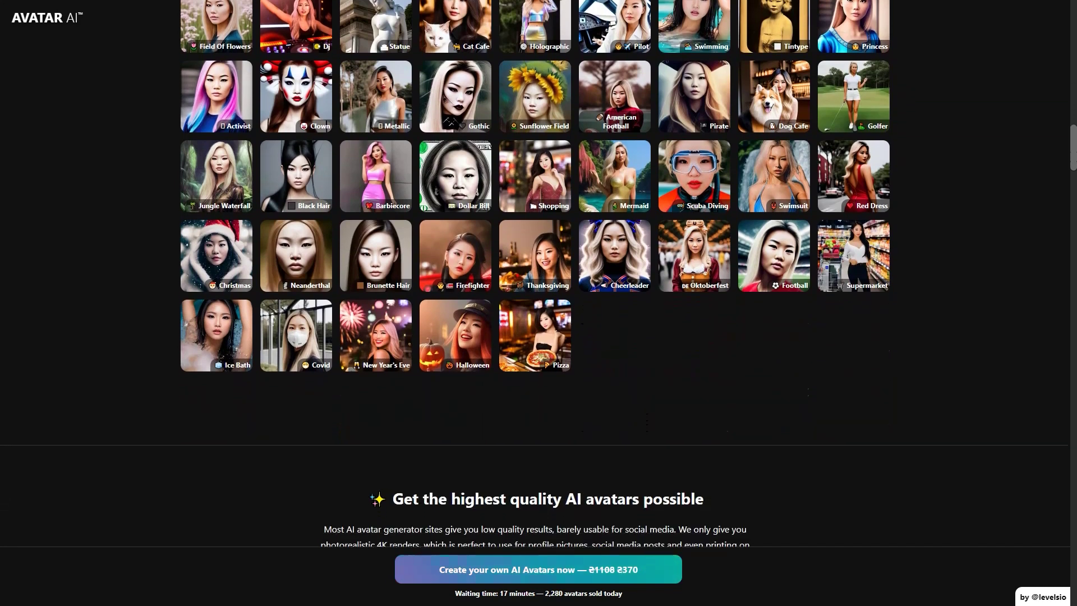
pyautogui.scroll(-3)
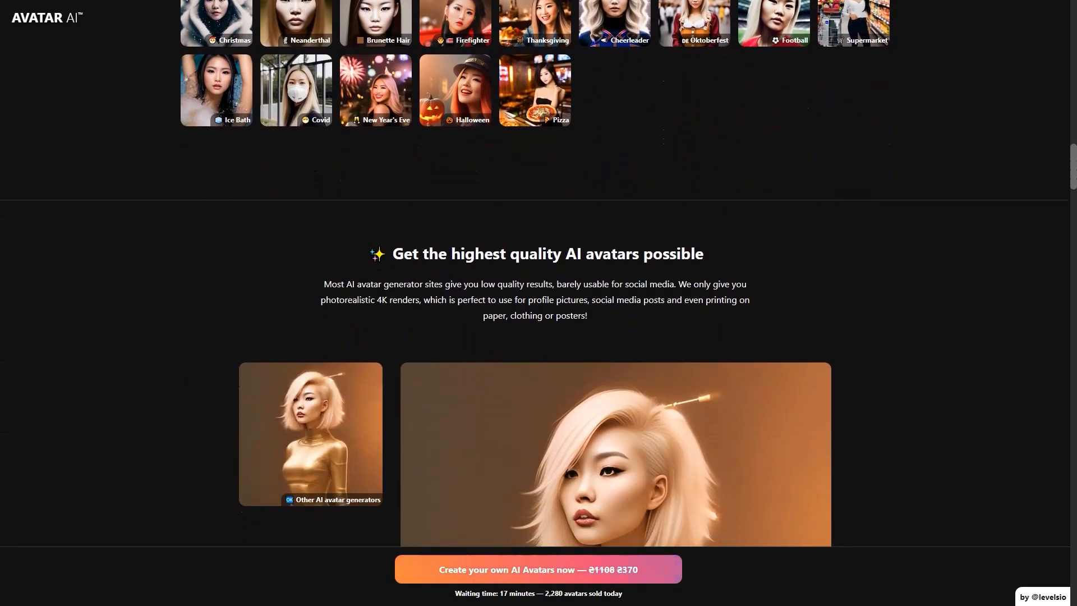
pyautogui.scroll(-3)
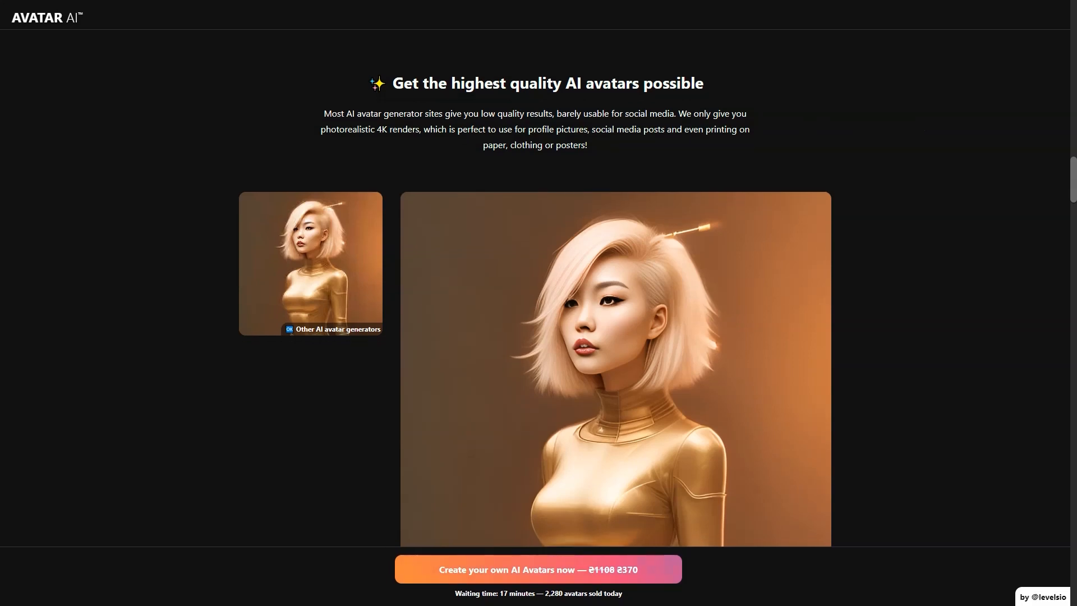
# Step: Continue down to the 'Great as a gift' section with the Christmas portrait
pyautogui.scroll(-3)
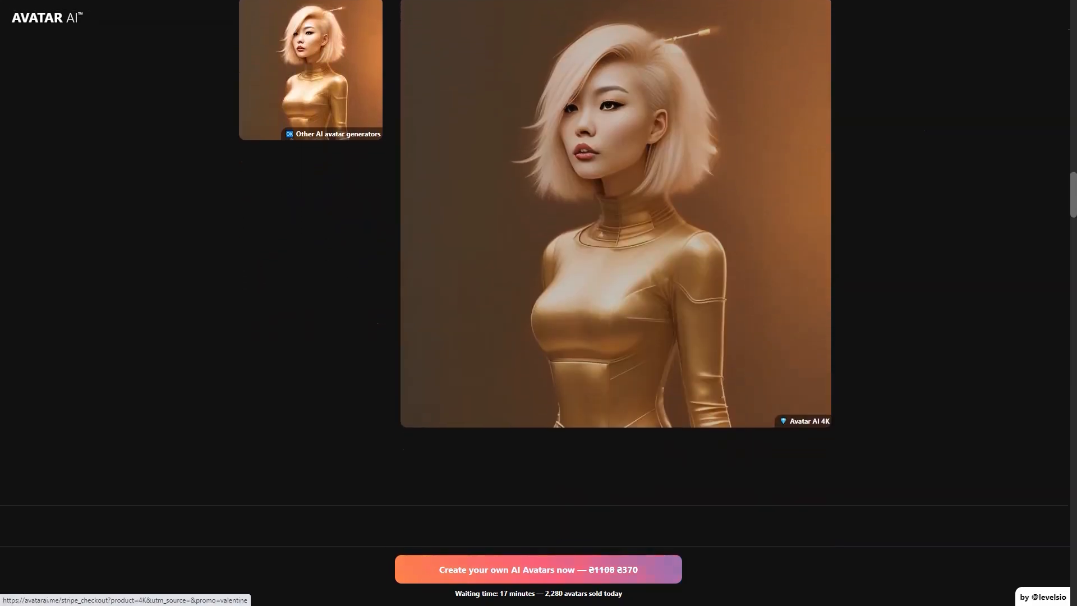
pyautogui.scroll(-3)
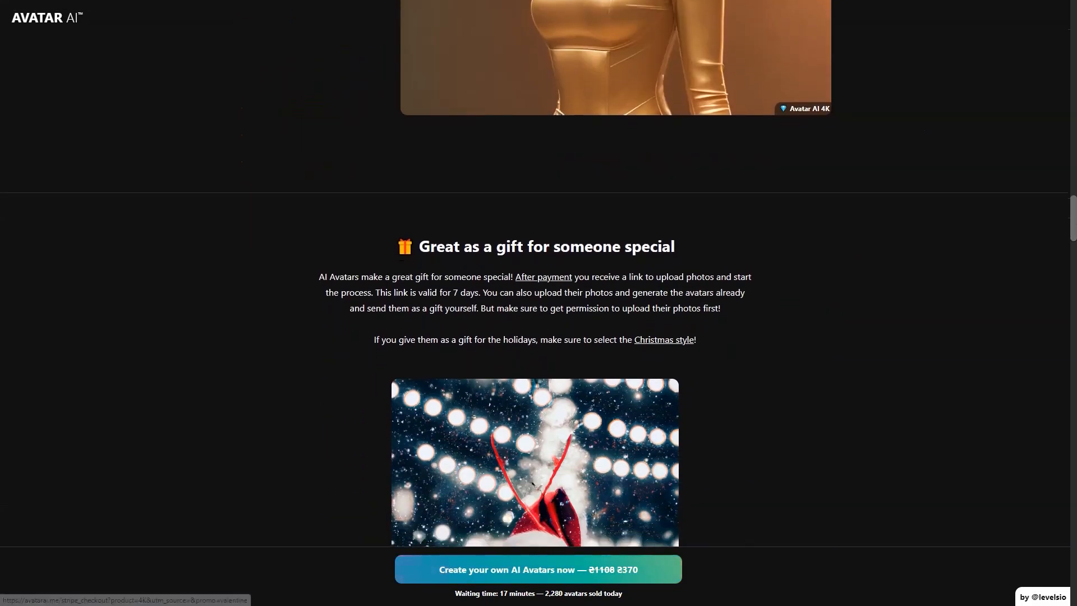
pyautogui.scroll(-3)
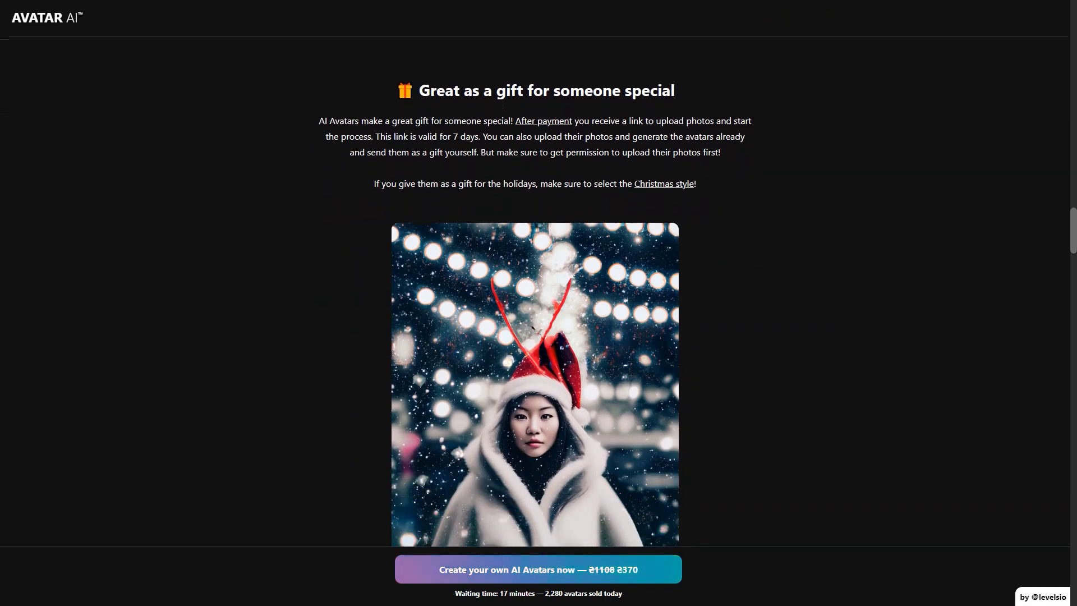
pyautogui.scroll(-3)
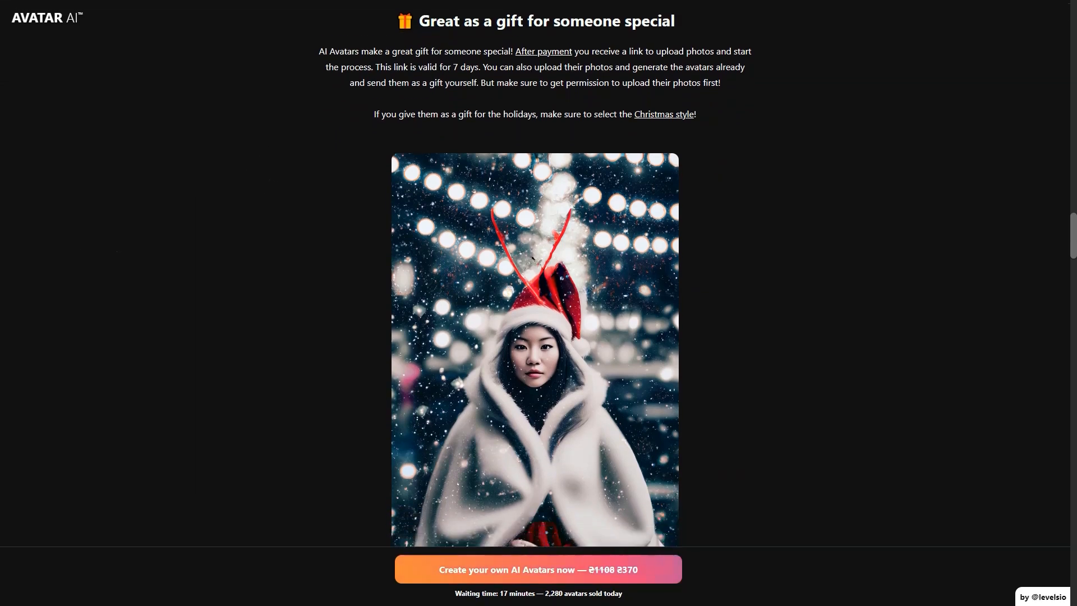
# Step: Scroll through the wall of user avatar tweets to 'Using state-of-the-art Dreambooth technology'
pyautogui.scroll(-3)
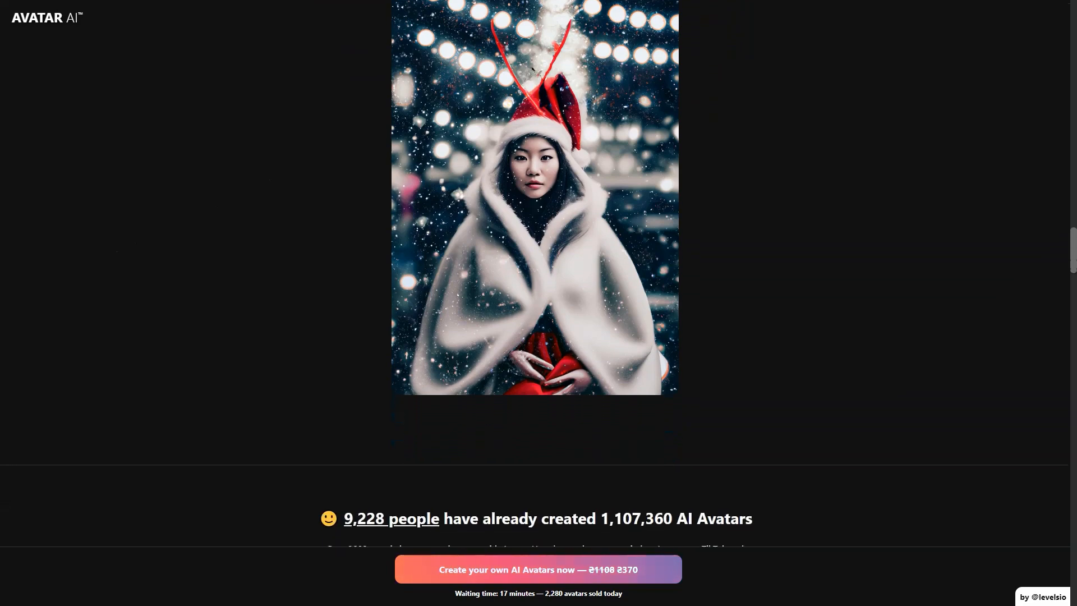
pyautogui.scroll(-3)
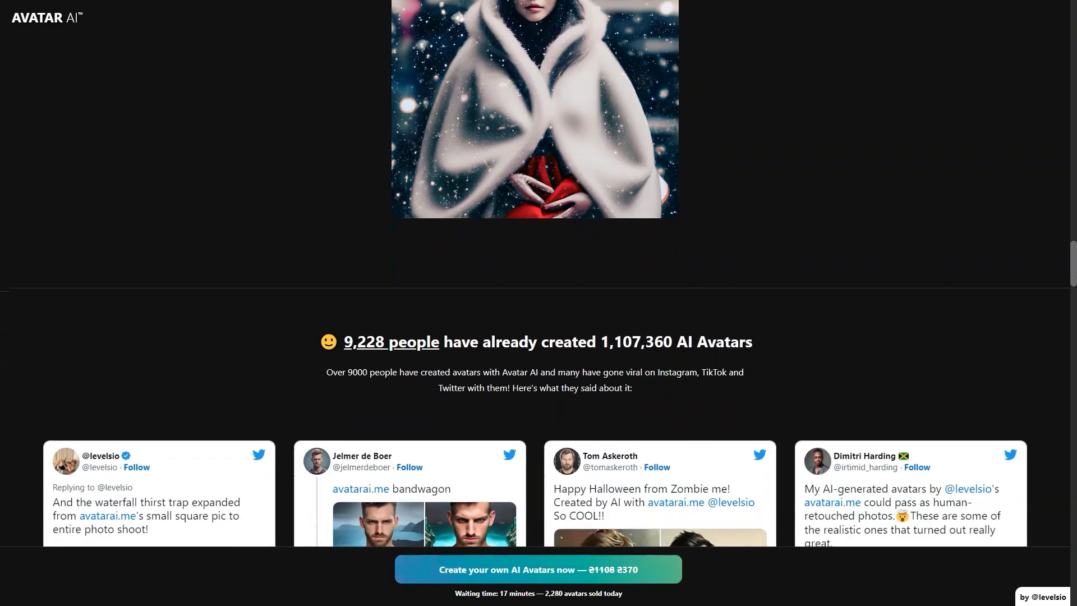
pyautogui.scroll(-3)
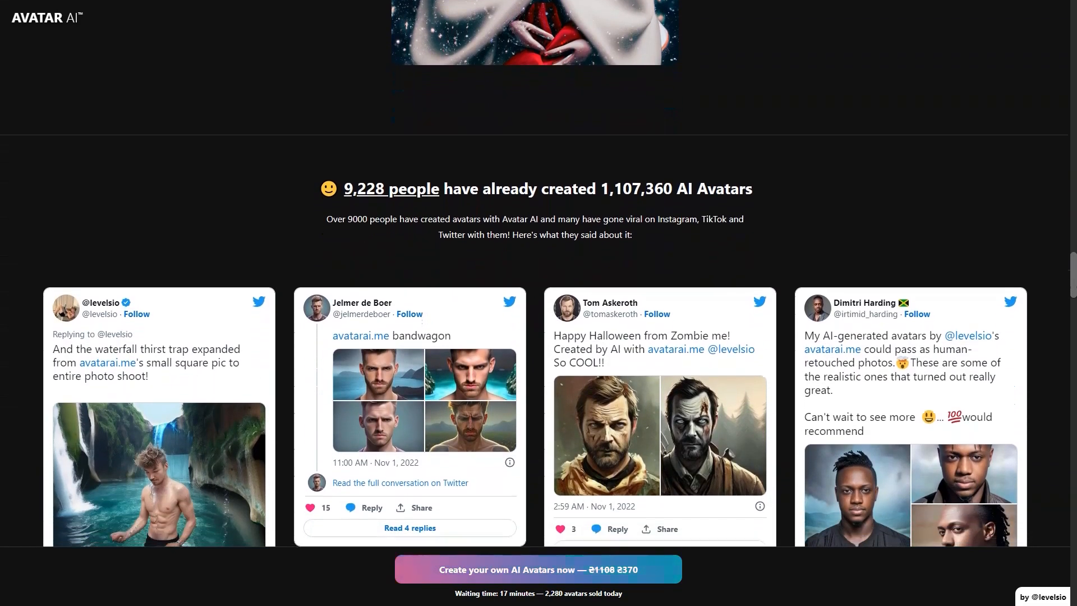
pyautogui.scroll(-3)
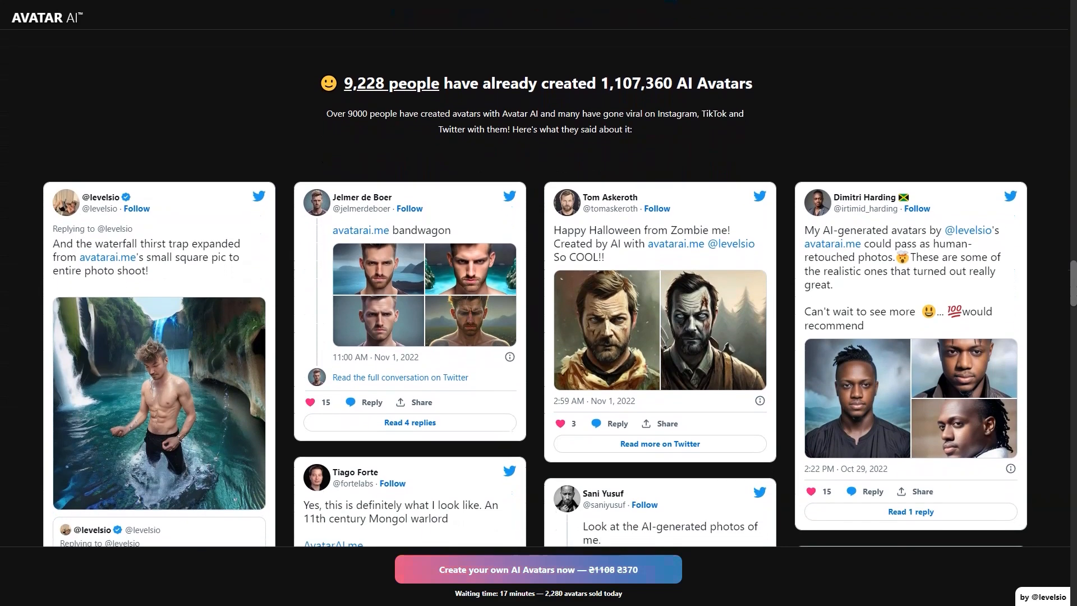
pyautogui.scroll(-3)
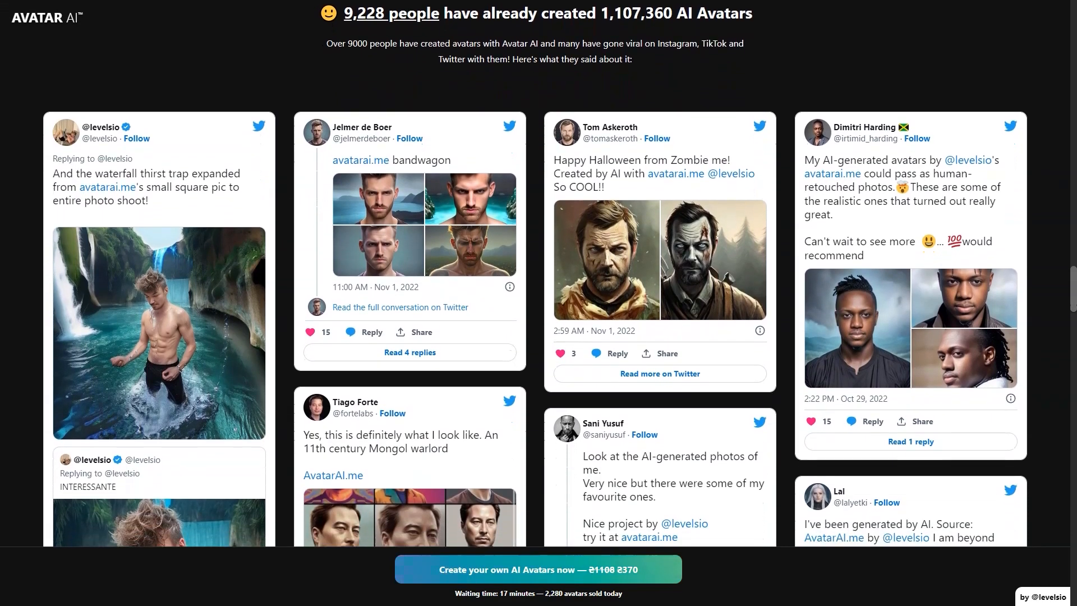
pyautogui.scroll(-3)
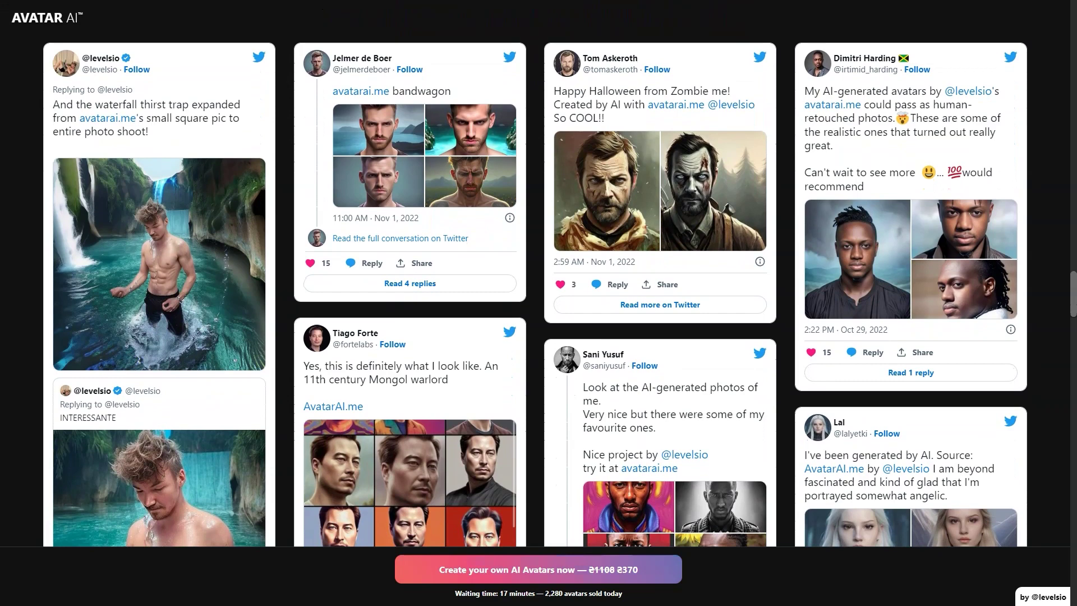
pyautogui.scroll(-3)
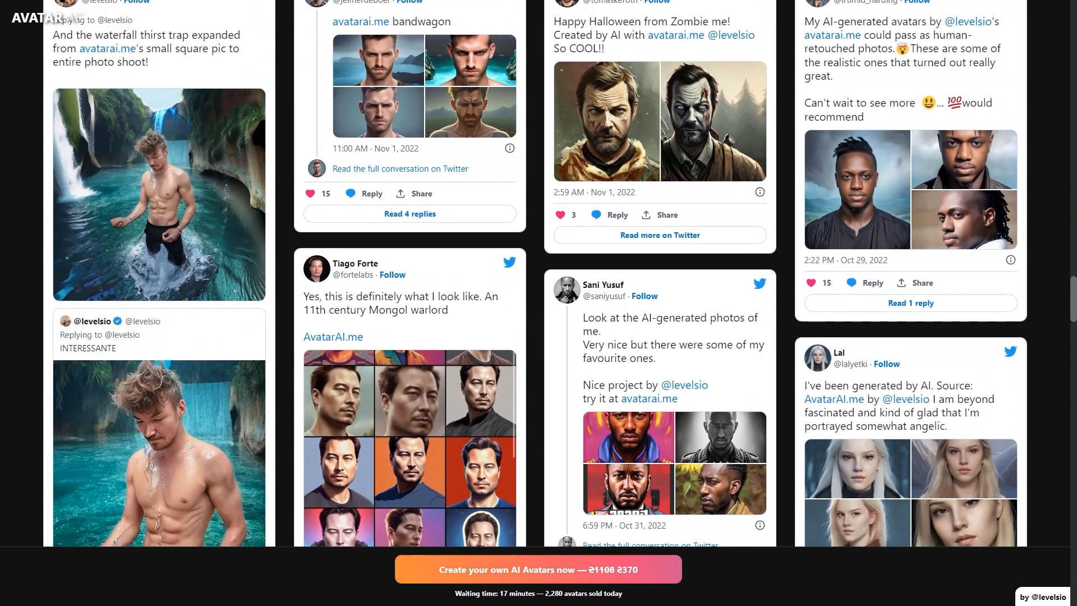
pyautogui.scroll(-3)
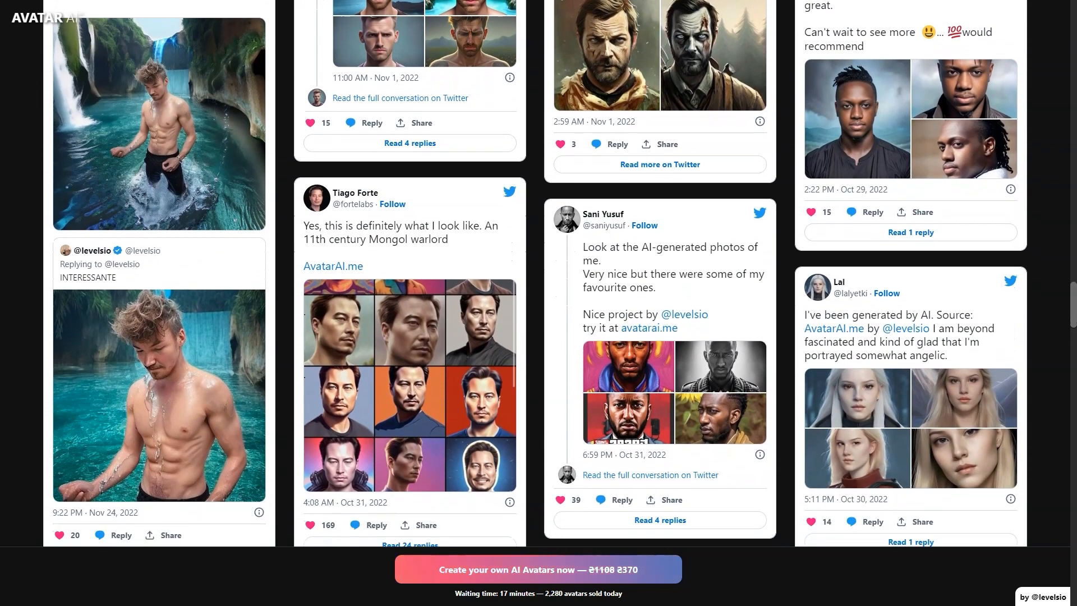
pyautogui.scroll(-3)
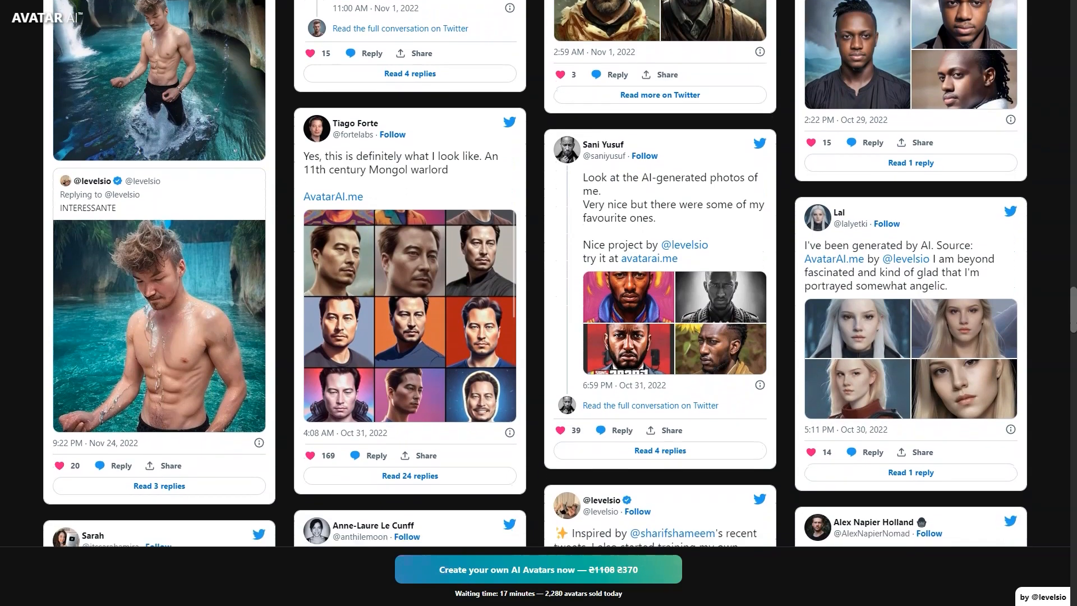
pyautogui.scroll(-3)
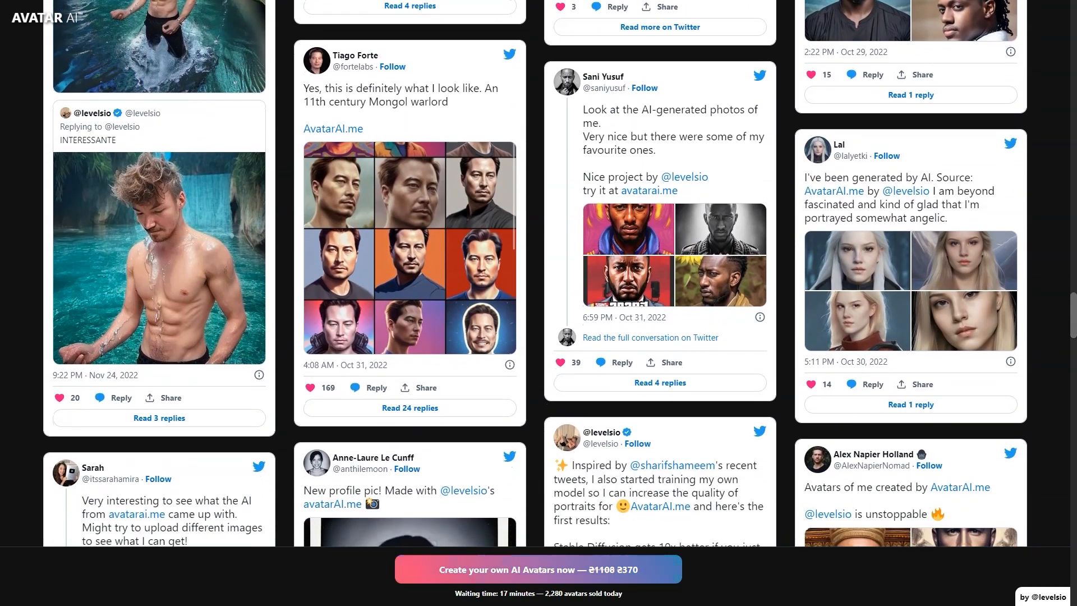
pyautogui.scroll(-3)
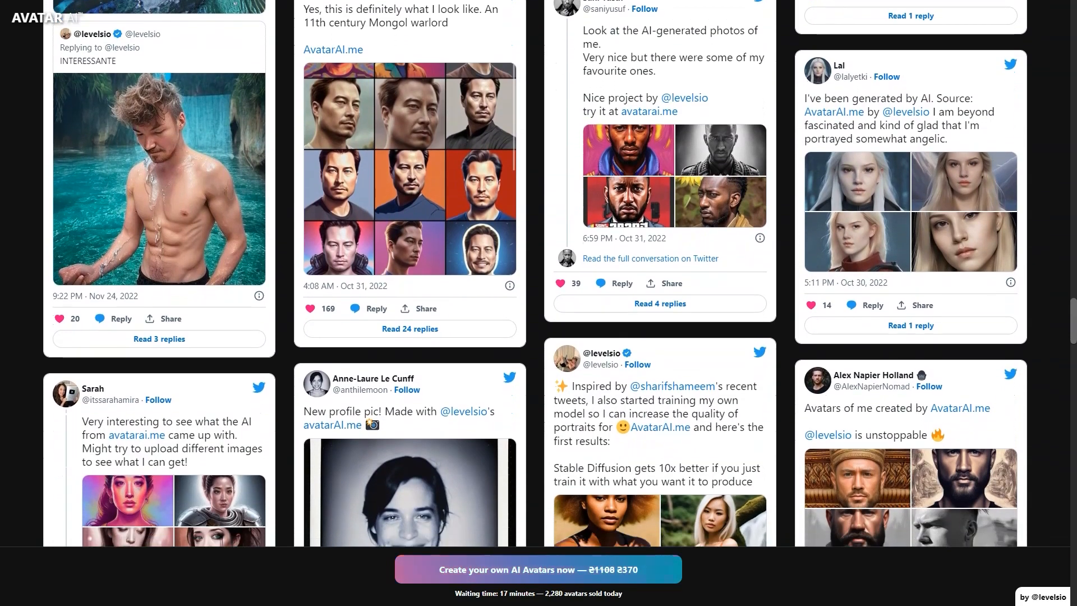
pyautogui.scroll(-3)
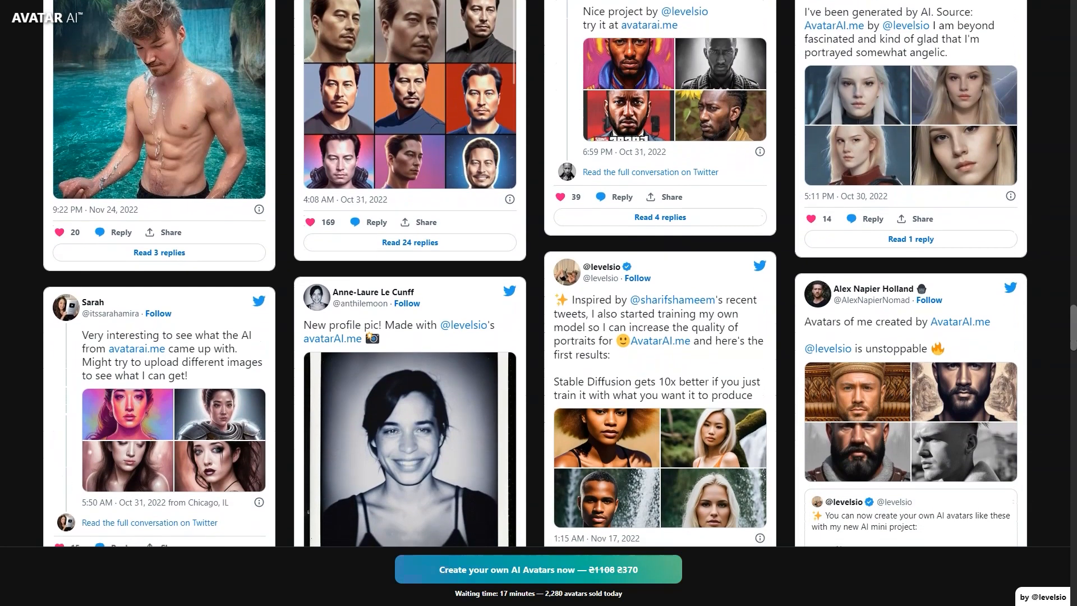
pyautogui.scroll(-3)
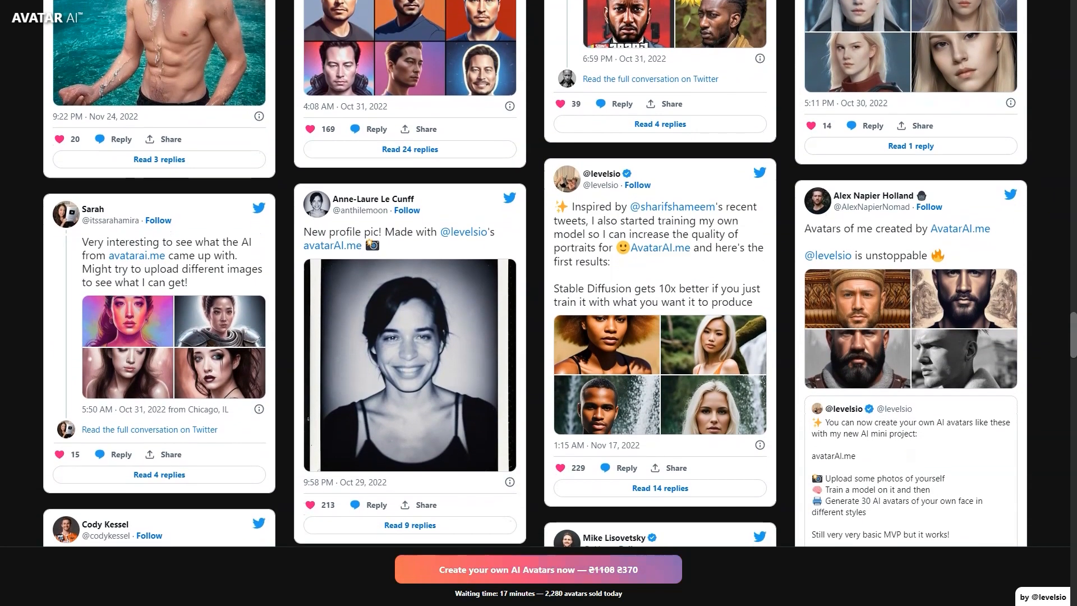
pyautogui.scroll(-3)
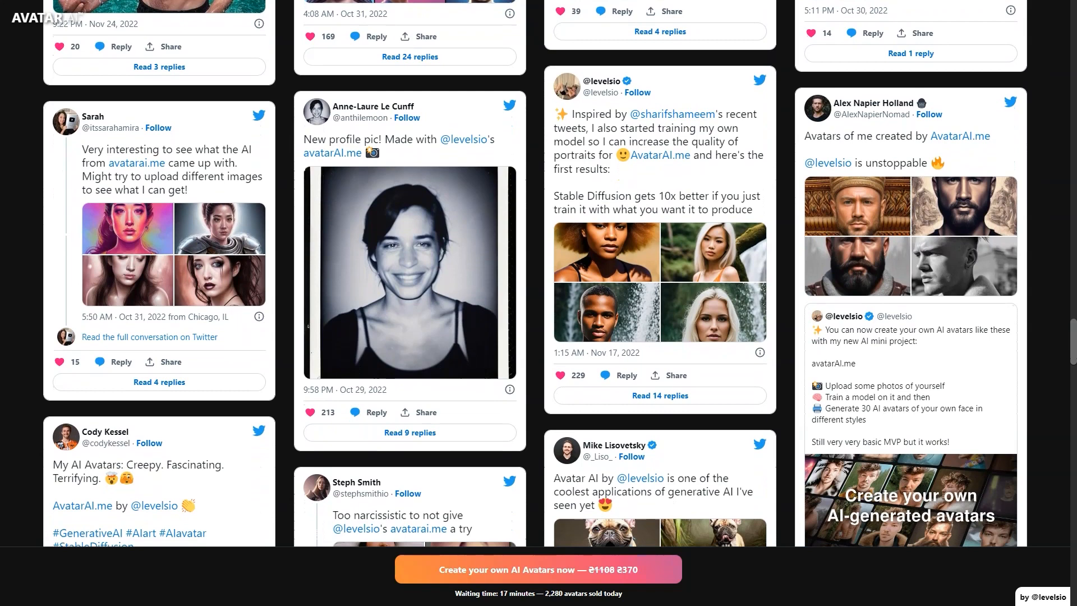
pyautogui.scroll(-3)
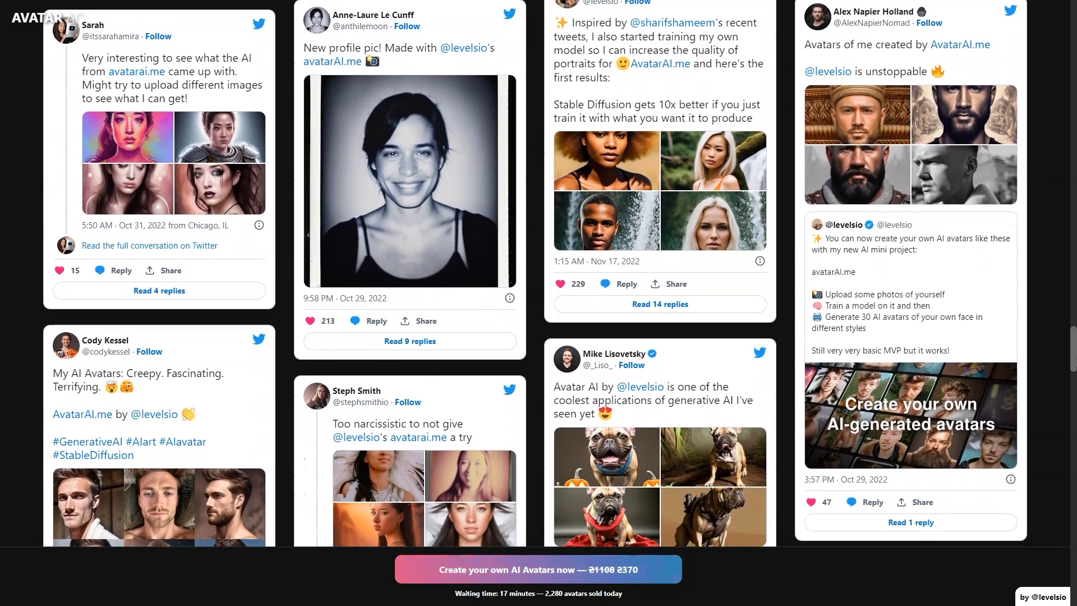
pyautogui.scroll(-3)
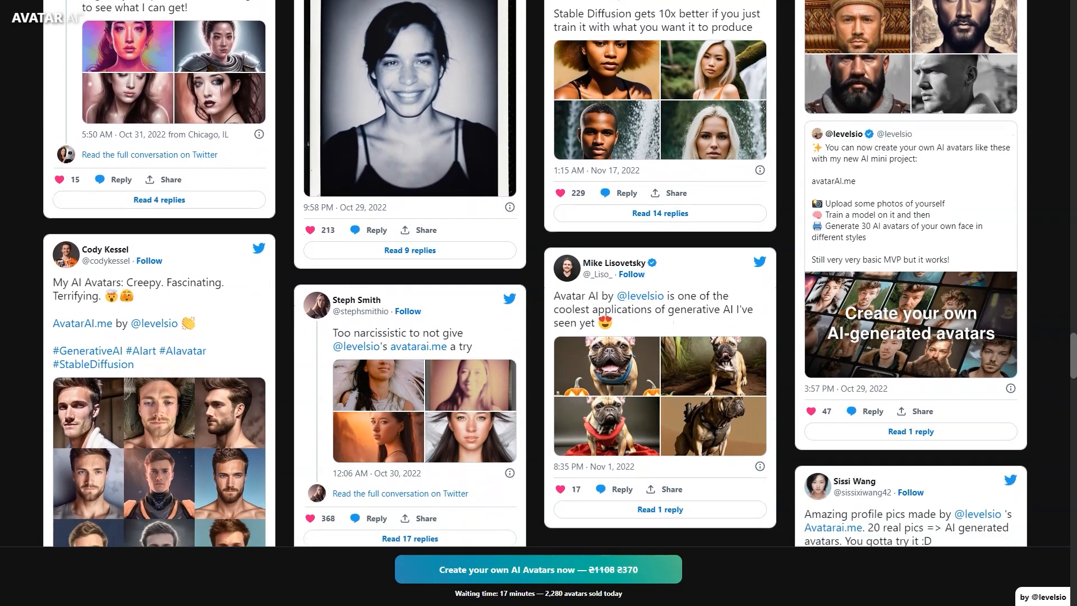
pyautogui.scroll(-3)
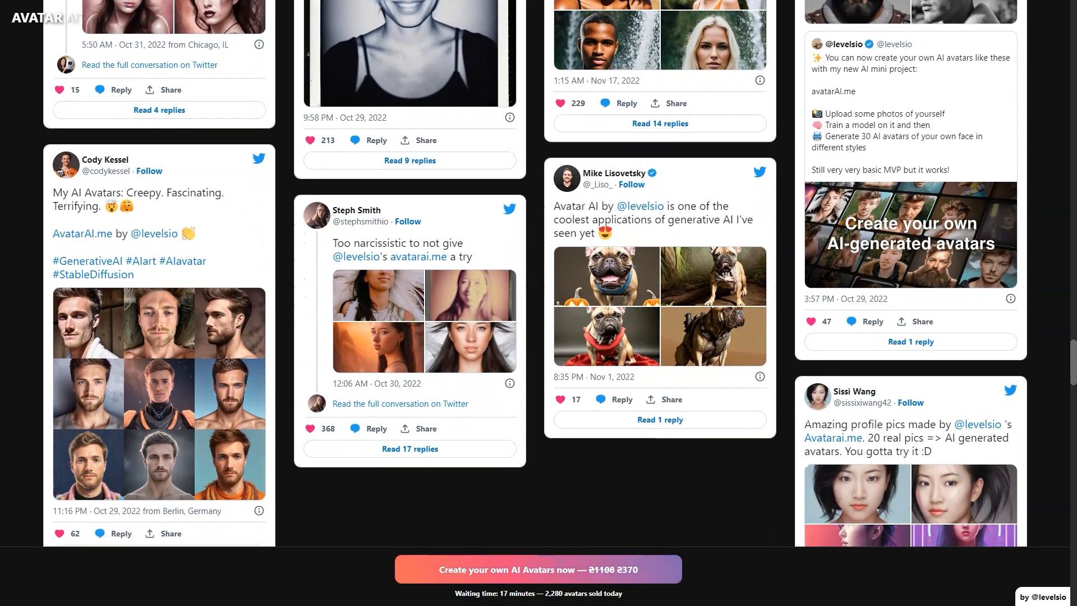
pyautogui.scroll(-3)
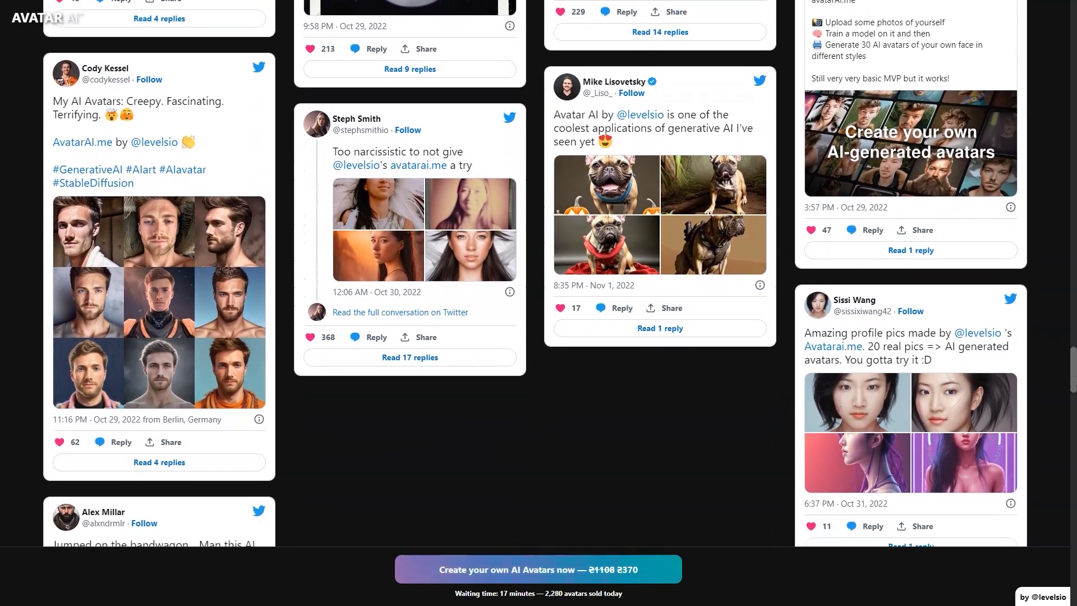
pyautogui.scroll(-3)
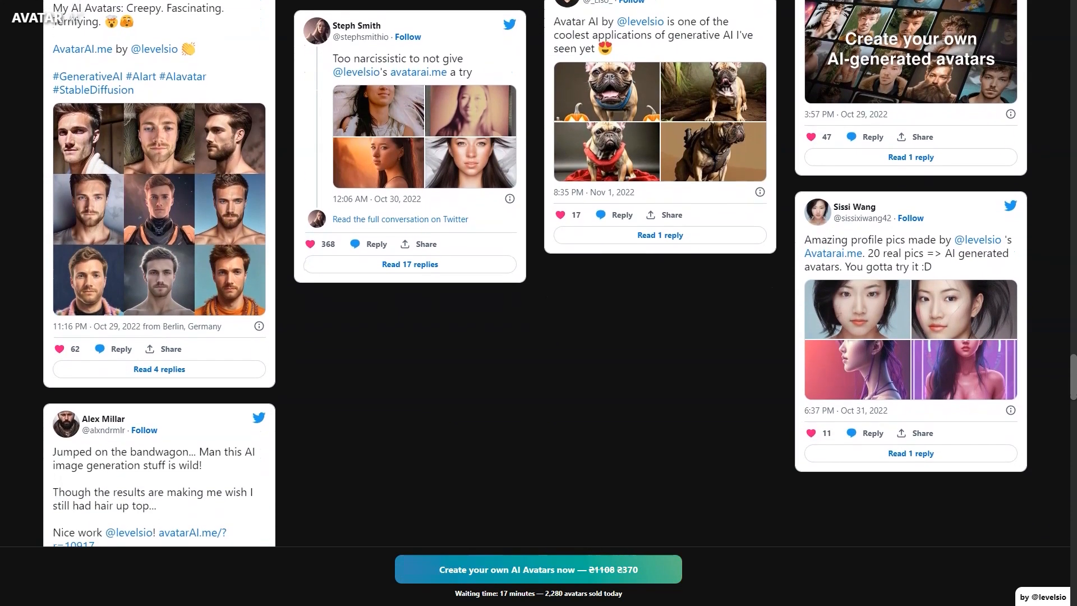
pyautogui.scroll(-3)
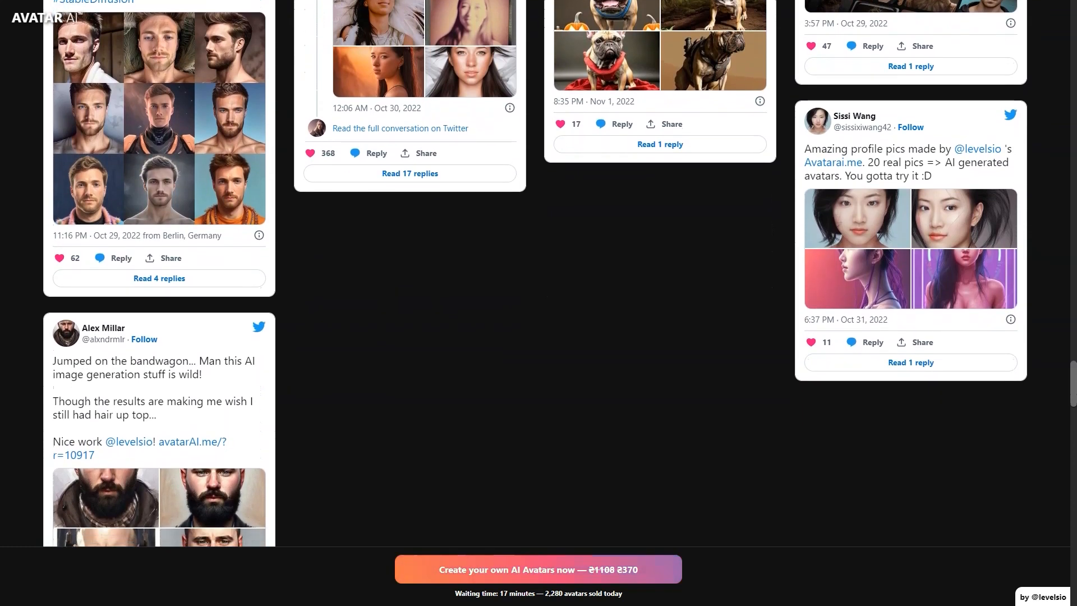
pyautogui.scroll(-3)
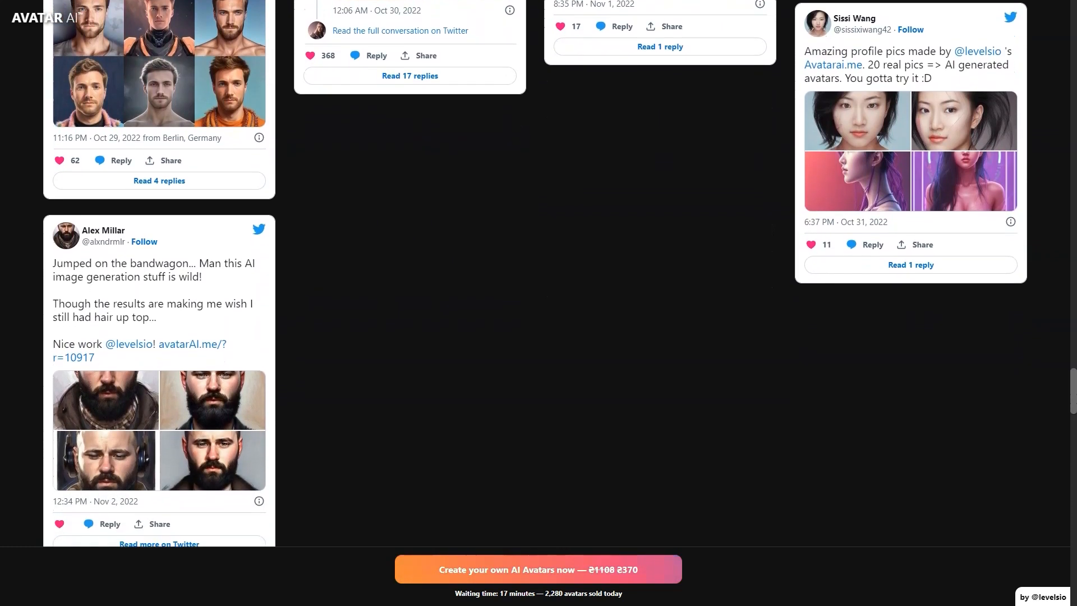
pyautogui.scroll(-3)
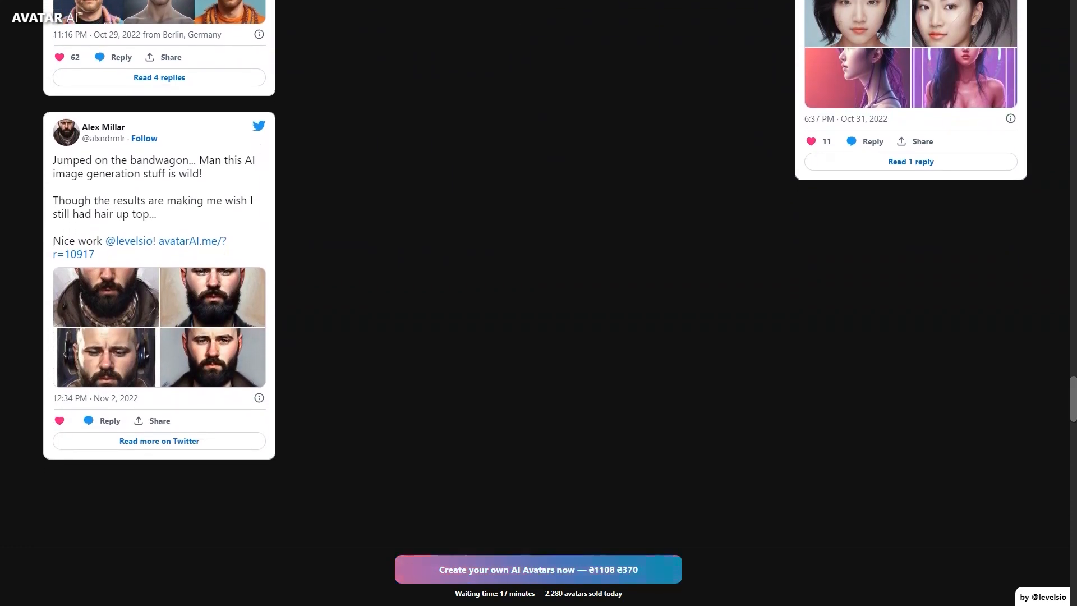
pyautogui.scroll(-3)
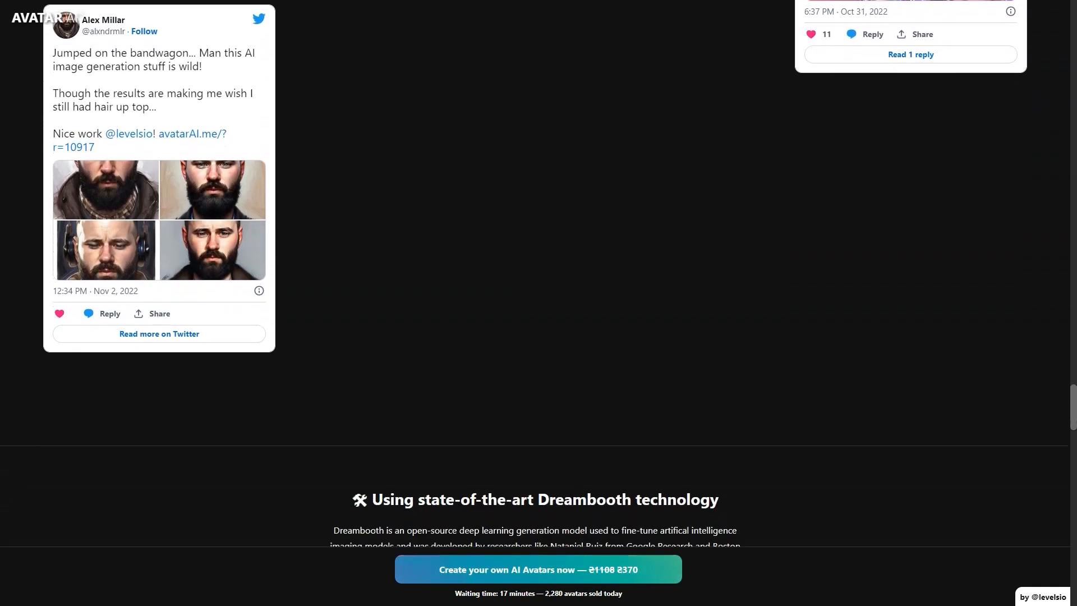
pyautogui.scroll(-3)
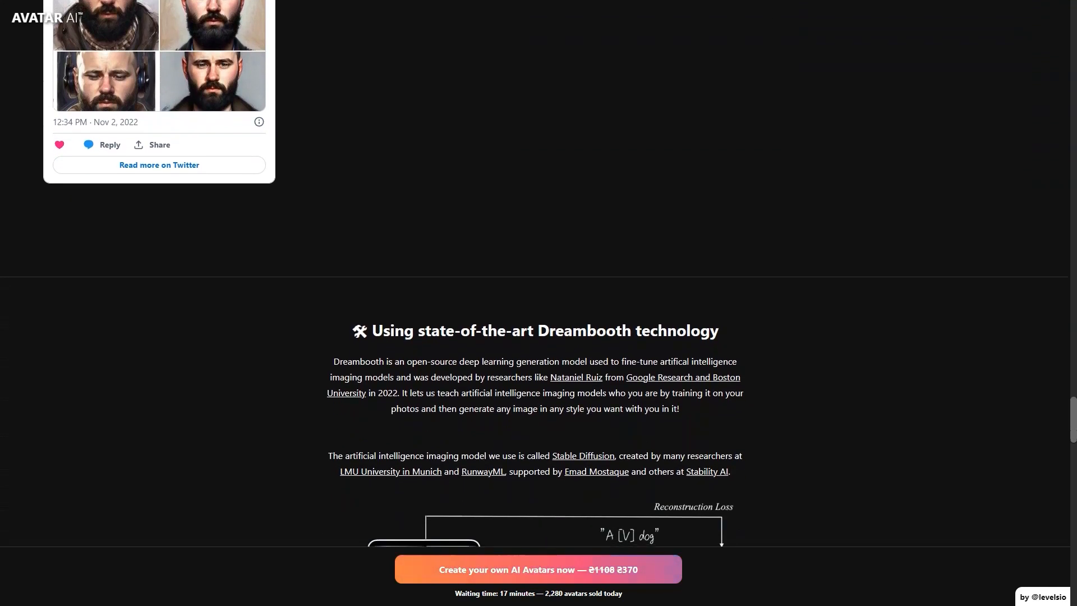
# Step: Scroll past the Dreambooth training diagram to the FAQ on which photos to upload
pyautogui.scroll(-3)
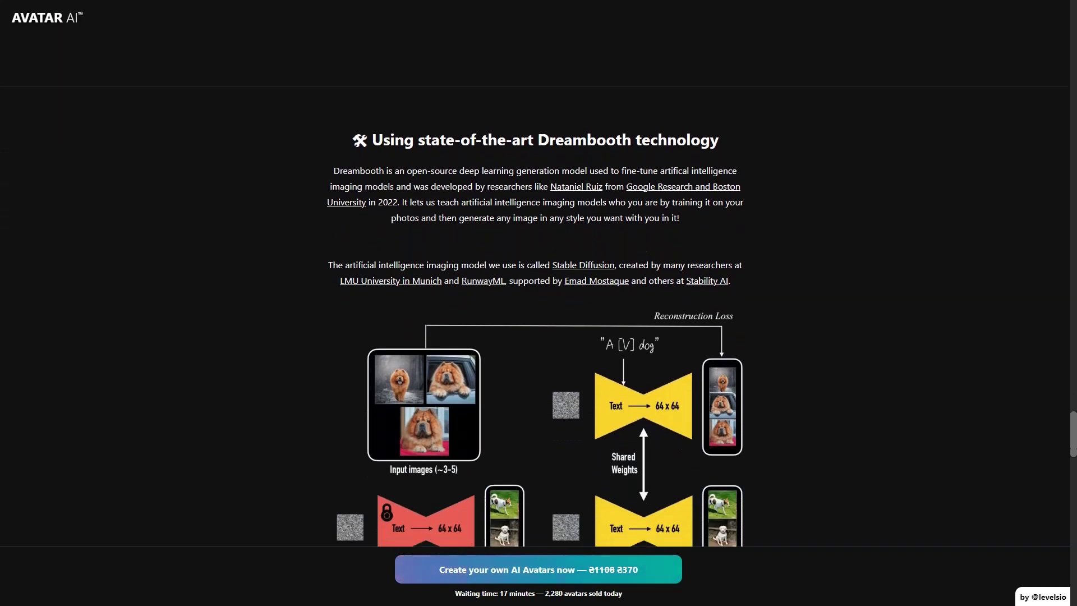
pyautogui.scroll(-3)
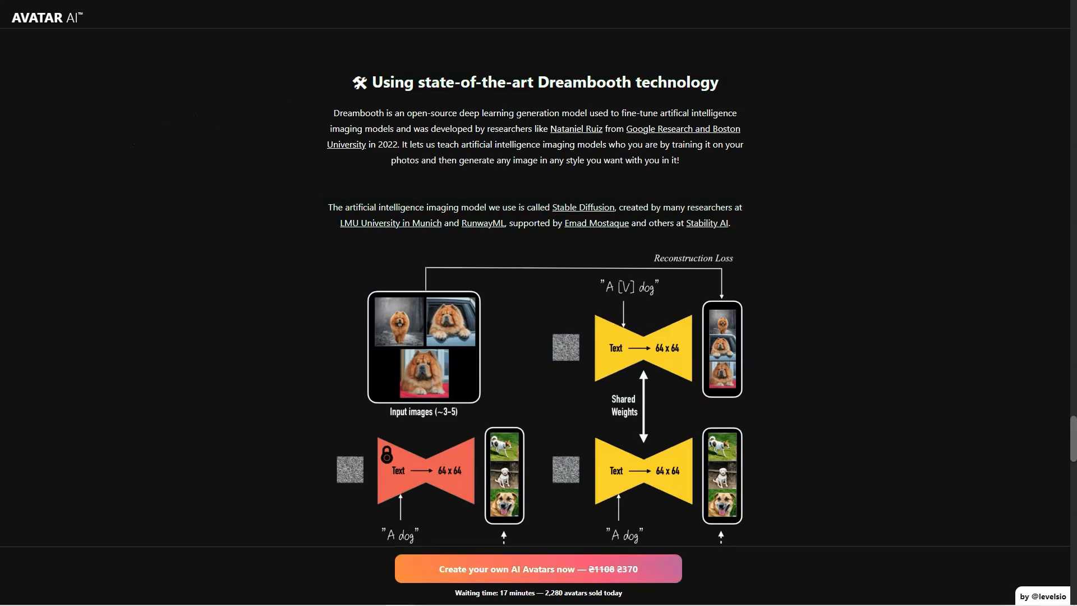
pyautogui.scroll(-3)
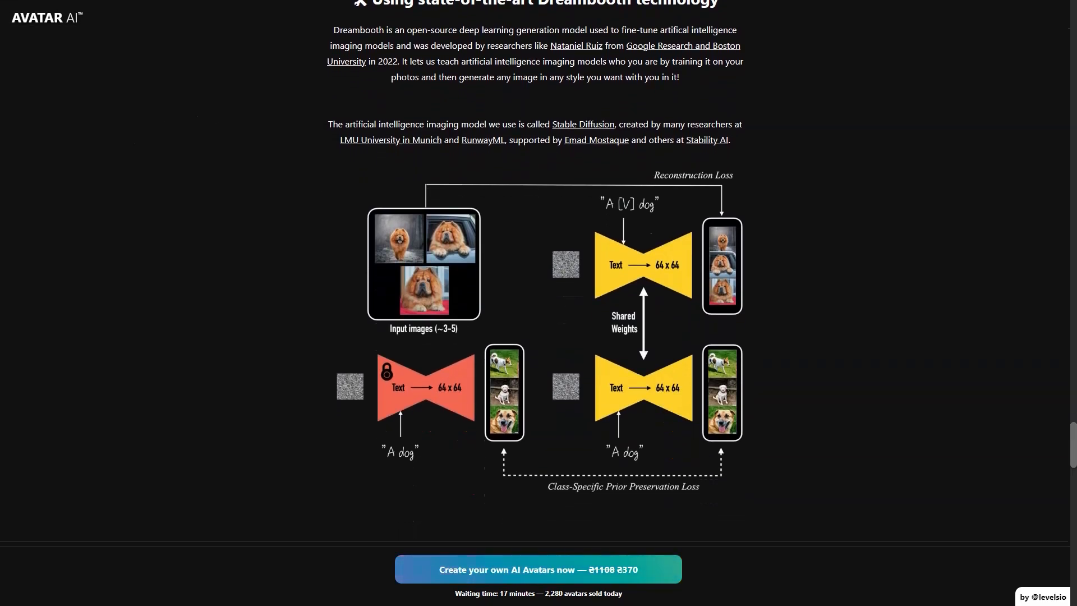
pyautogui.scroll(-3)
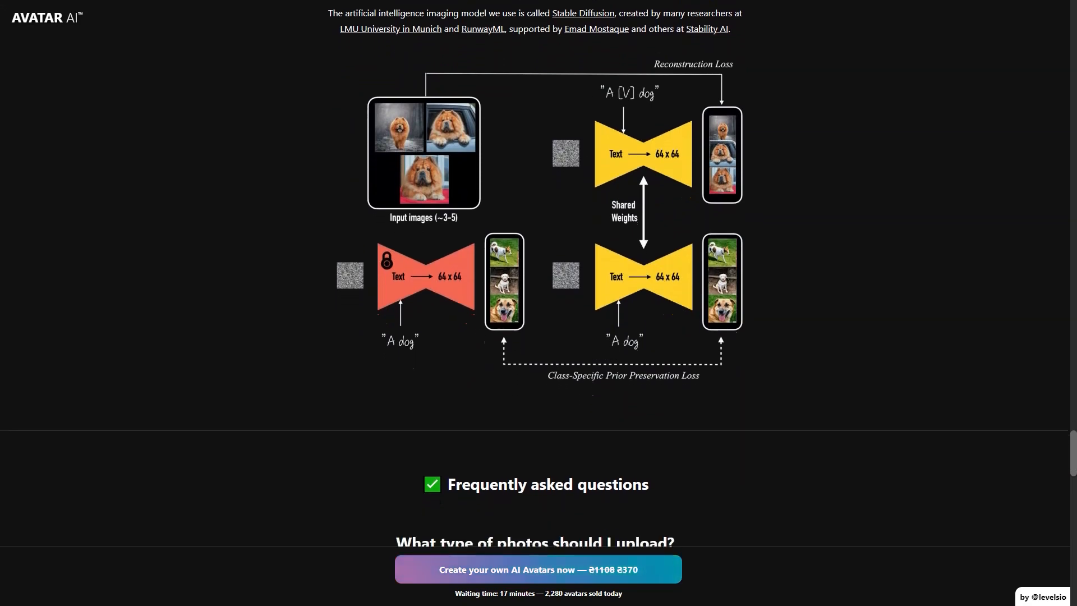
pyautogui.scroll(-3)
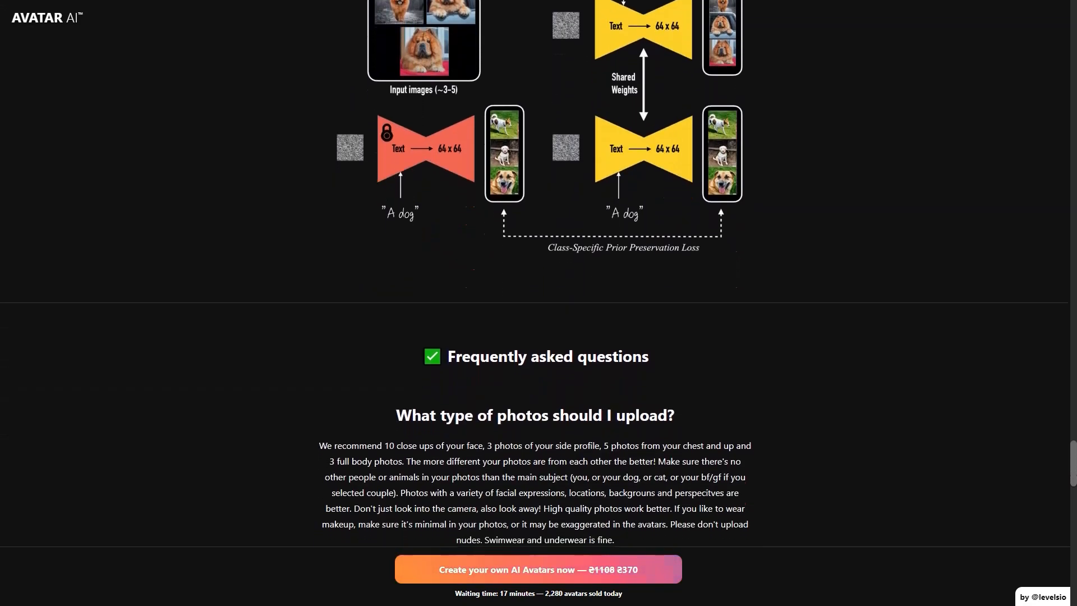
# Step: Scroll the FAQ through formats, data deletion, builder, kids and payments to 'Can I get a refund?'
pyautogui.scroll(-3)
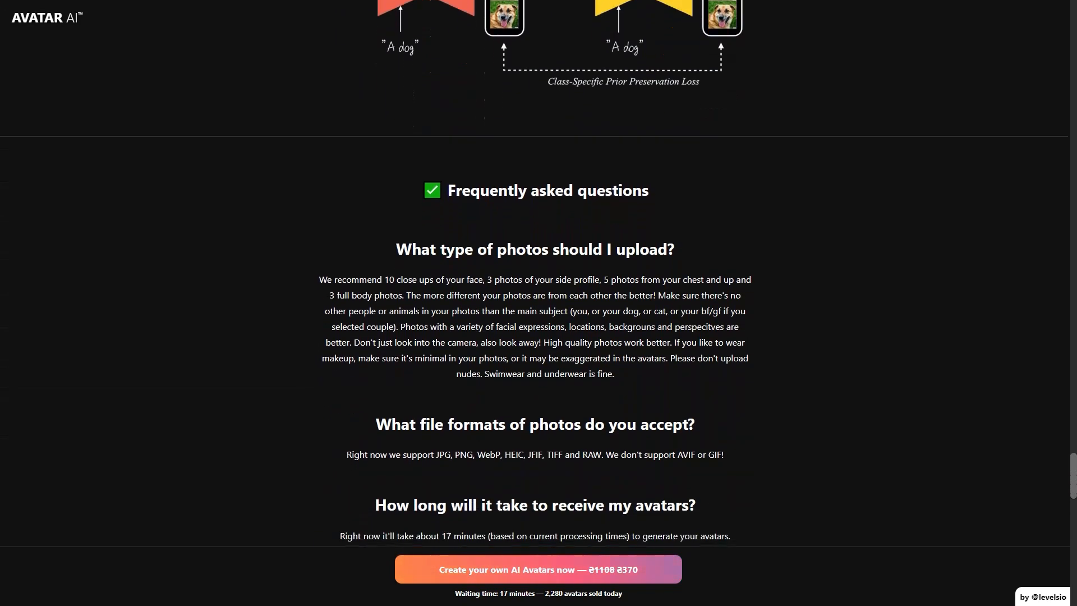
pyautogui.scroll(-3)
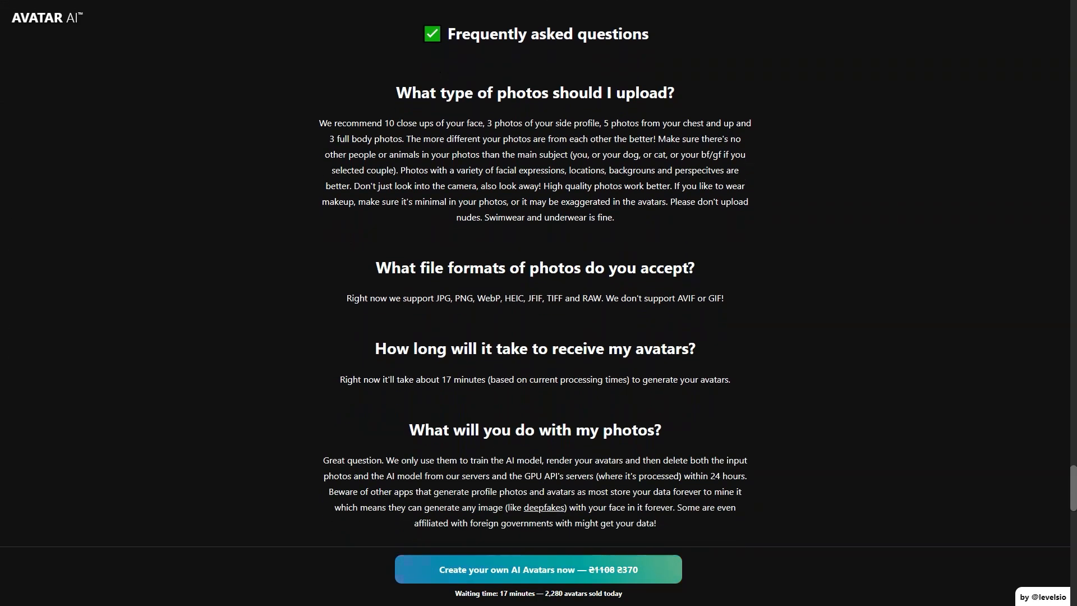
pyautogui.scroll(-3)
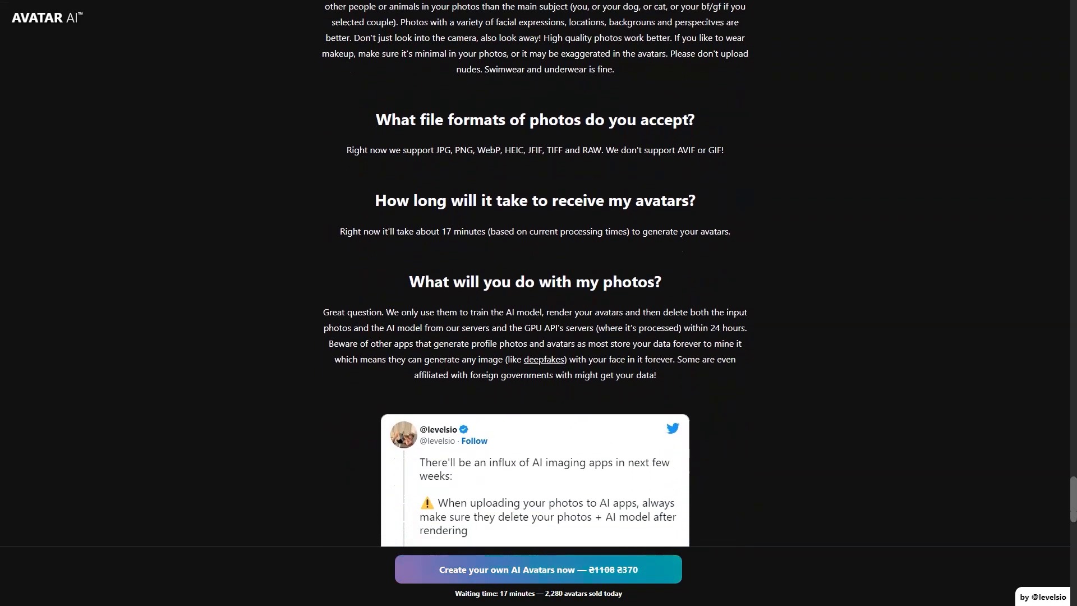
pyautogui.scroll(-3)
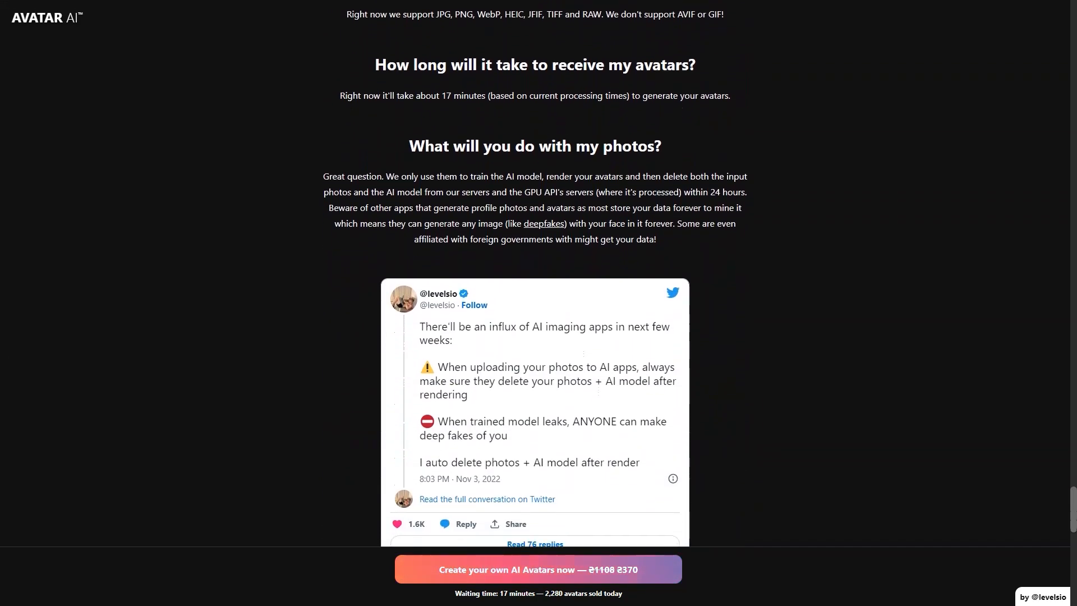
pyautogui.scroll(-3)
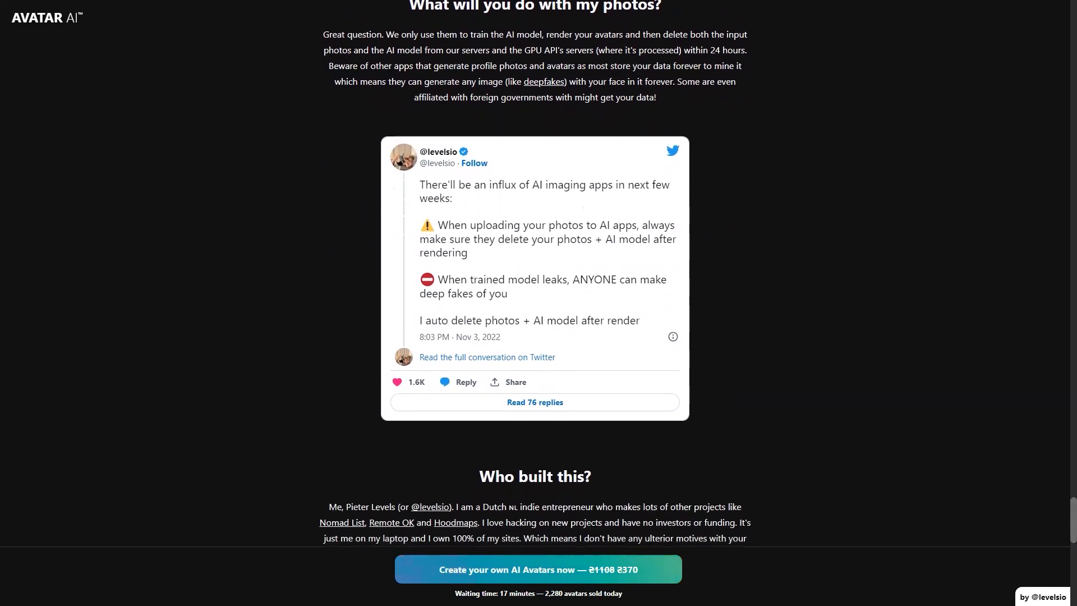
pyautogui.scroll(-3)
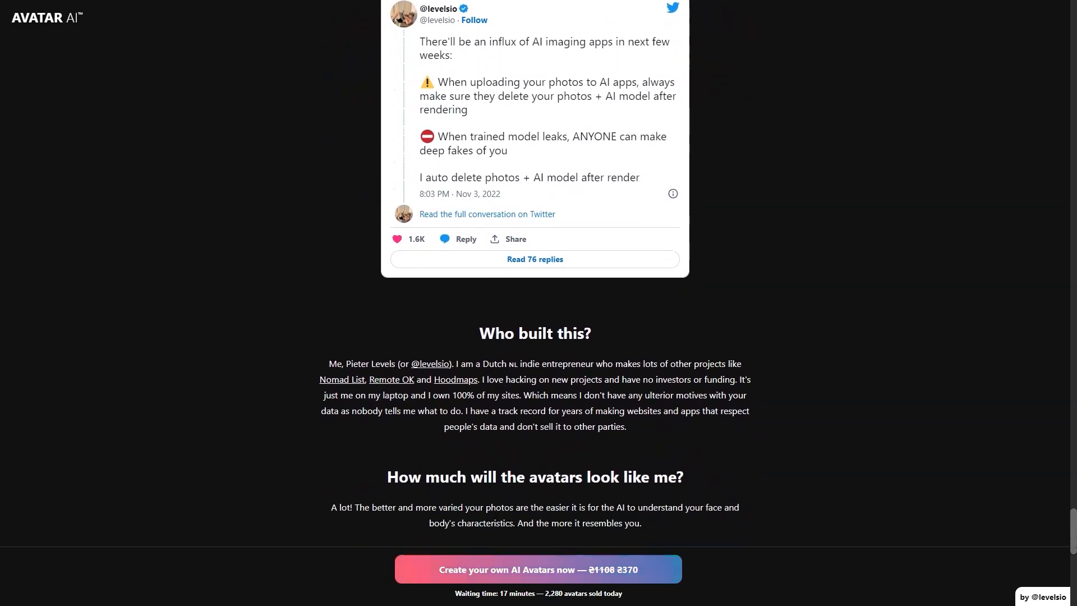
pyautogui.scroll(-3)
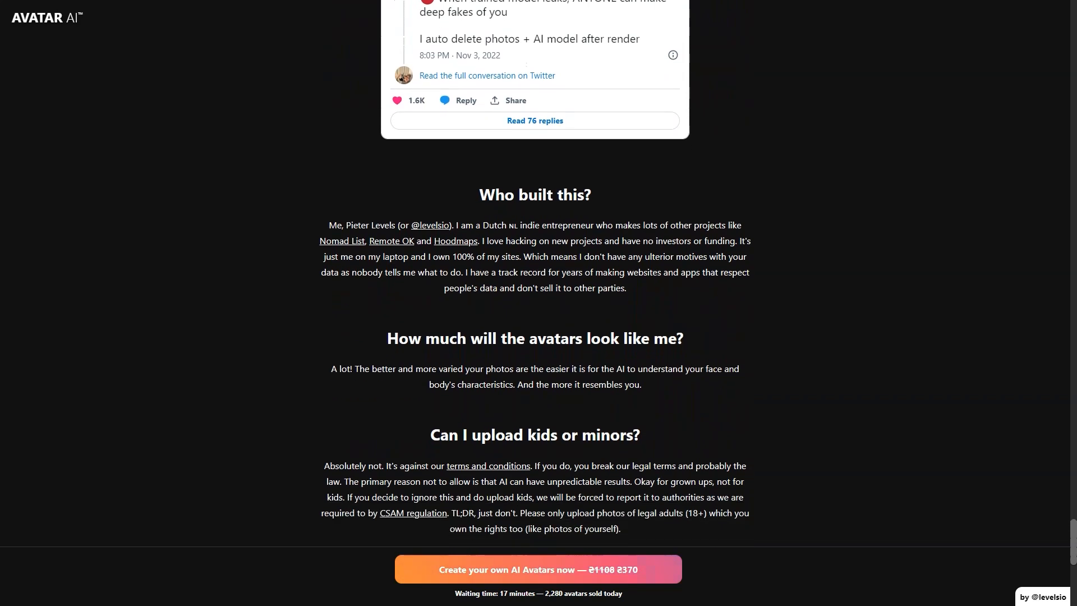
pyautogui.scroll(-3)
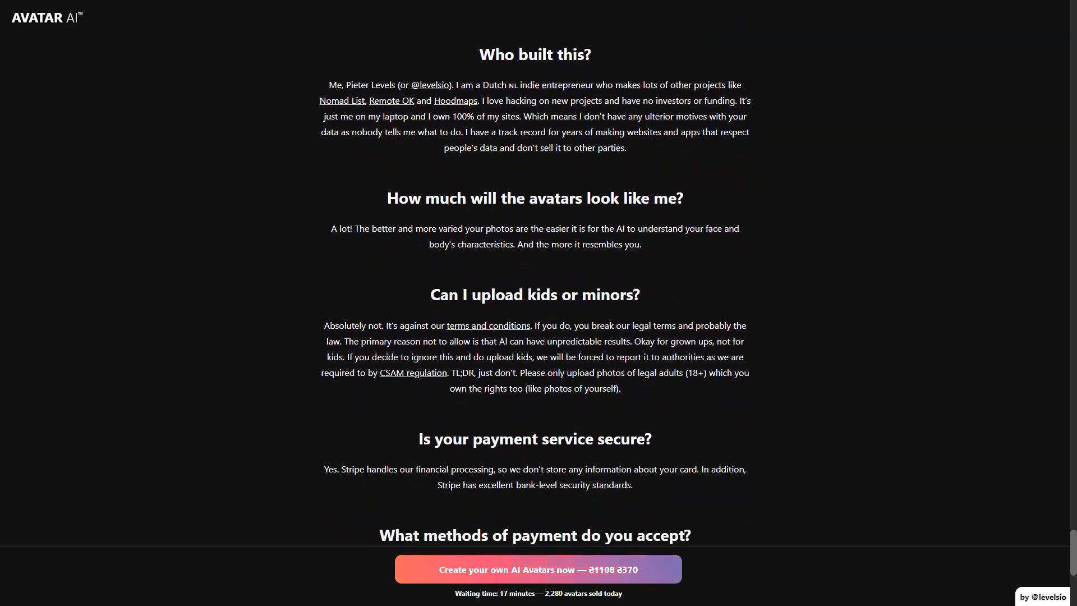
pyautogui.scroll(-3)
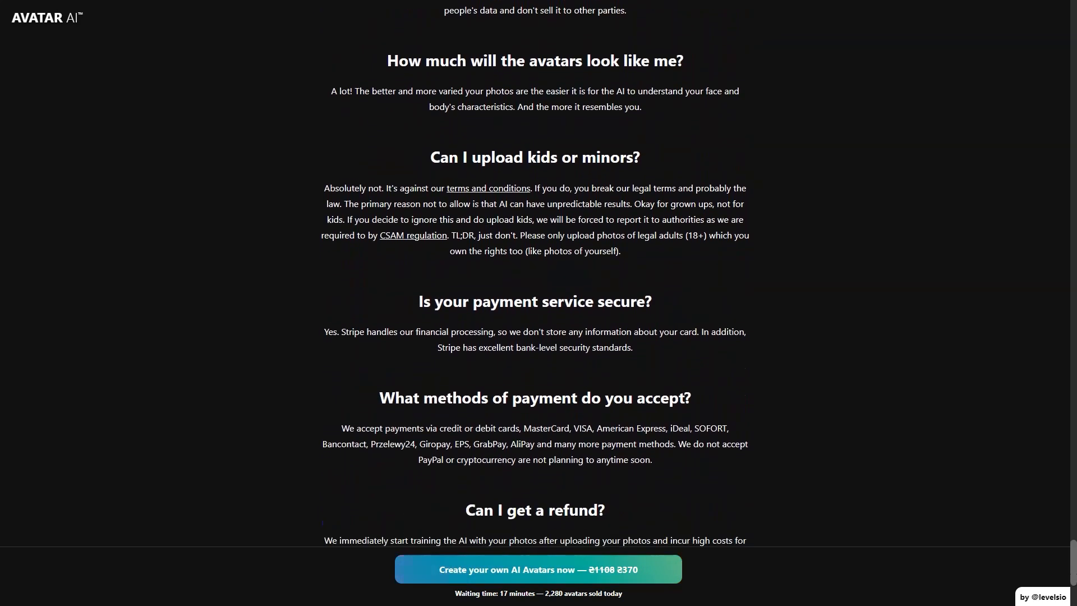
pyautogui.scroll(-3)
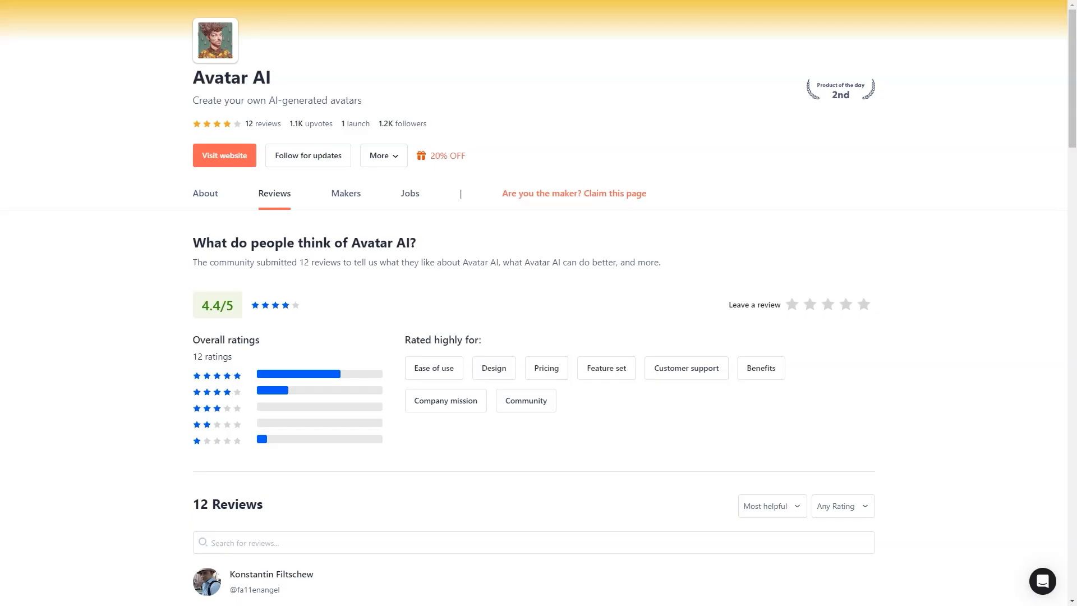
pyautogui.scroll(-3)
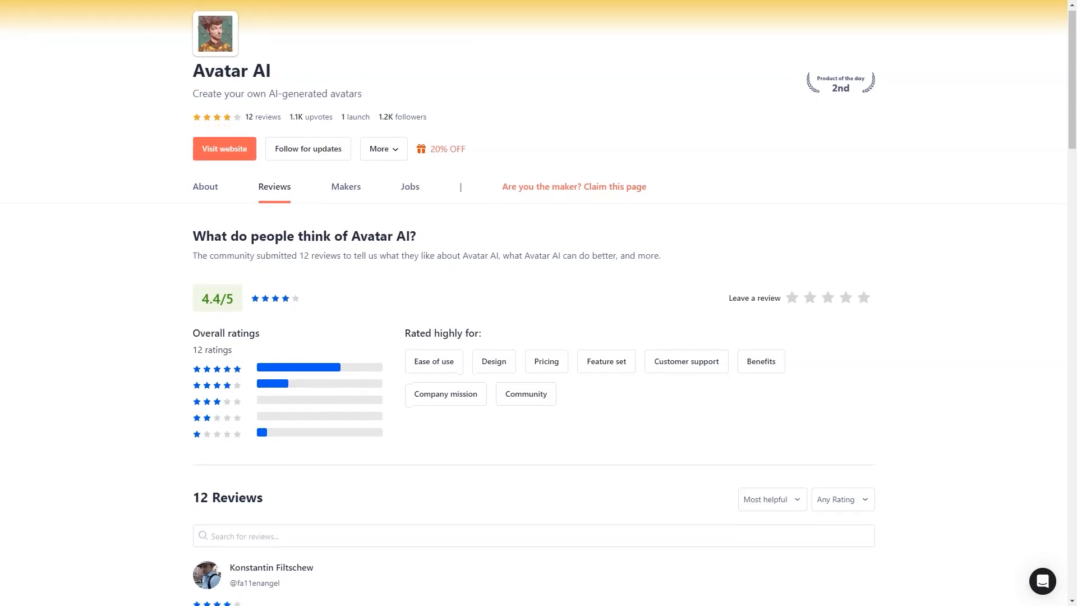
pyautogui.scroll(-3)
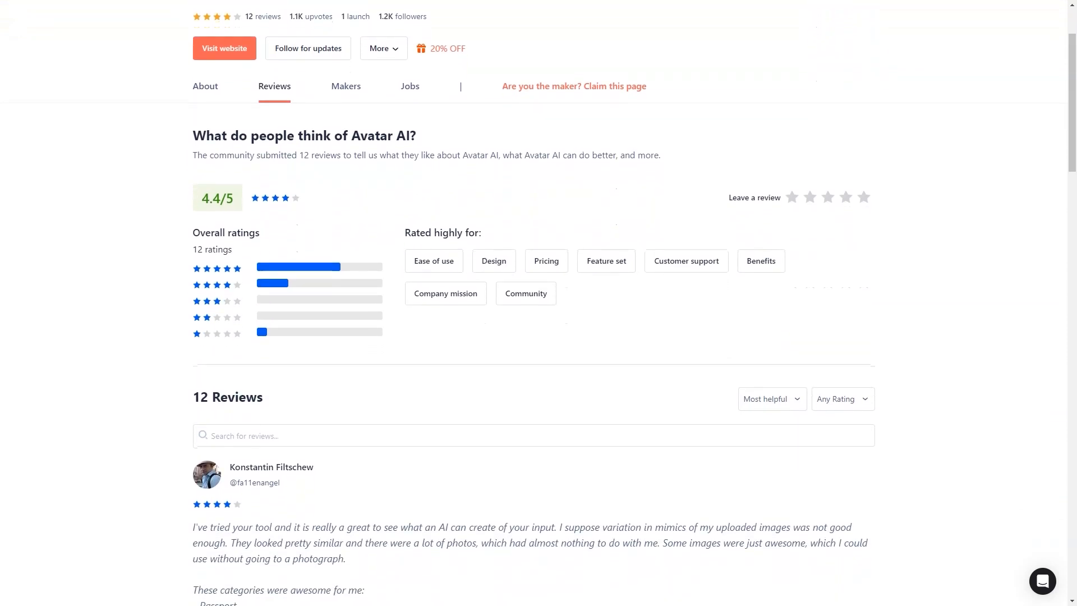
pyautogui.scroll(-3)
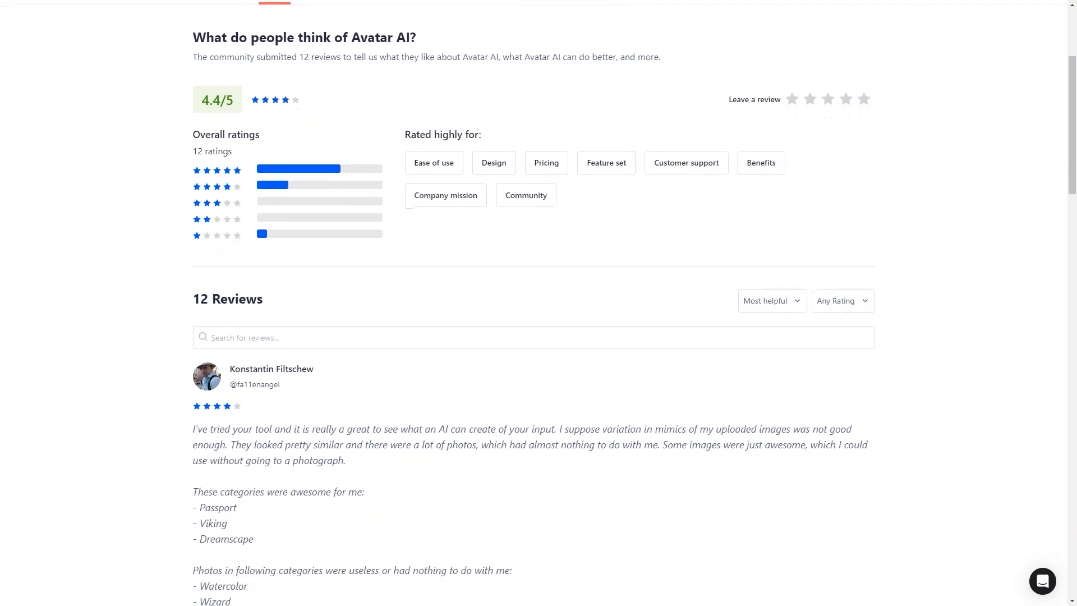
pyautogui.scroll(-3)
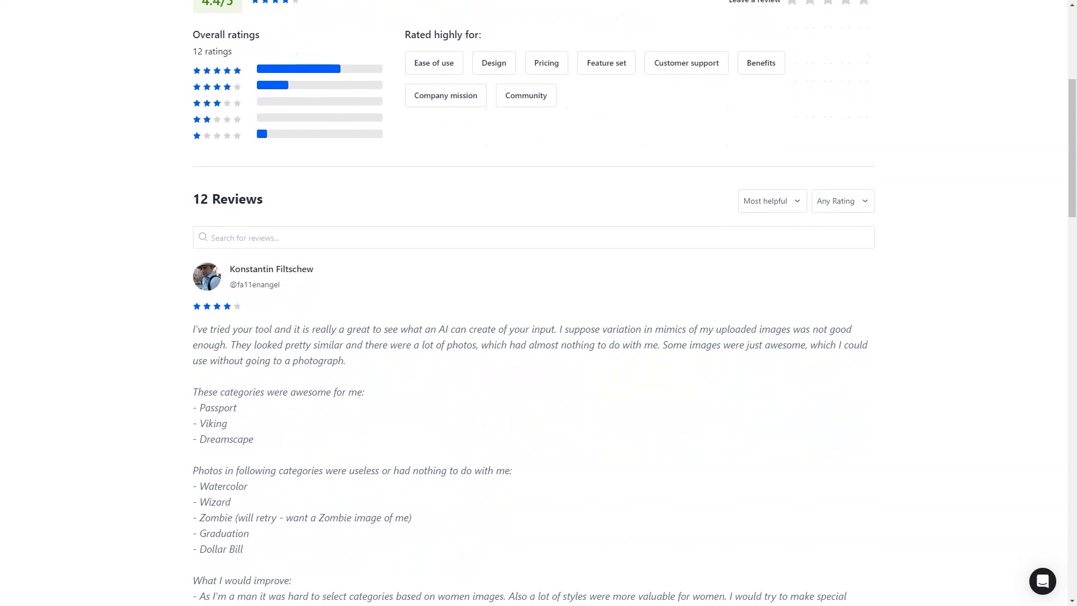
pyautogui.scroll(-3)
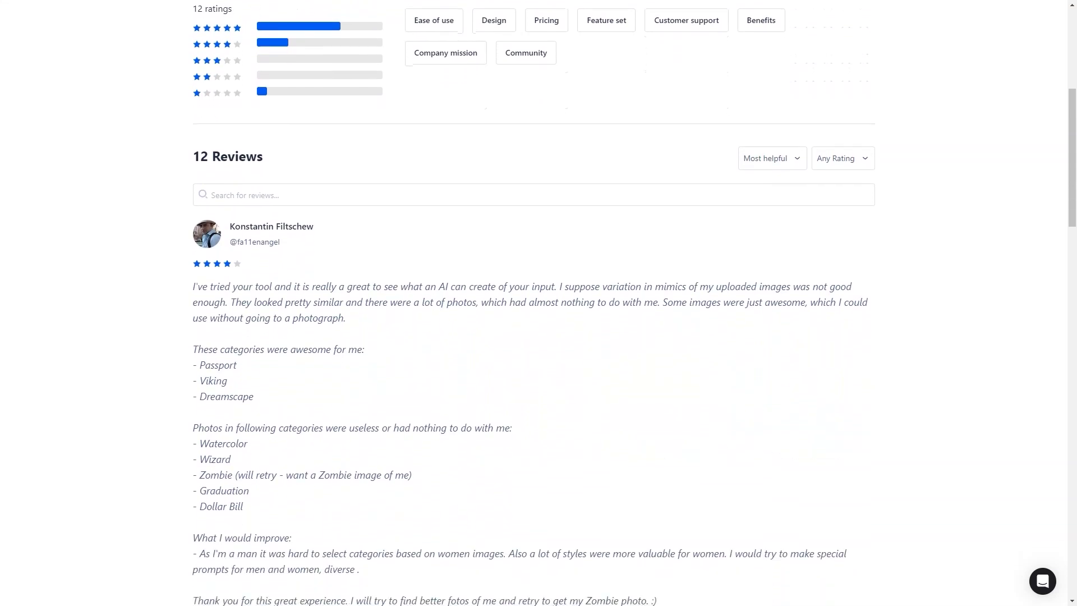
pyautogui.moveTo(658, 302); pyautogui.dragTo(826, 302)
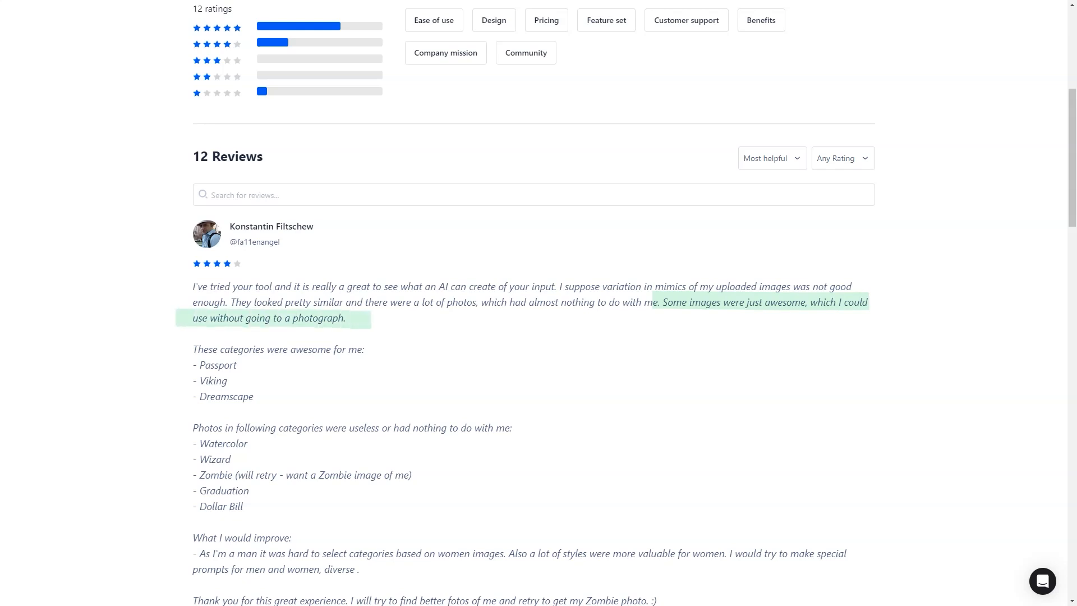
# Step: Scroll through the next short Avatar AI reviews and their praise and criticism tags
pyautogui.scroll(-3)
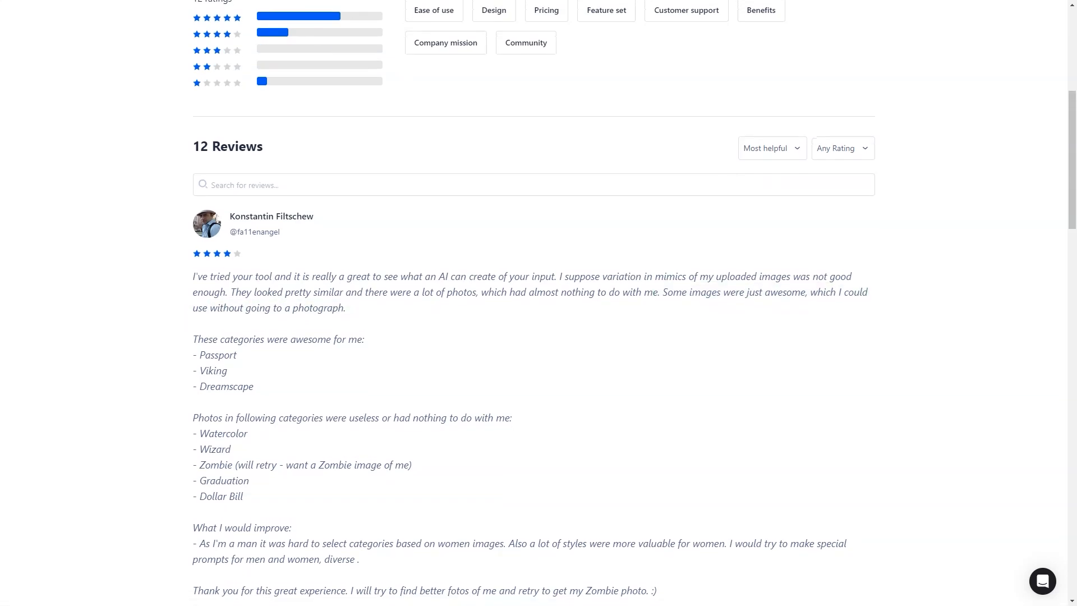
pyautogui.scroll(-3)
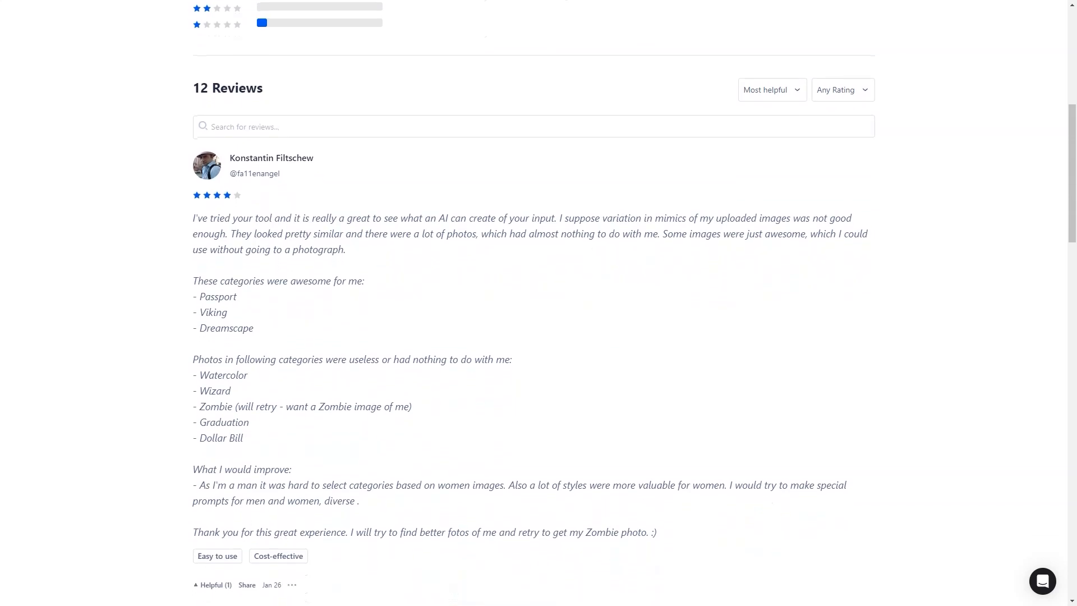
pyautogui.scroll(-3)
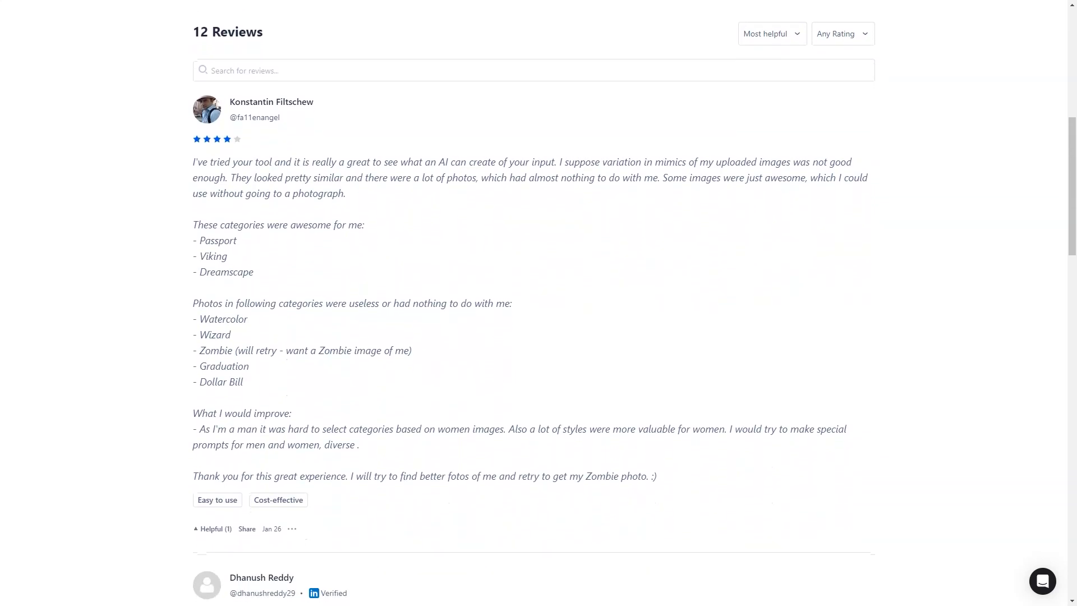
pyautogui.scroll(-3)
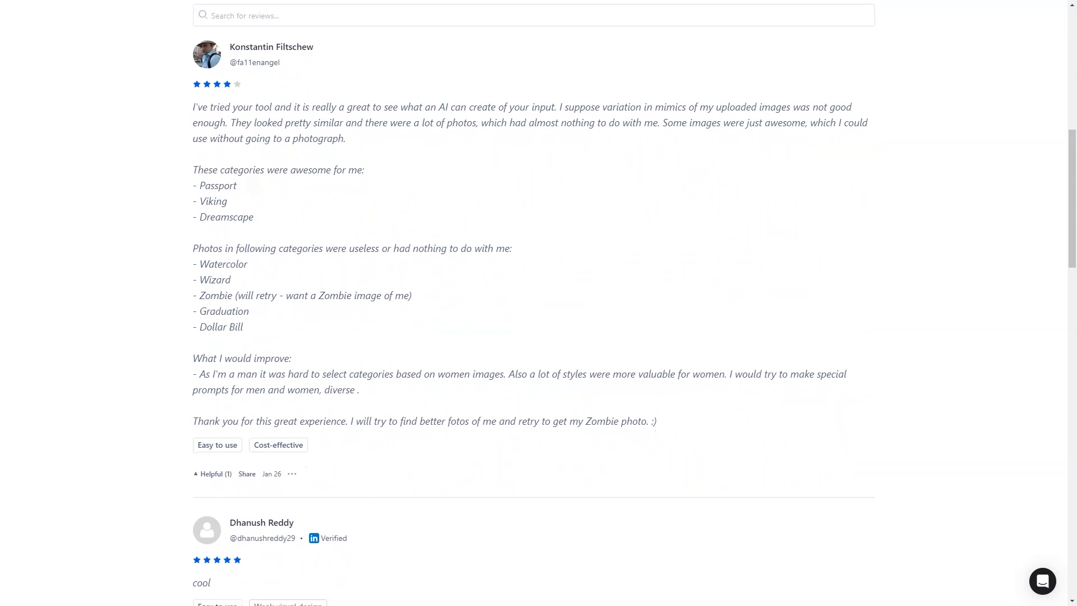
pyautogui.scroll(-3)
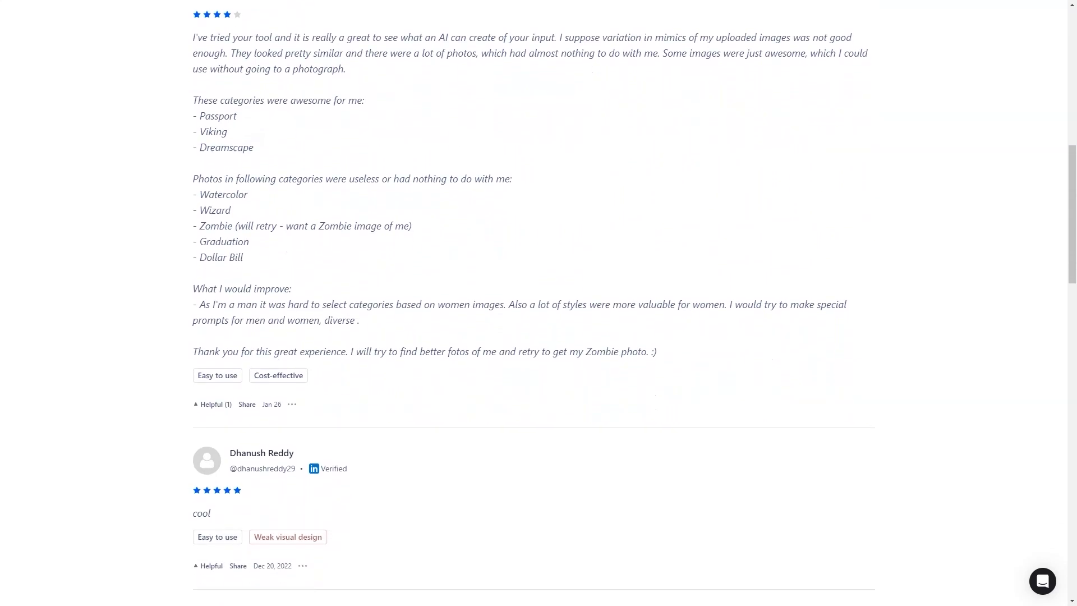
pyautogui.scroll(-3)
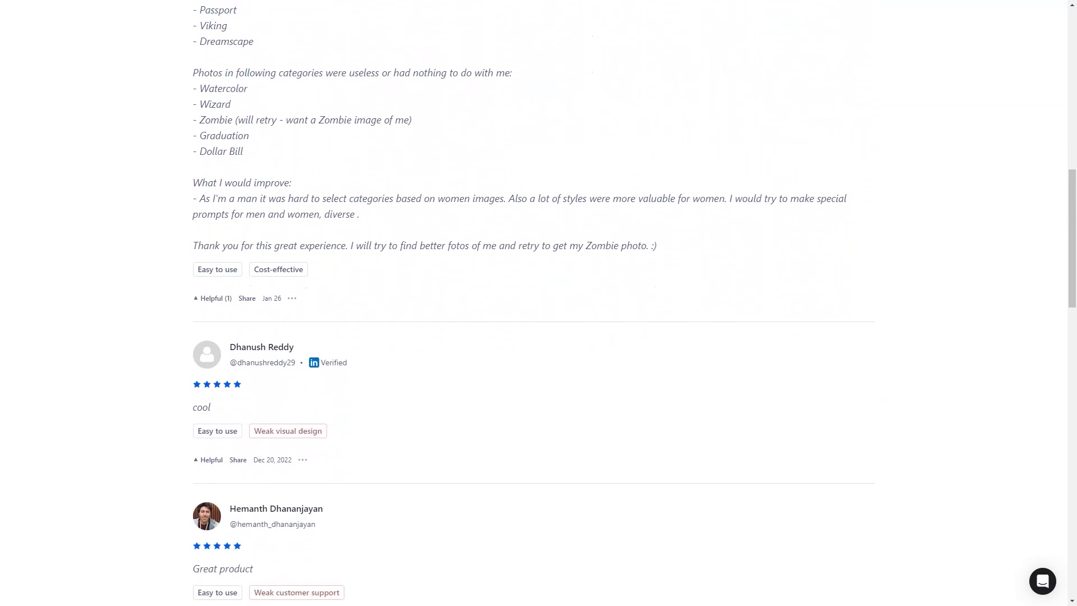
pyautogui.scroll(-3)
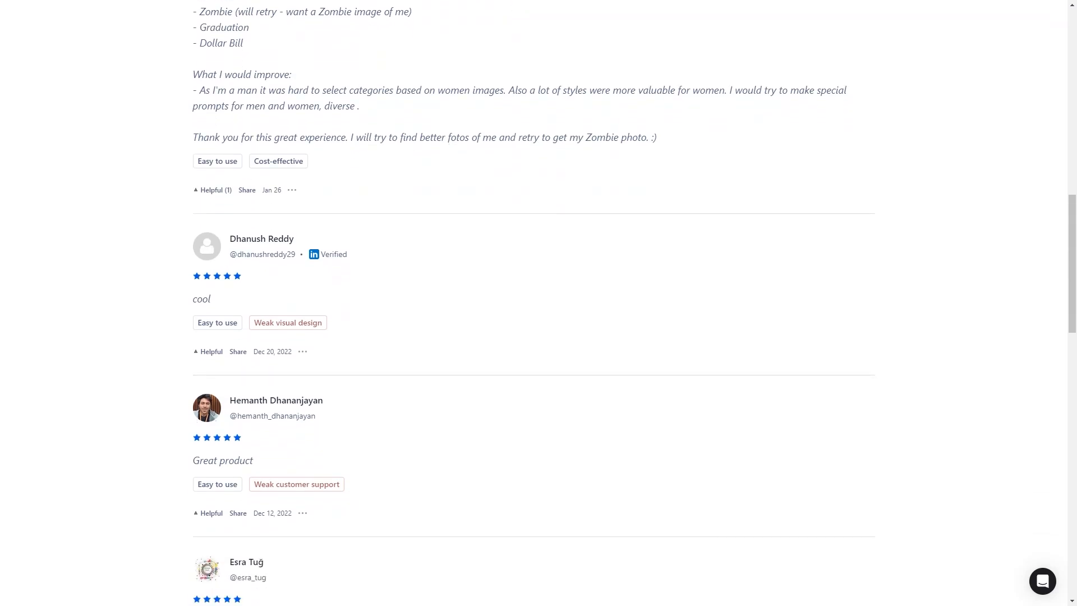
pyautogui.scroll(-3)
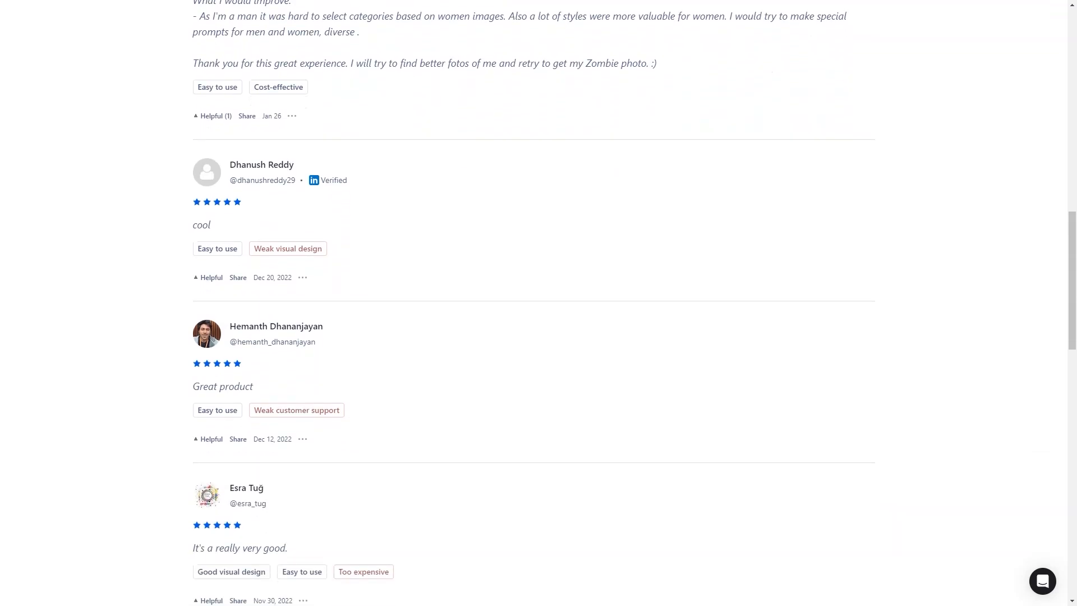
pyautogui.doubleClick(201, 225)
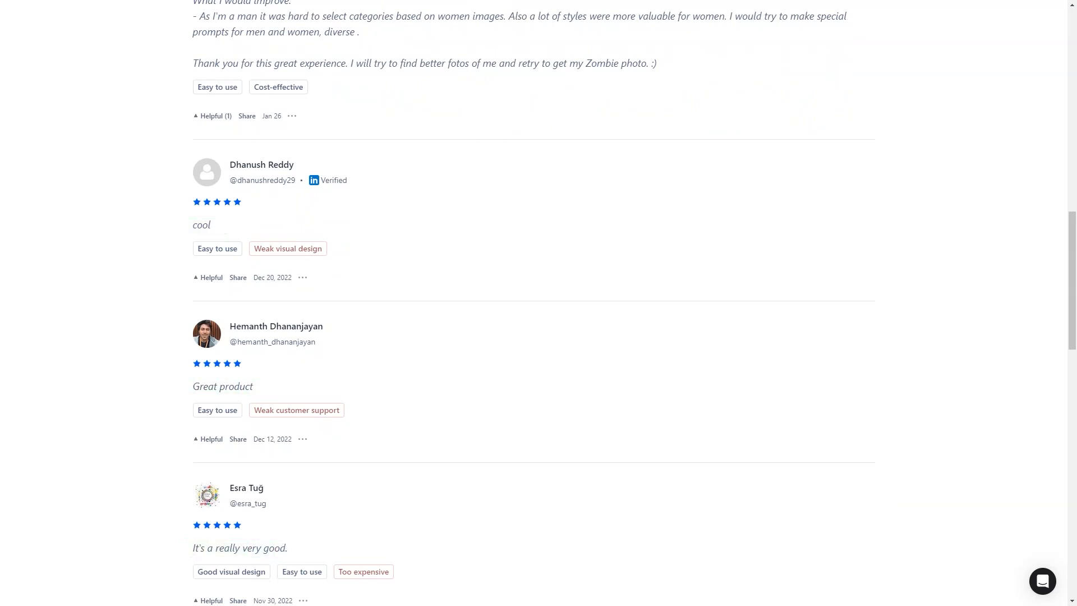
pyautogui.scroll(-3)
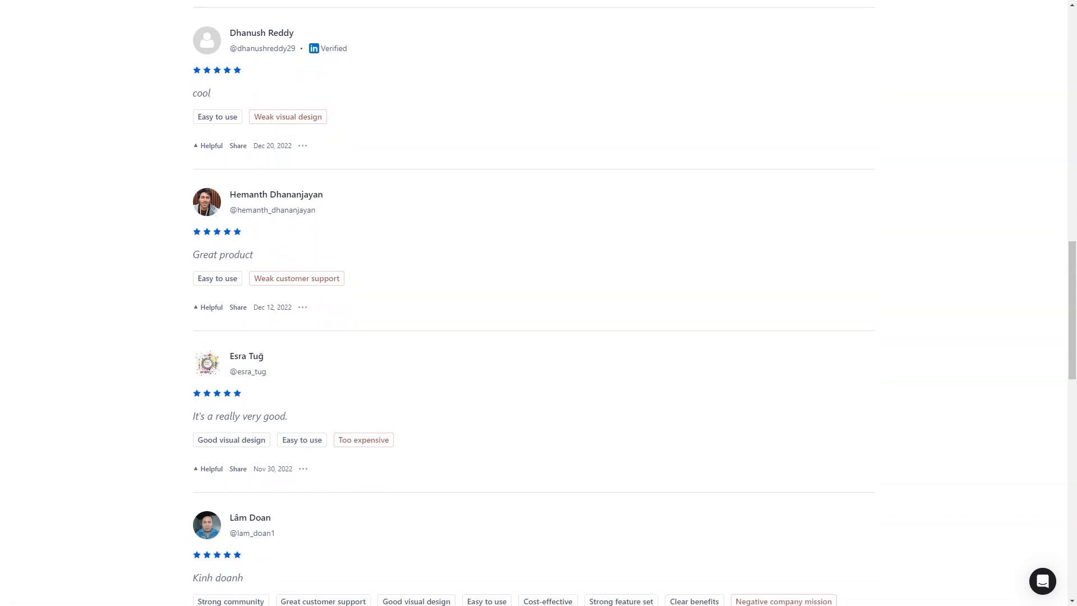
pyautogui.scroll(-3)
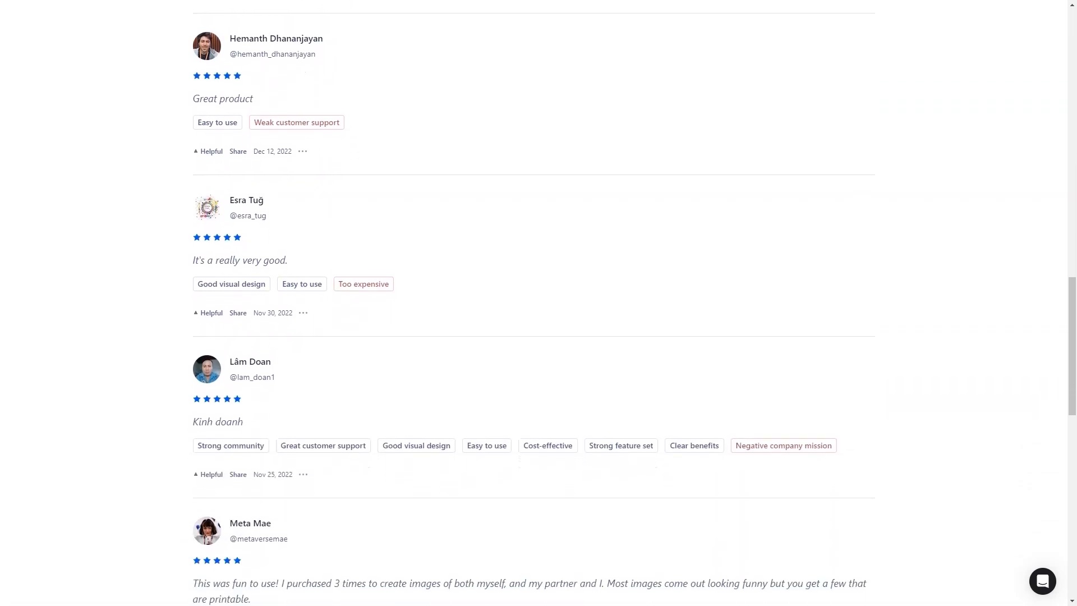
pyautogui.scroll(-3)
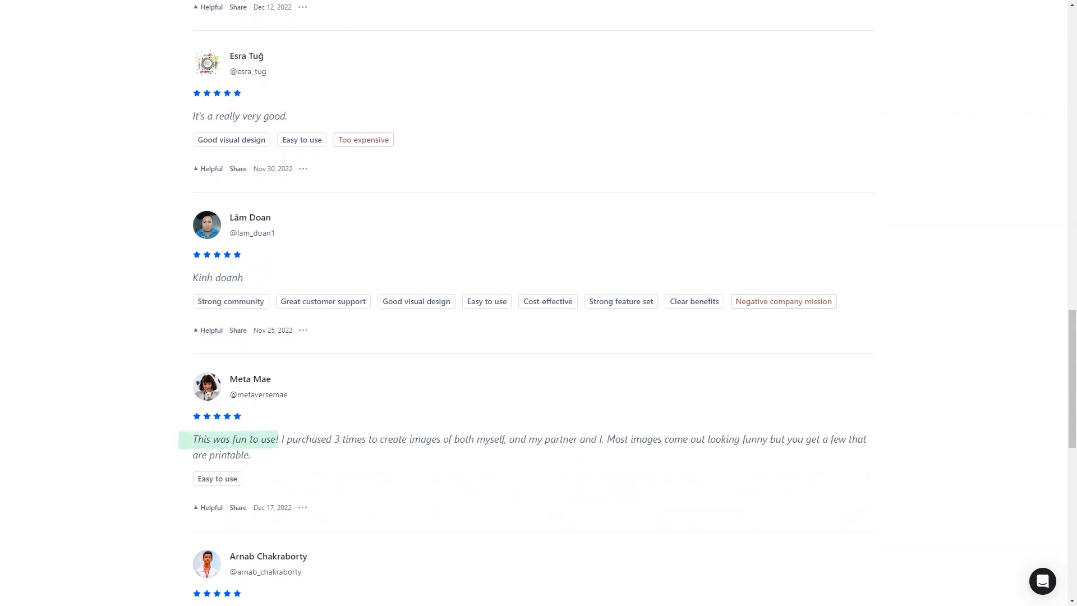
pyautogui.scroll(-3)
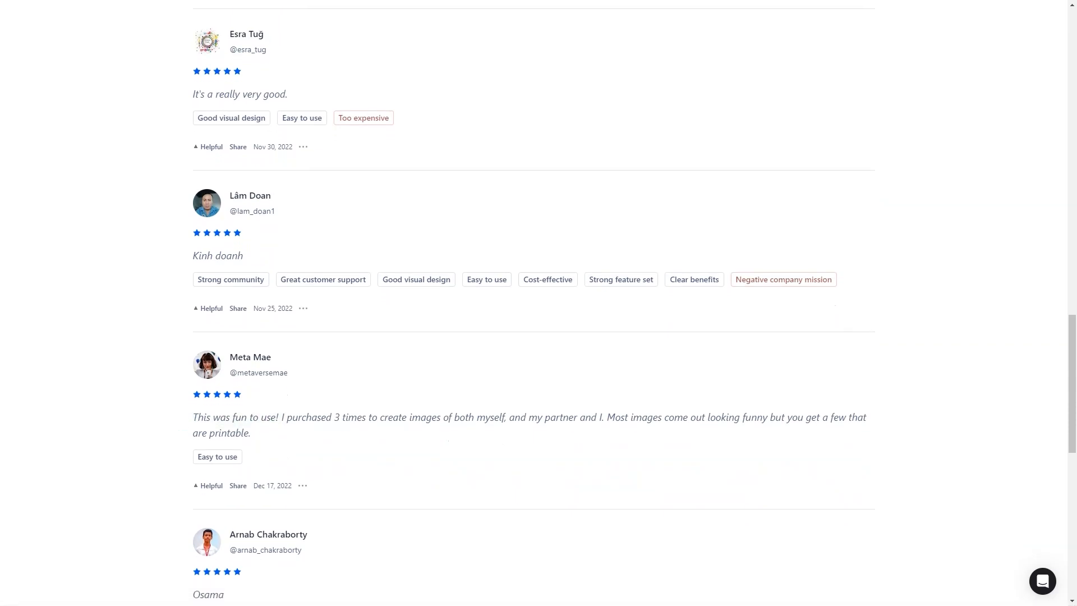
pyautogui.scroll(-3)
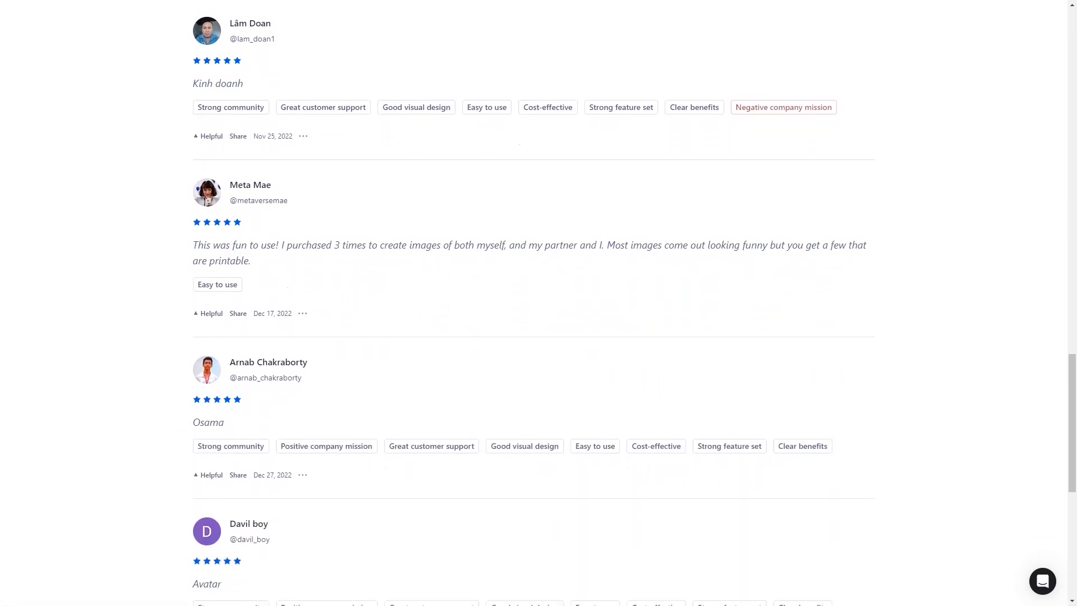
pyautogui.scroll(-3)
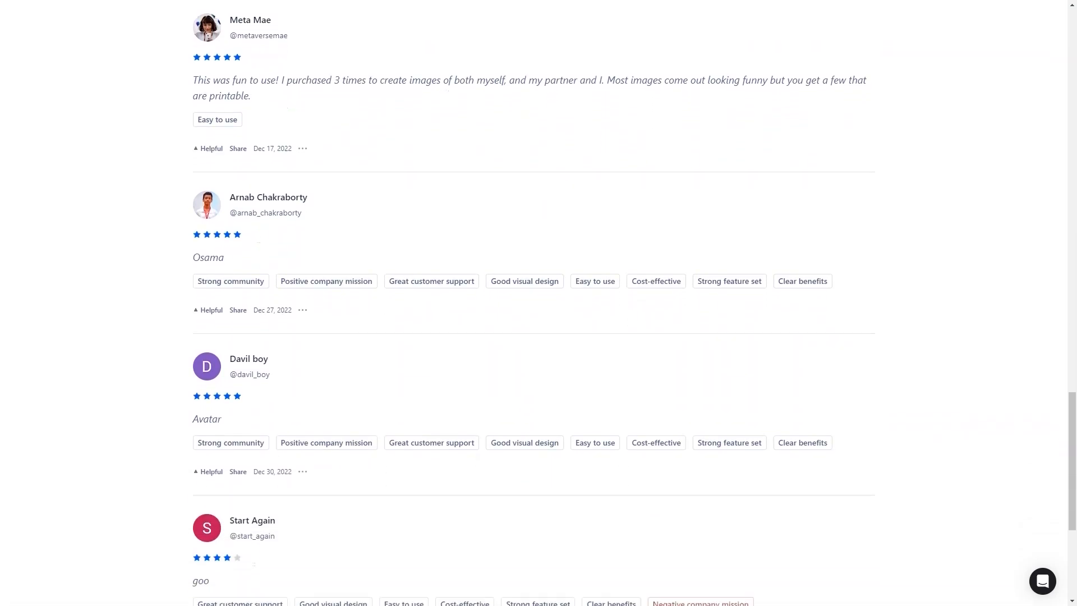
pyautogui.scroll(-3)
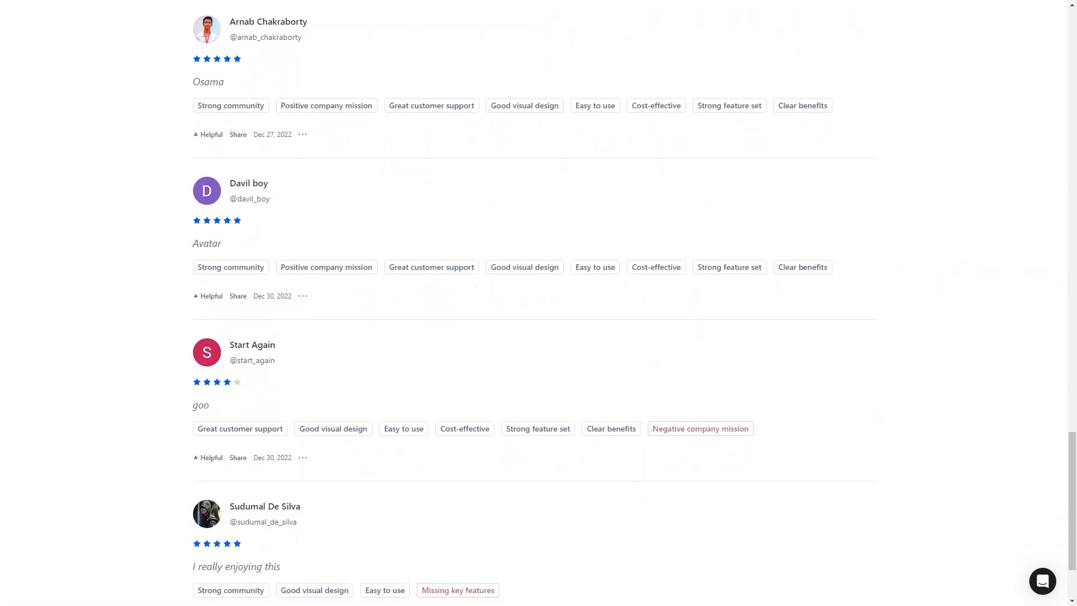
pyautogui.scroll(-3)
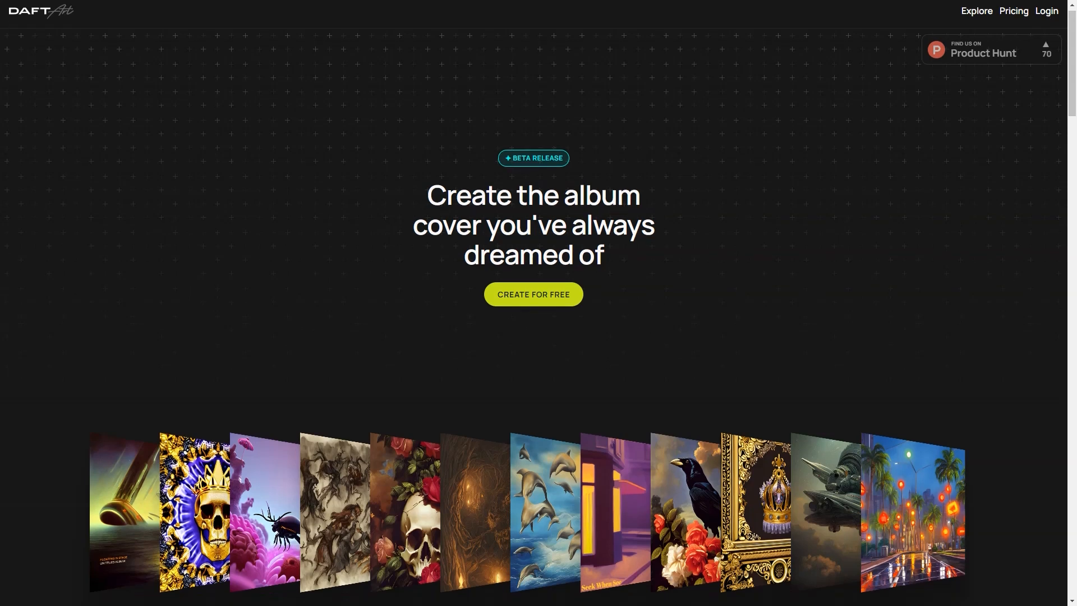
# Step: Scroll Daft Art's landing page past the album cover gallery to the Beautifully Crafted and Aesthetic cards
pyautogui.scroll(-3)
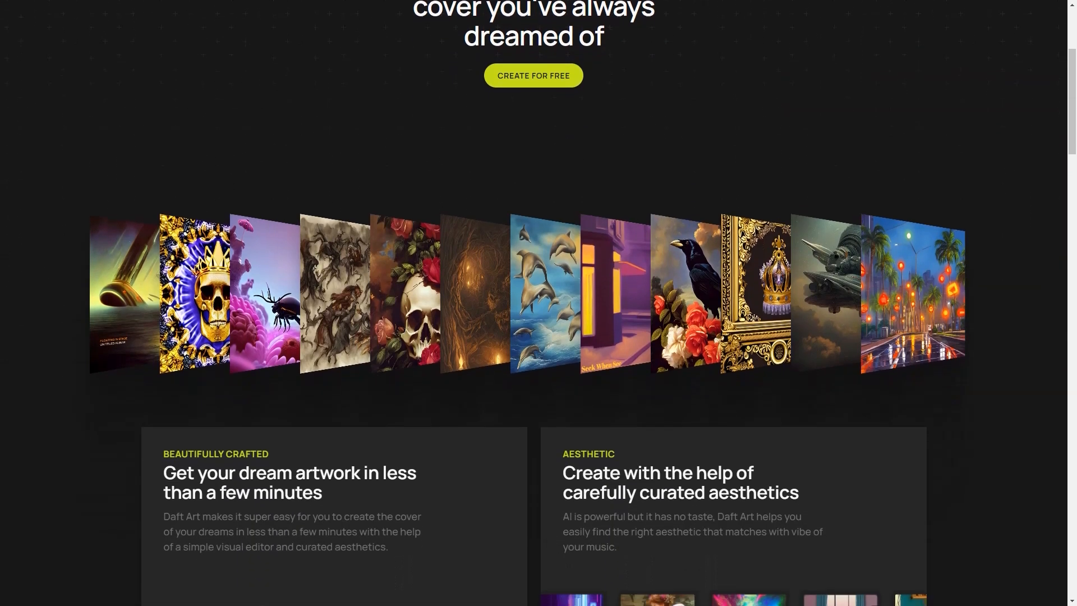
pyautogui.scroll(-3)
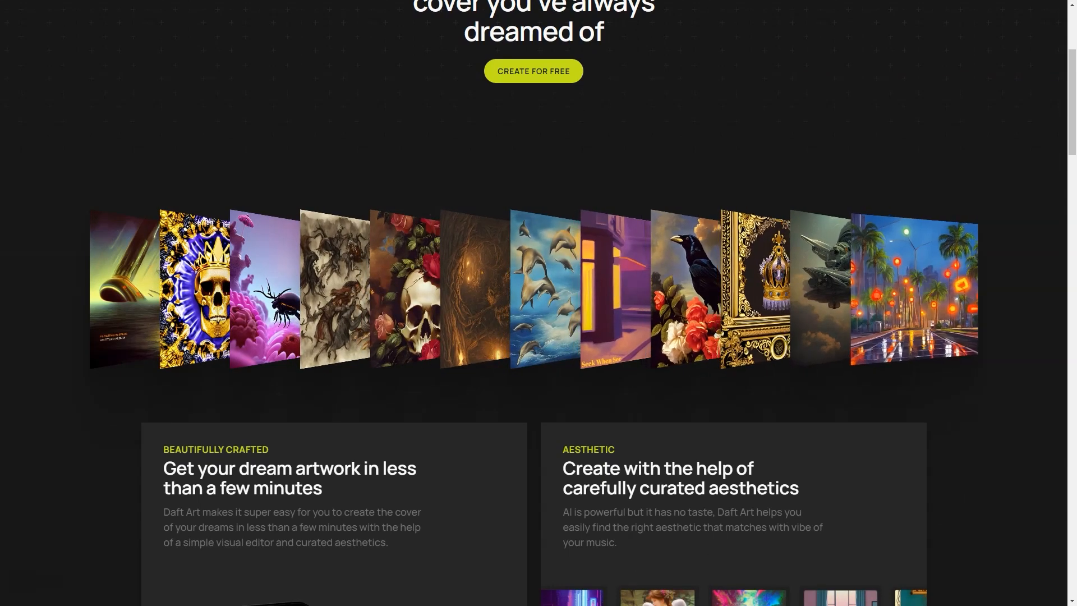
pyautogui.scroll(-3)
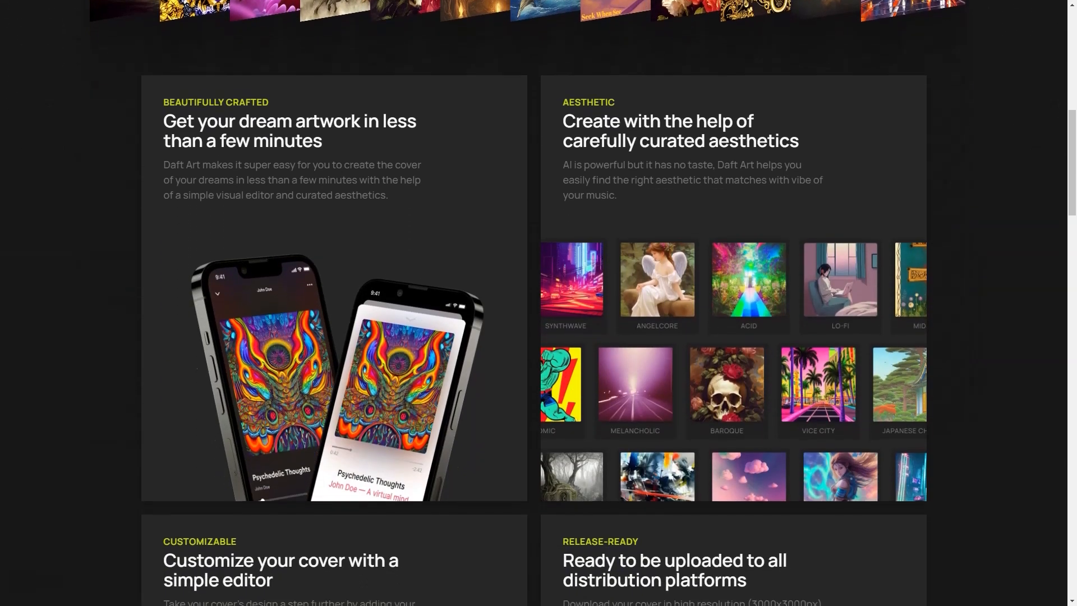
pyautogui.scroll(-3)
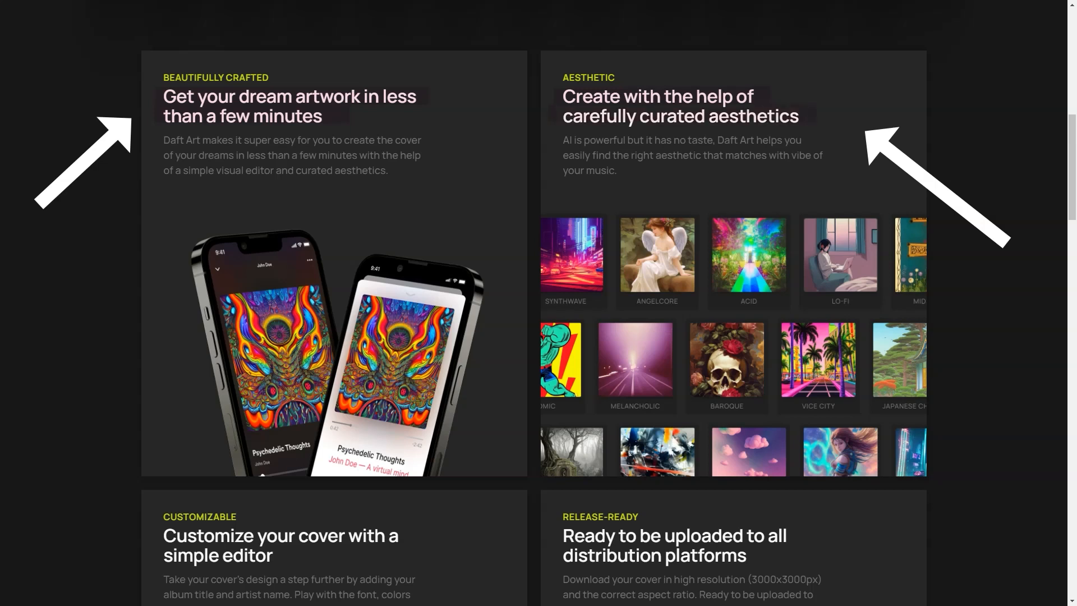
pyautogui.scroll(-3)
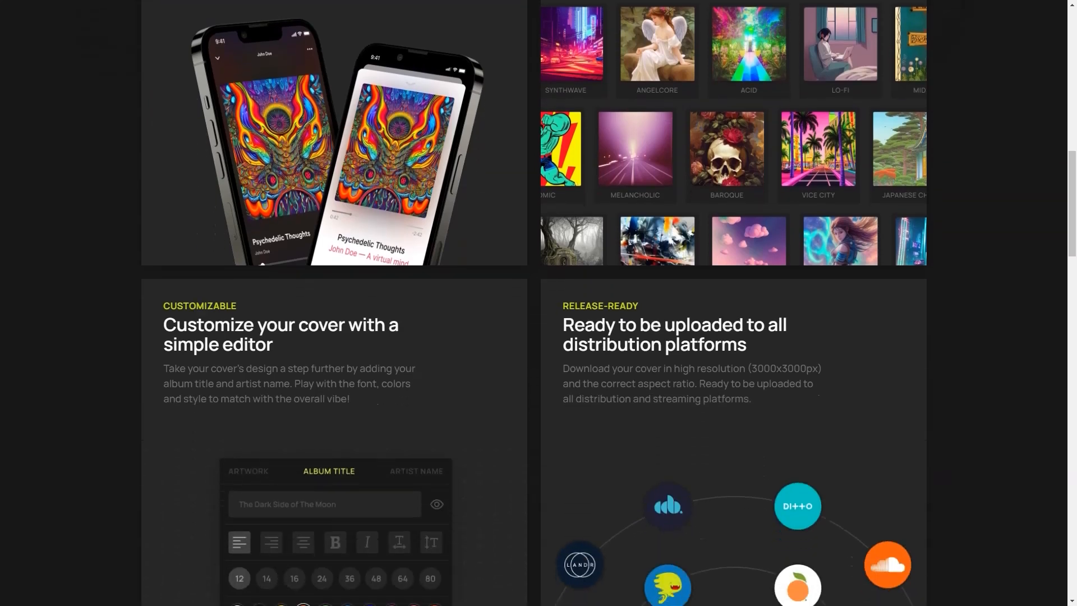
pyautogui.scroll(-3)
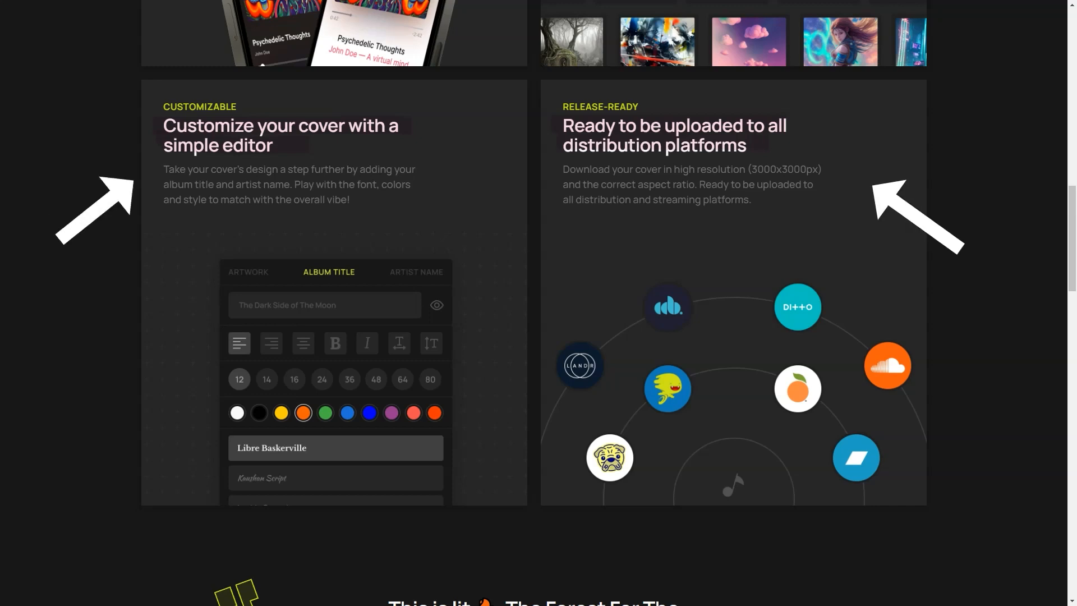
pyautogui.scroll(-3)
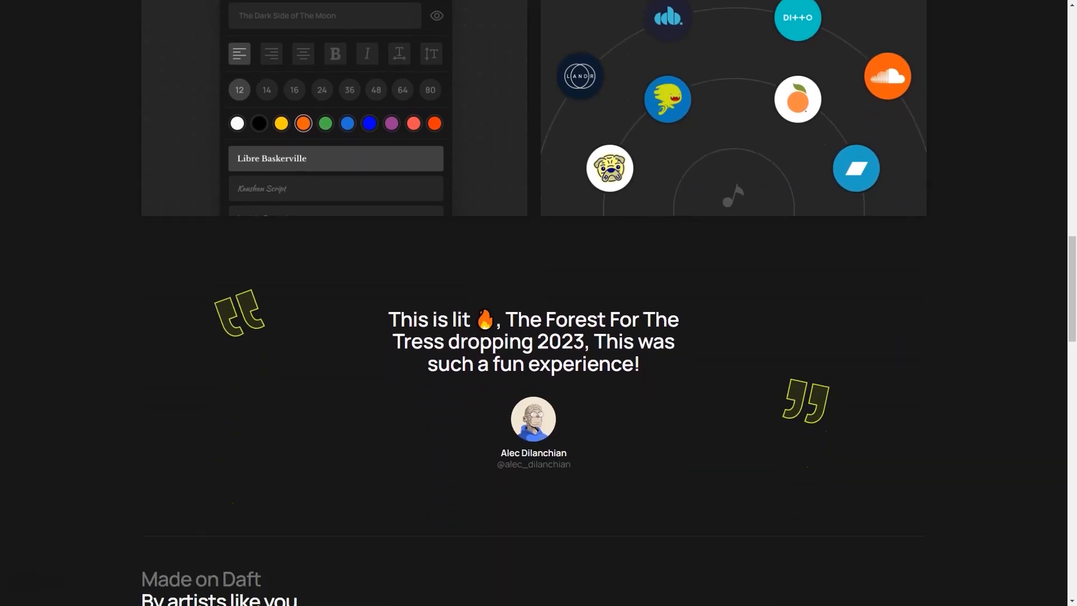
pyautogui.scroll(-3)
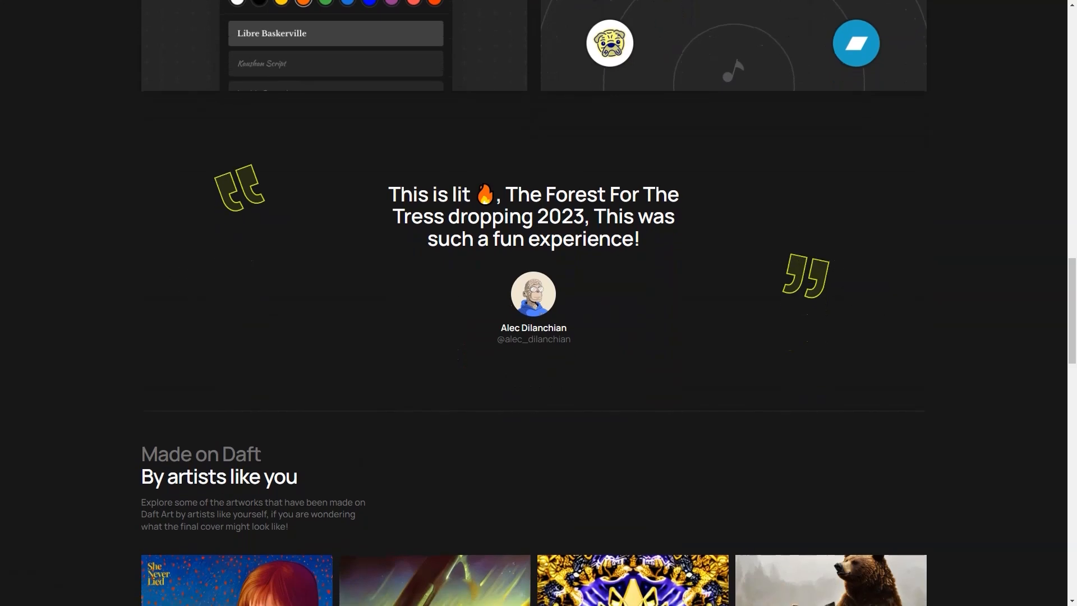
pyautogui.scroll(-3)
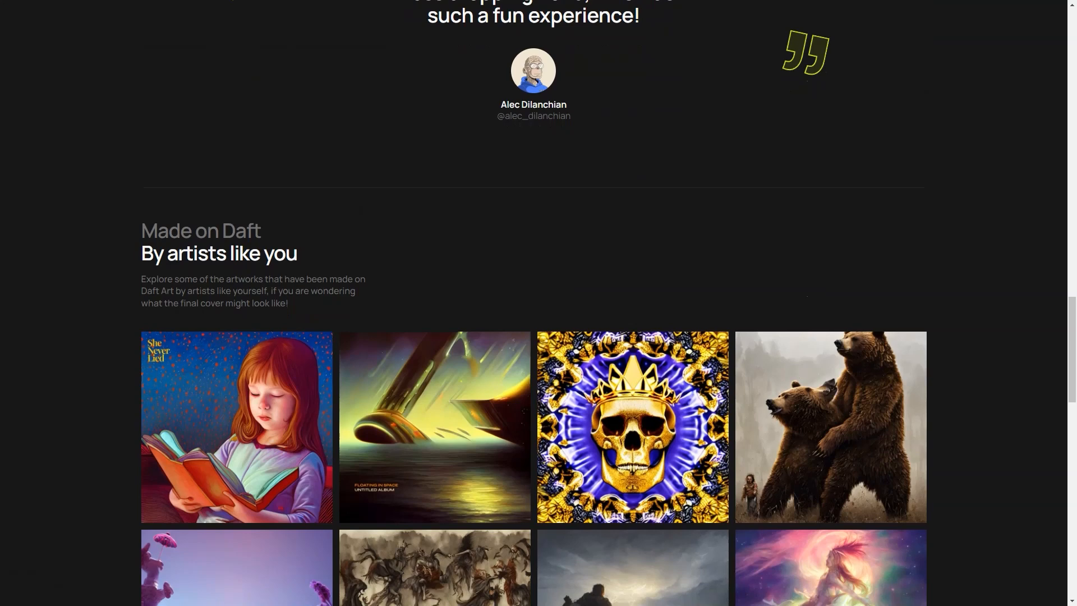
pyautogui.scroll(-3)
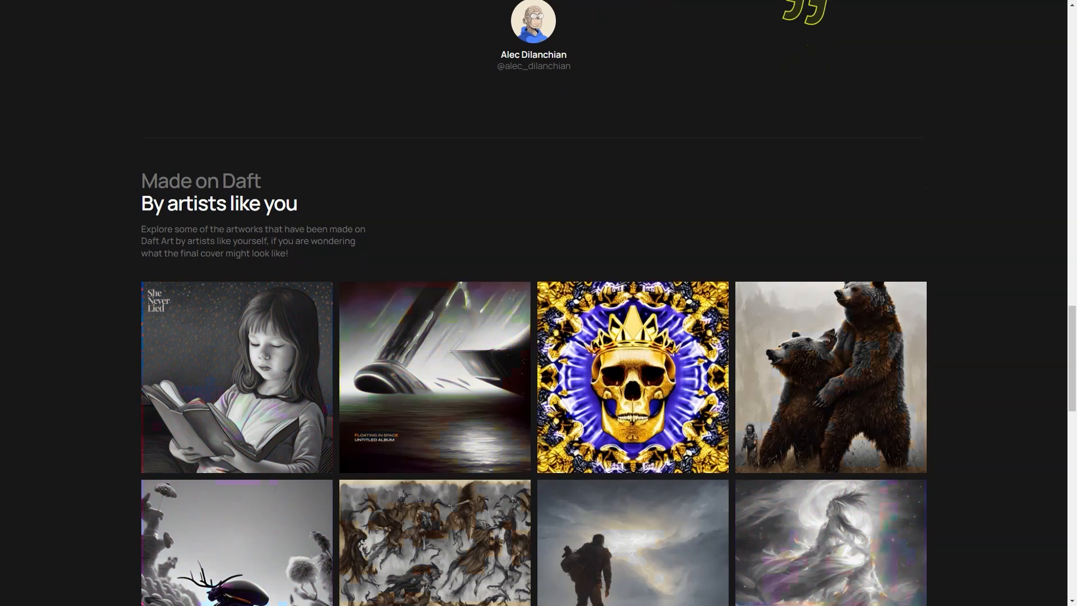
pyautogui.scroll(-3)
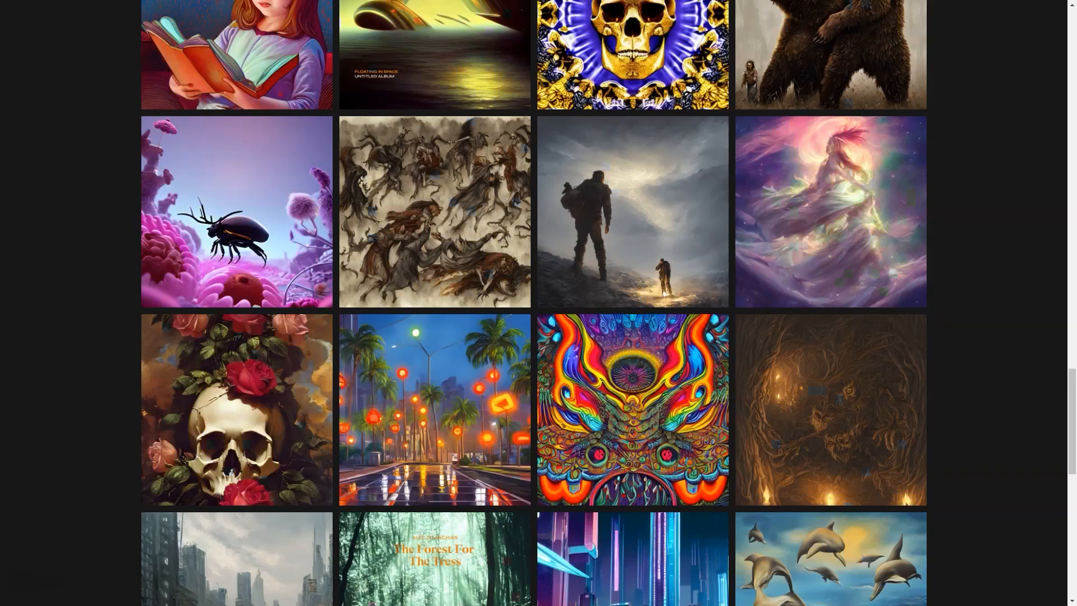
pyautogui.scroll(-3)
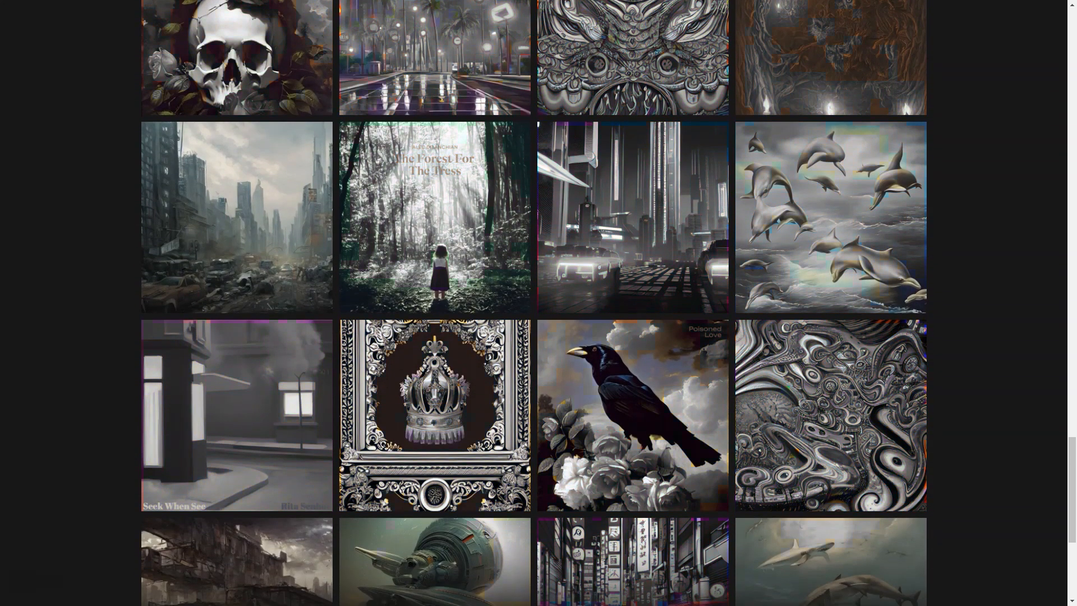
pyautogui.scroll(-3)
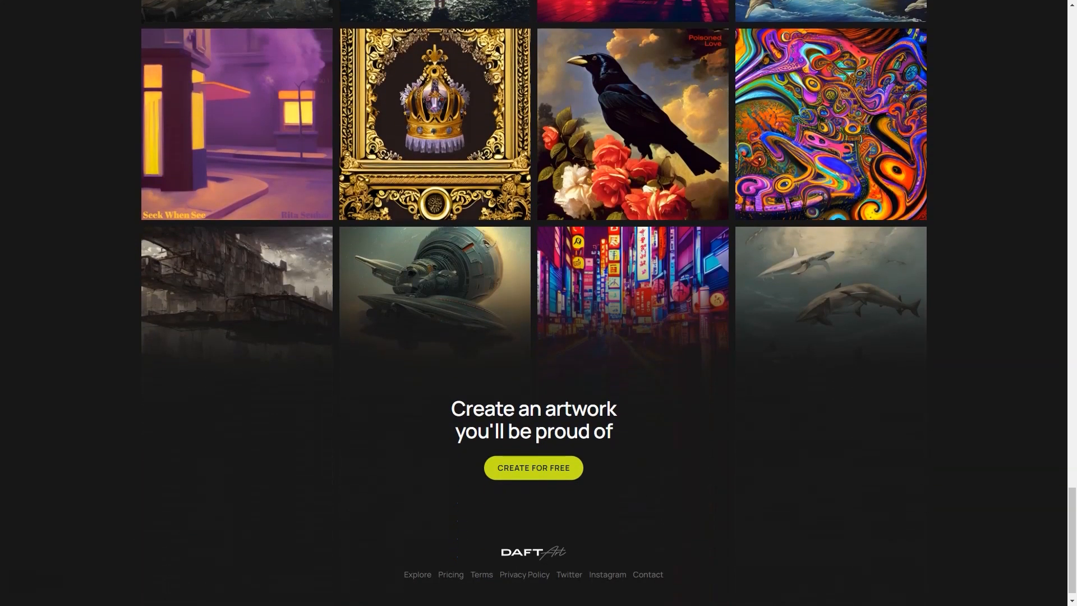
pyautogui.scroll(-3)
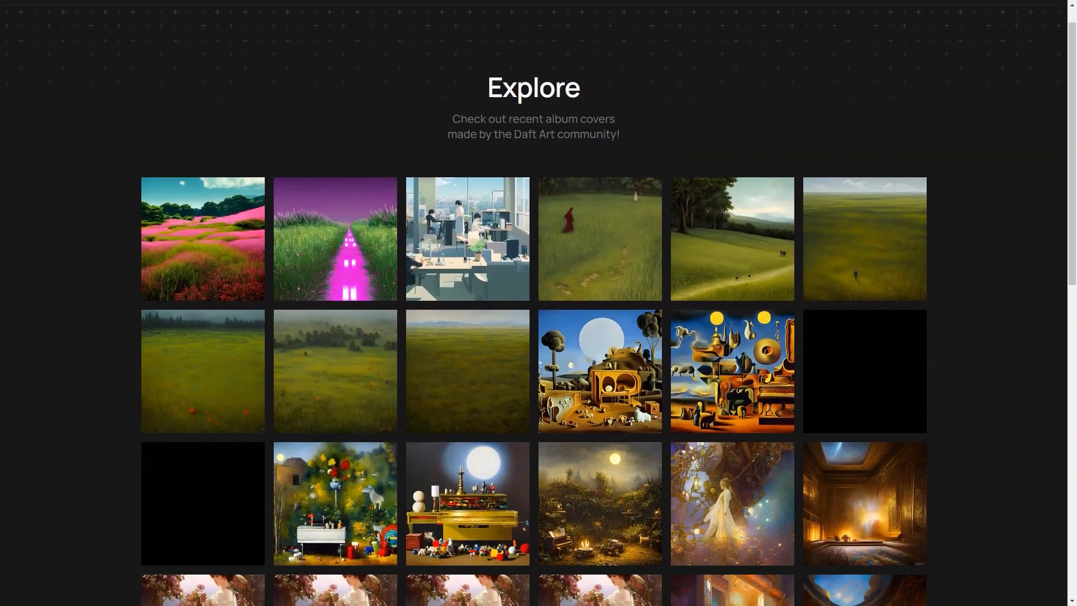
# Step: Scroll to the bottom of the Explore community covers and open the 'Create for free' generator
pyautogui.scroll(-3)
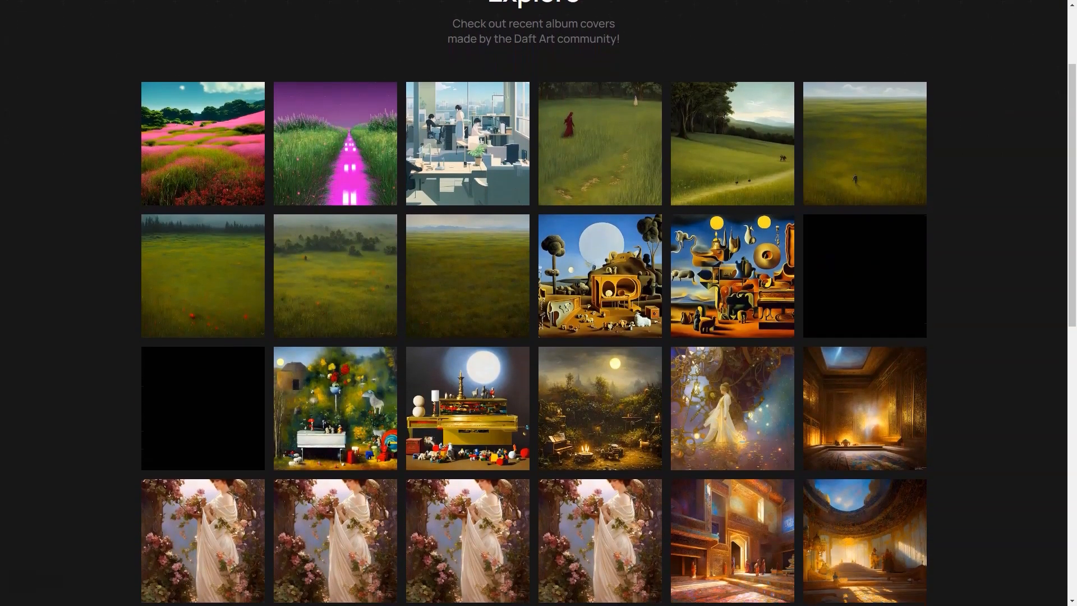
pyautogui.scroll(-3)
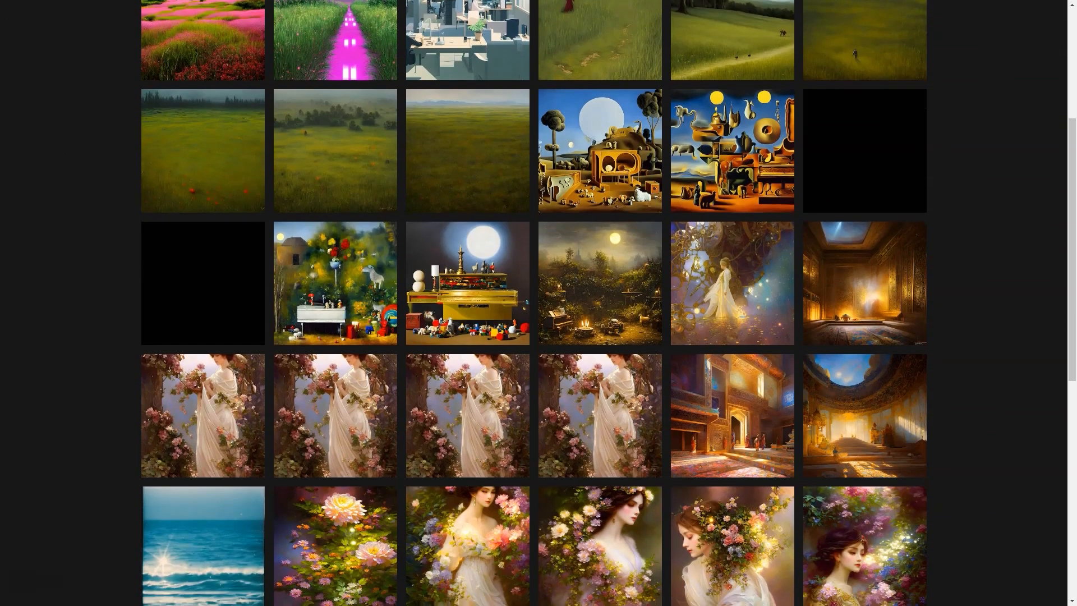
pyautogui.scroll(-3)
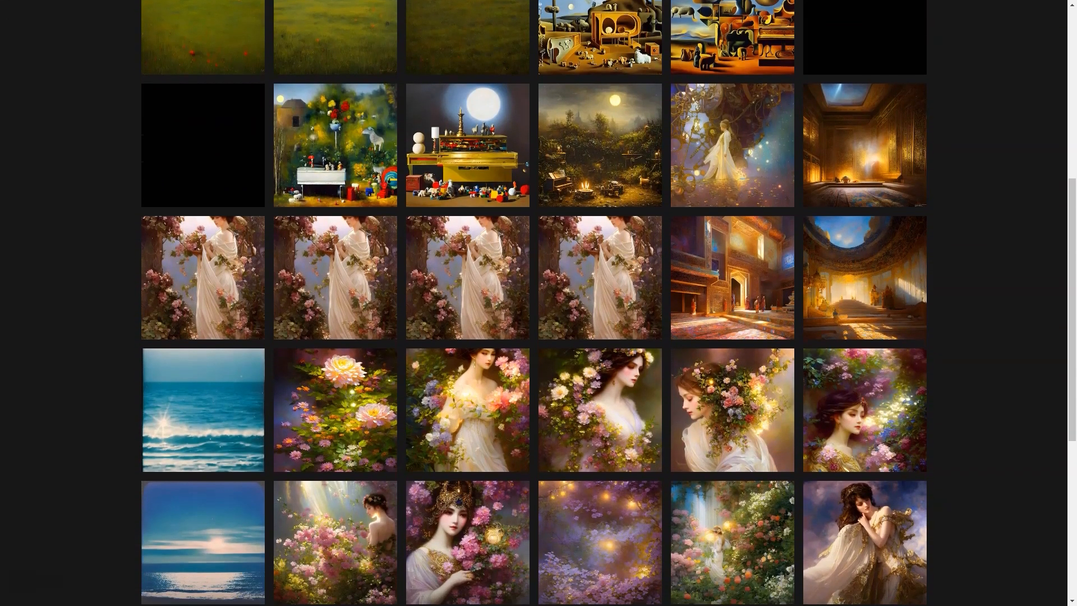
pyautogui.scroll(-3)
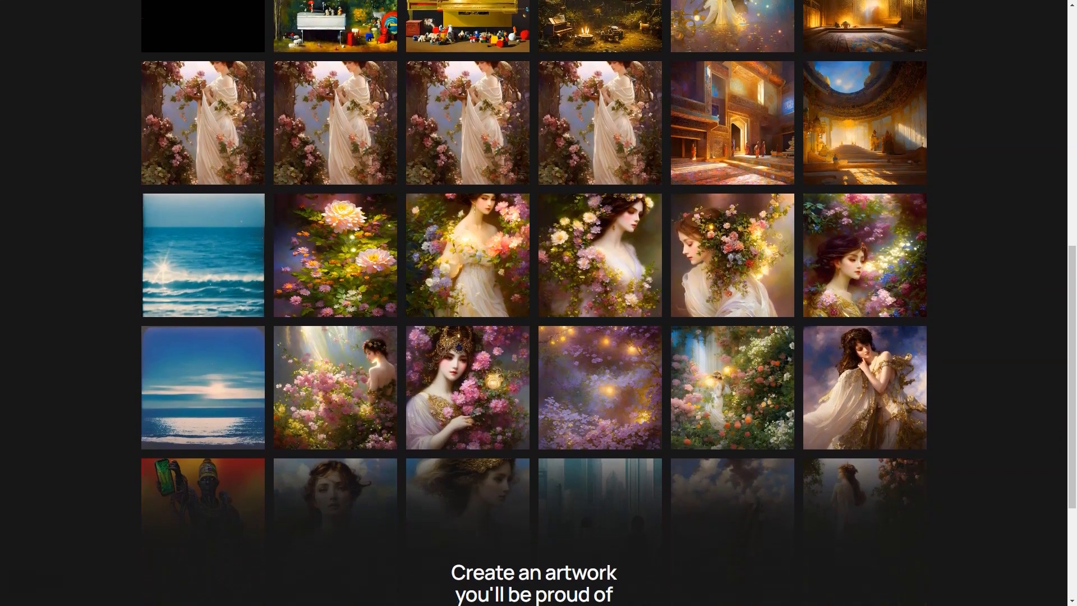
pyautogui.scroll(-3)
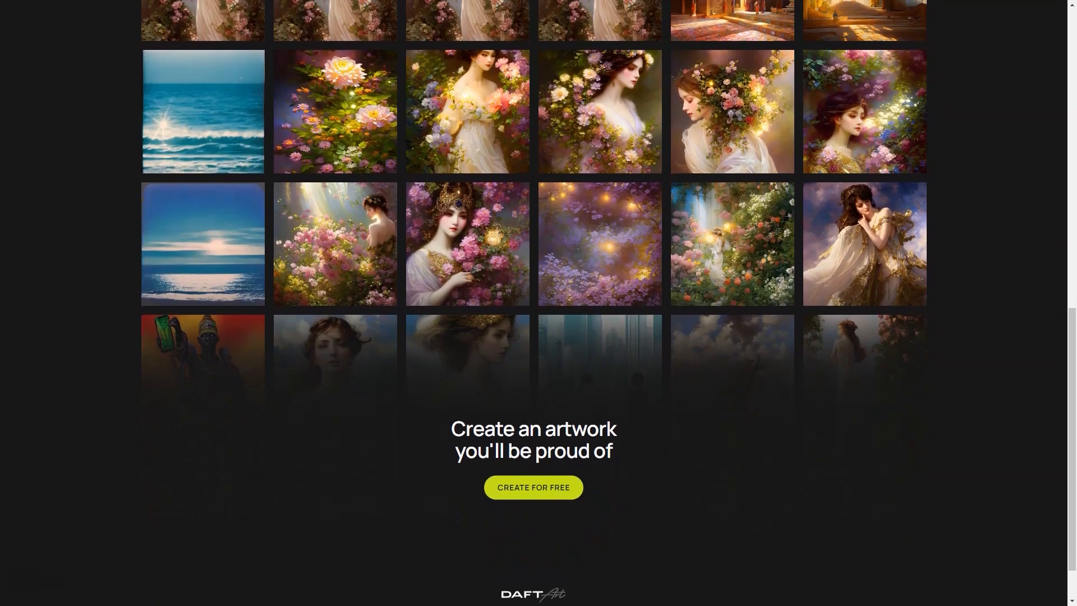
pyautogui.click(533, 487)
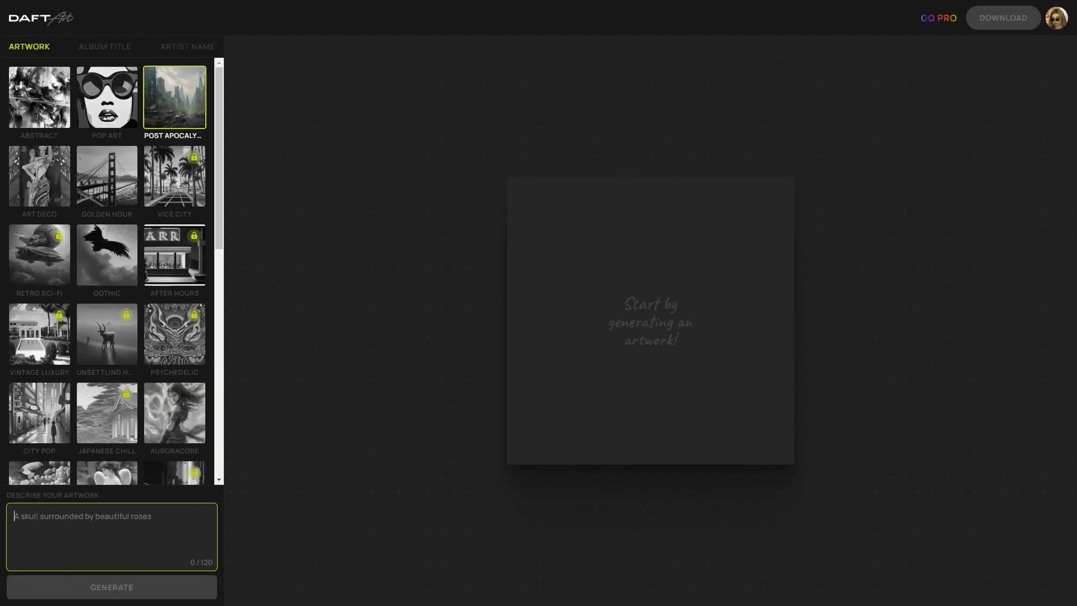
# Step: Generate a post-apocalyptic cover from the prompt 'cyberpunk, black cat' and bring up its image options
pyautogui.write('c')
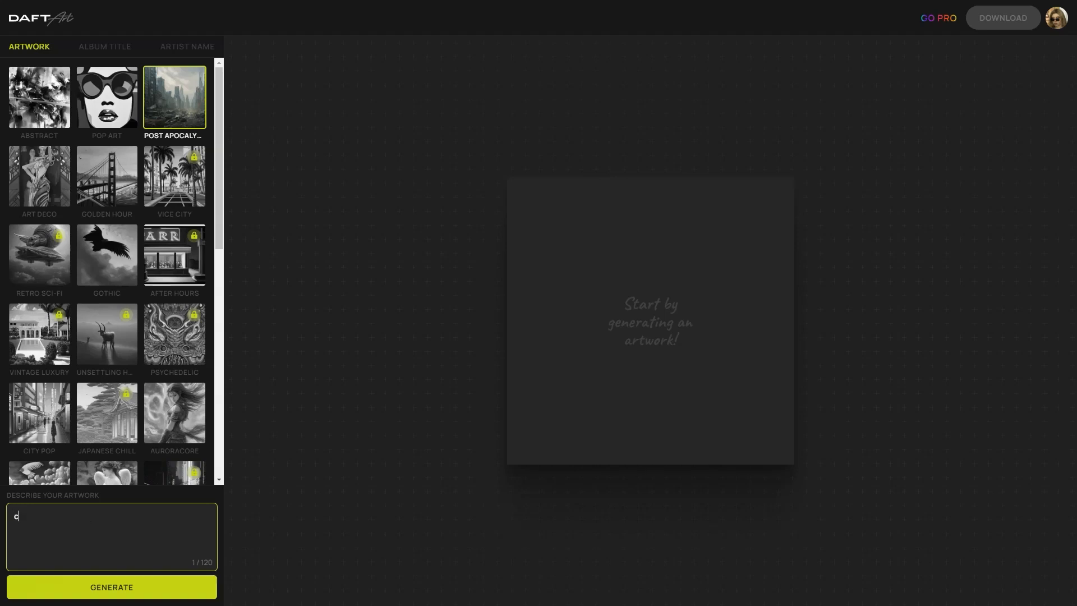
pyautogui.write('cyberpank')
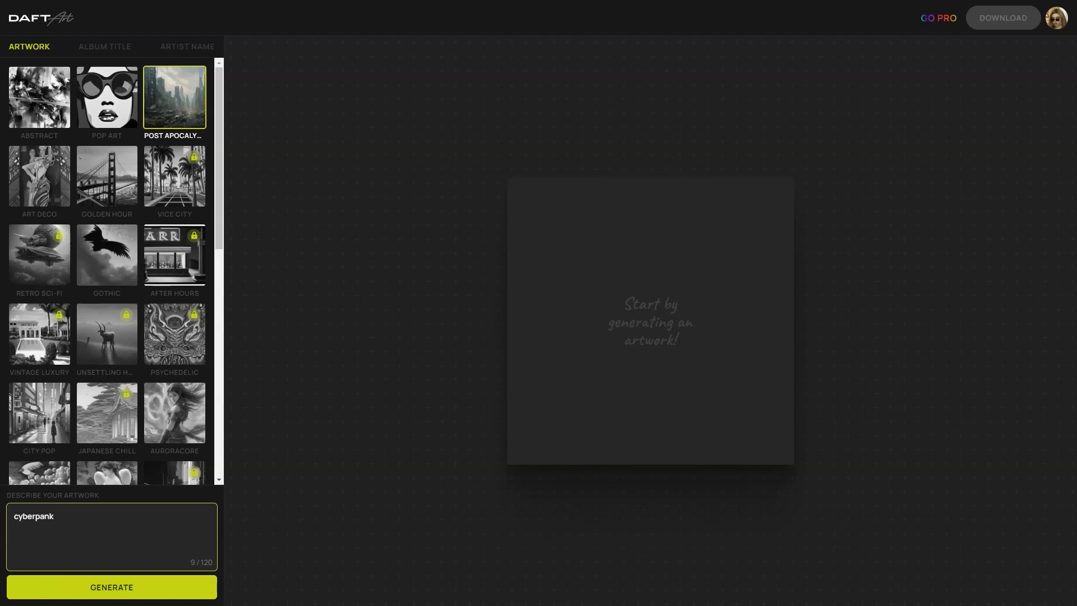
pyautogui.write(', black ca')
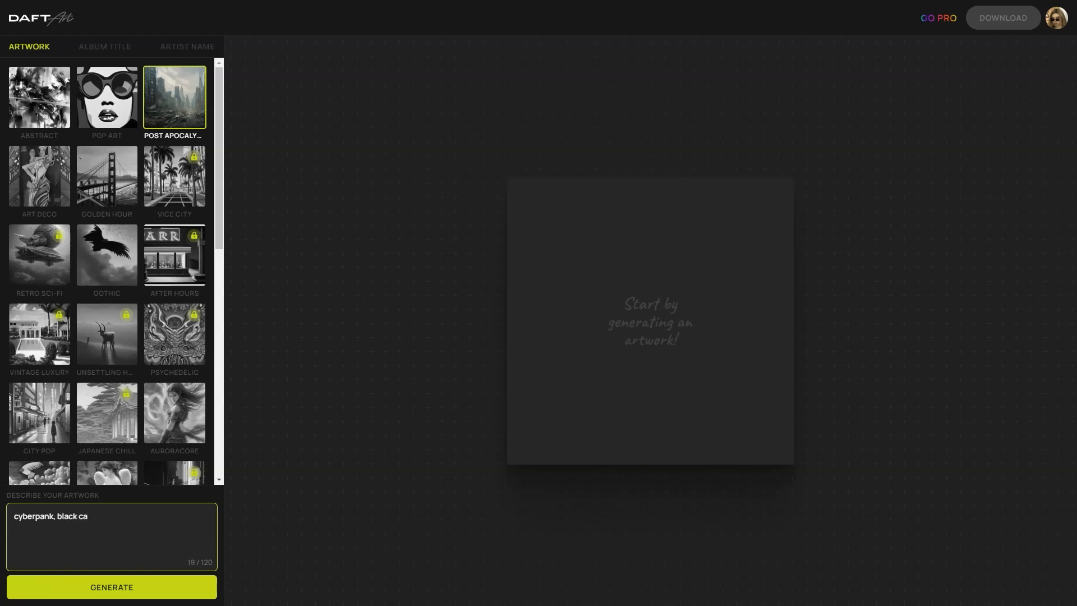
pyautogui.write('t')
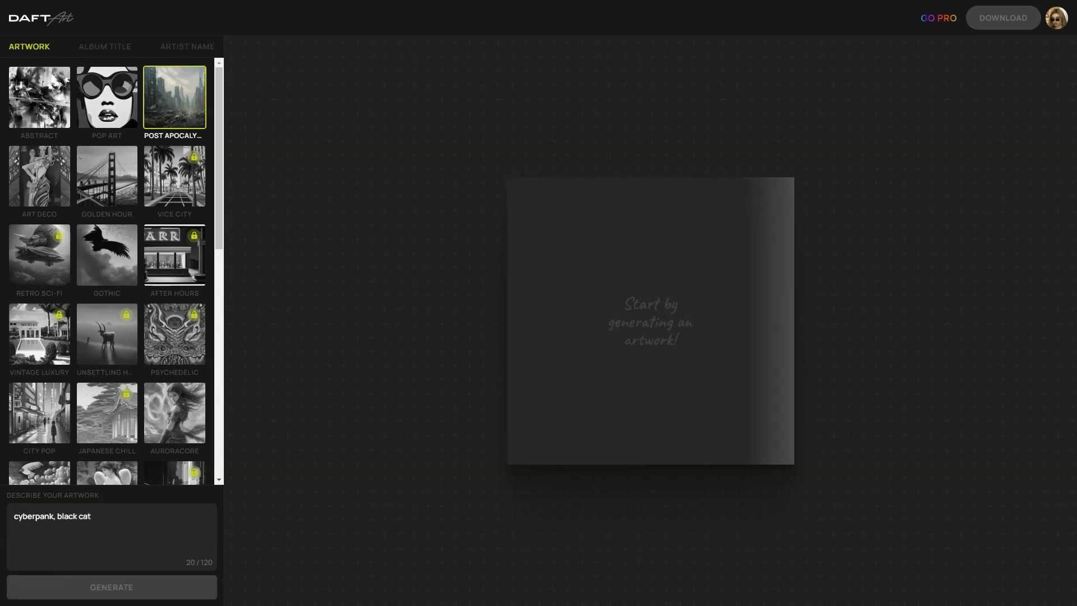
pyautogui.click(111, 588)
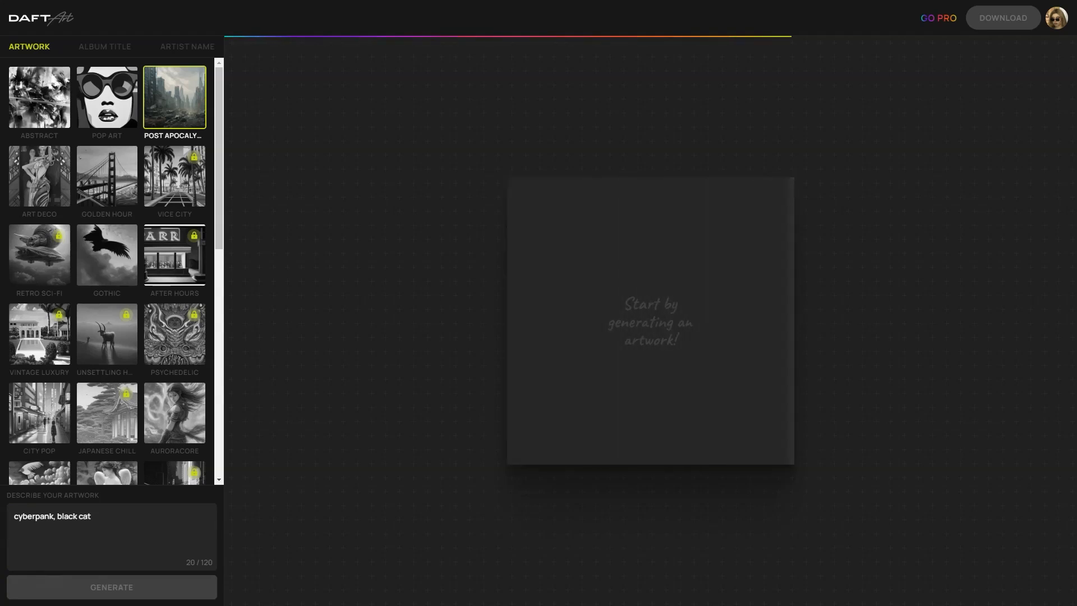
pyautogui.click(111, 587)
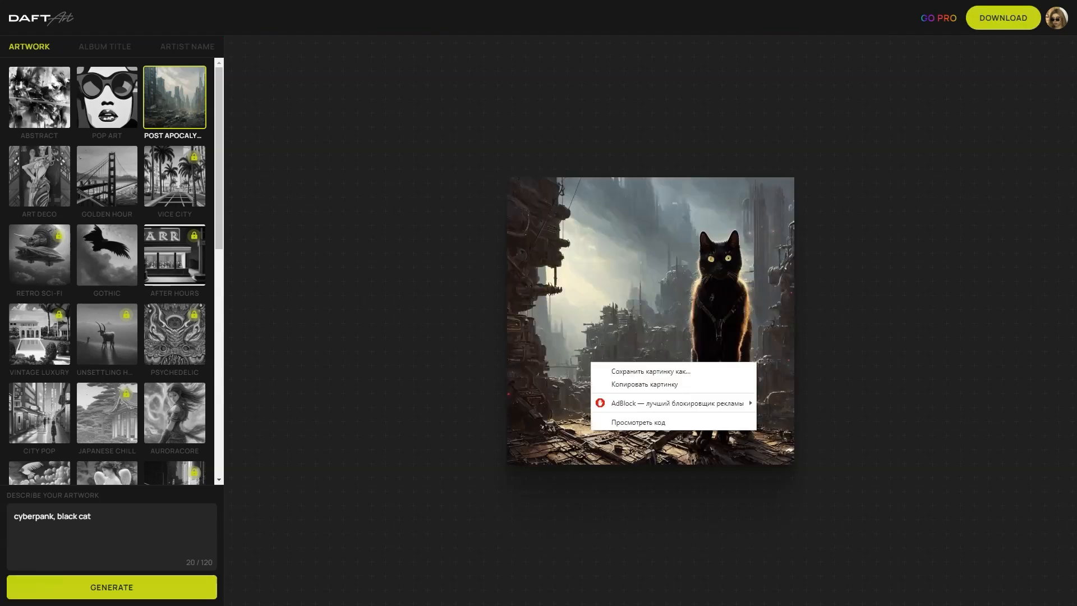
# Step: Save the generated black cat cover image as a PNG in the downloads folder
pyautogui.click(648, 371)
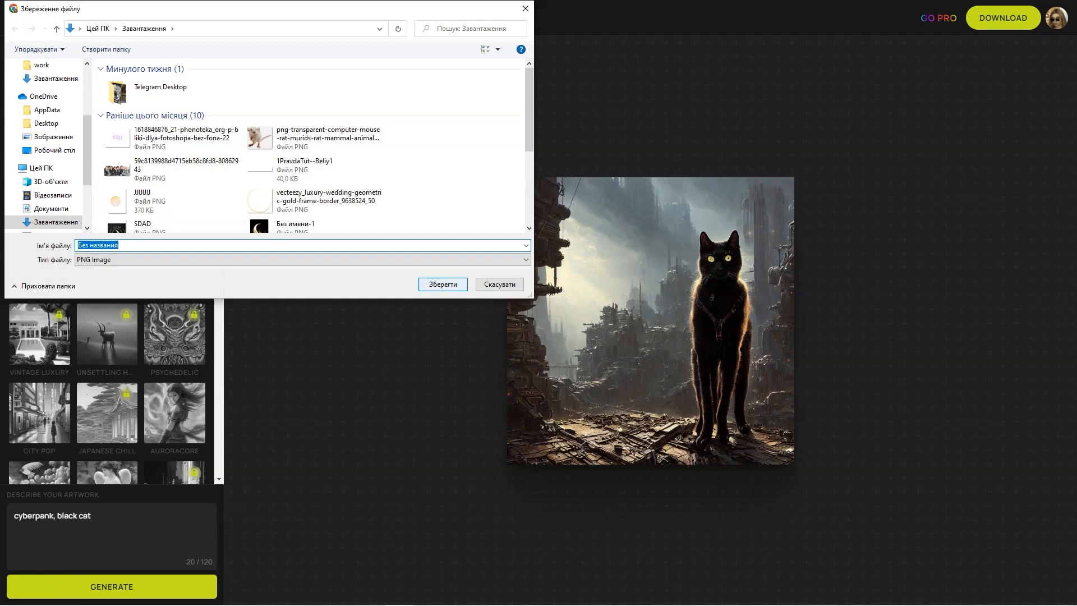
pyautogui.click(442, 284)
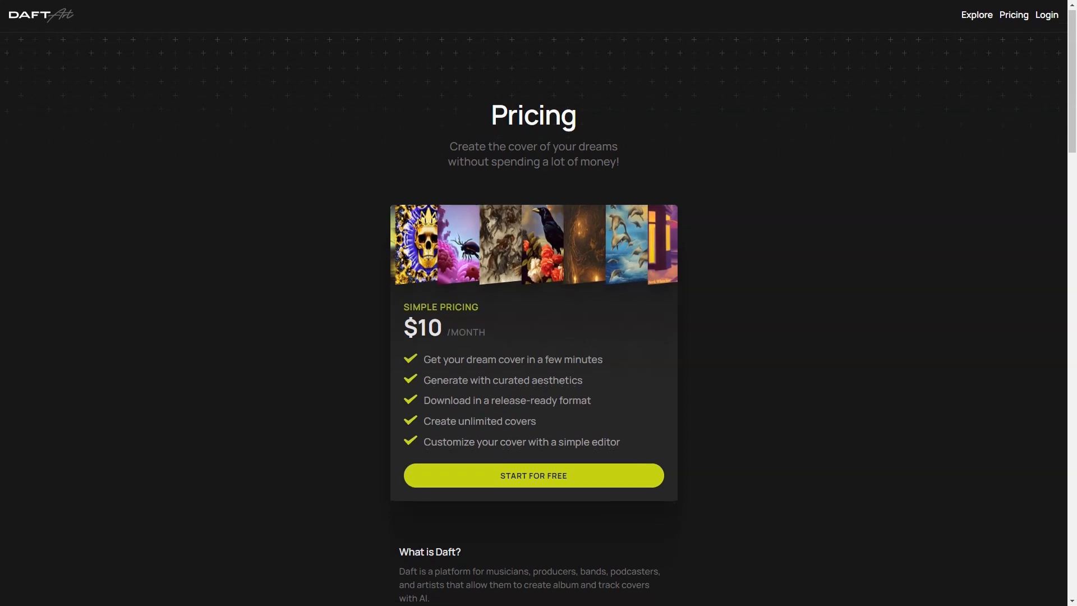
# Step: Scroll the pricing page past the FAQ to the 'By artists like you' gallery
pyautogui.scroll(-3)
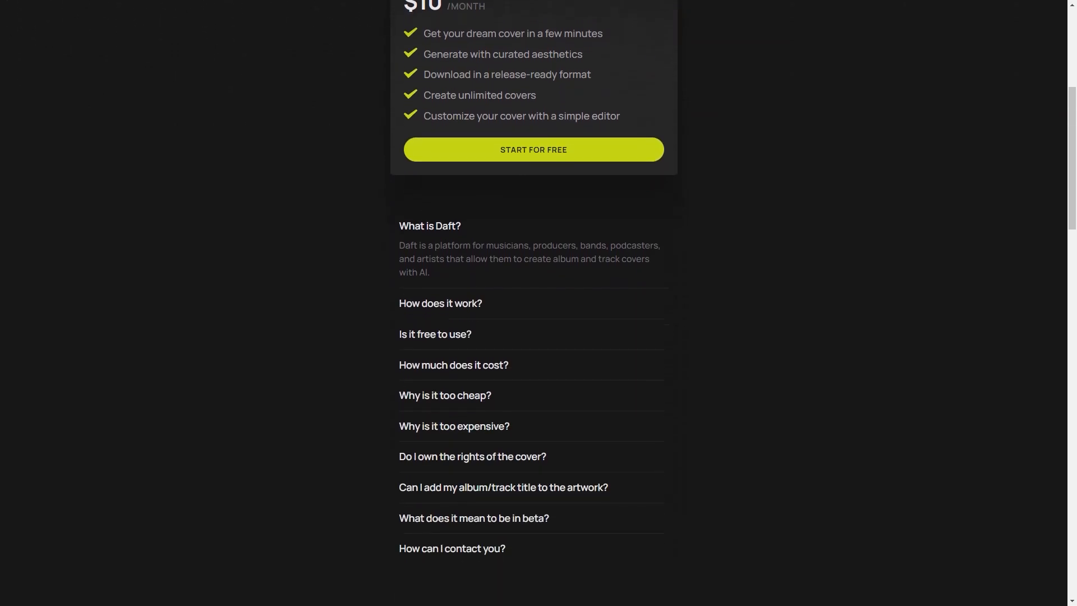
pyautogui.scroll(-3)
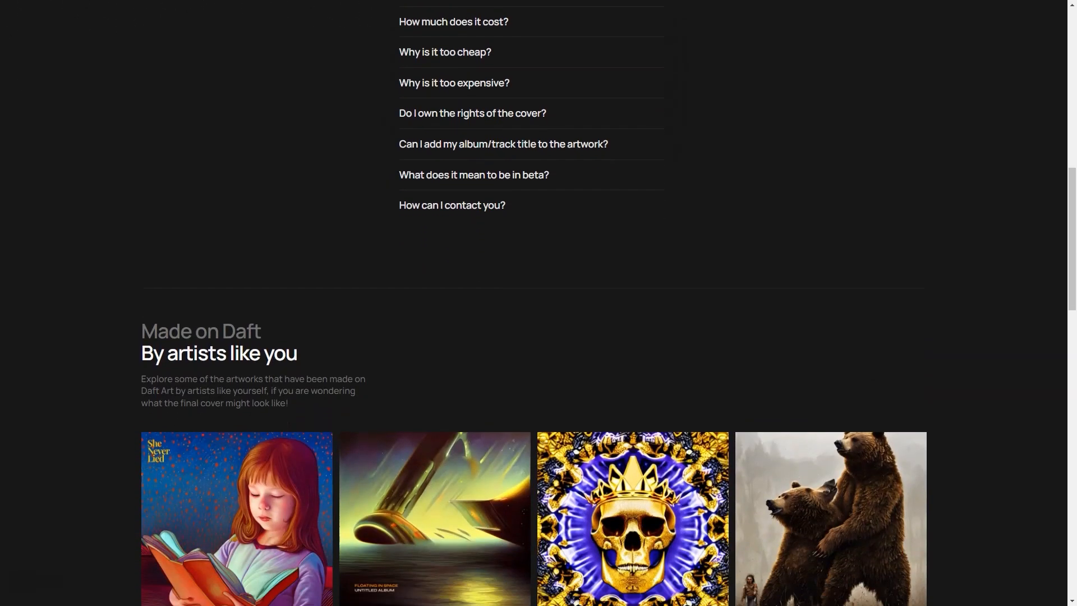